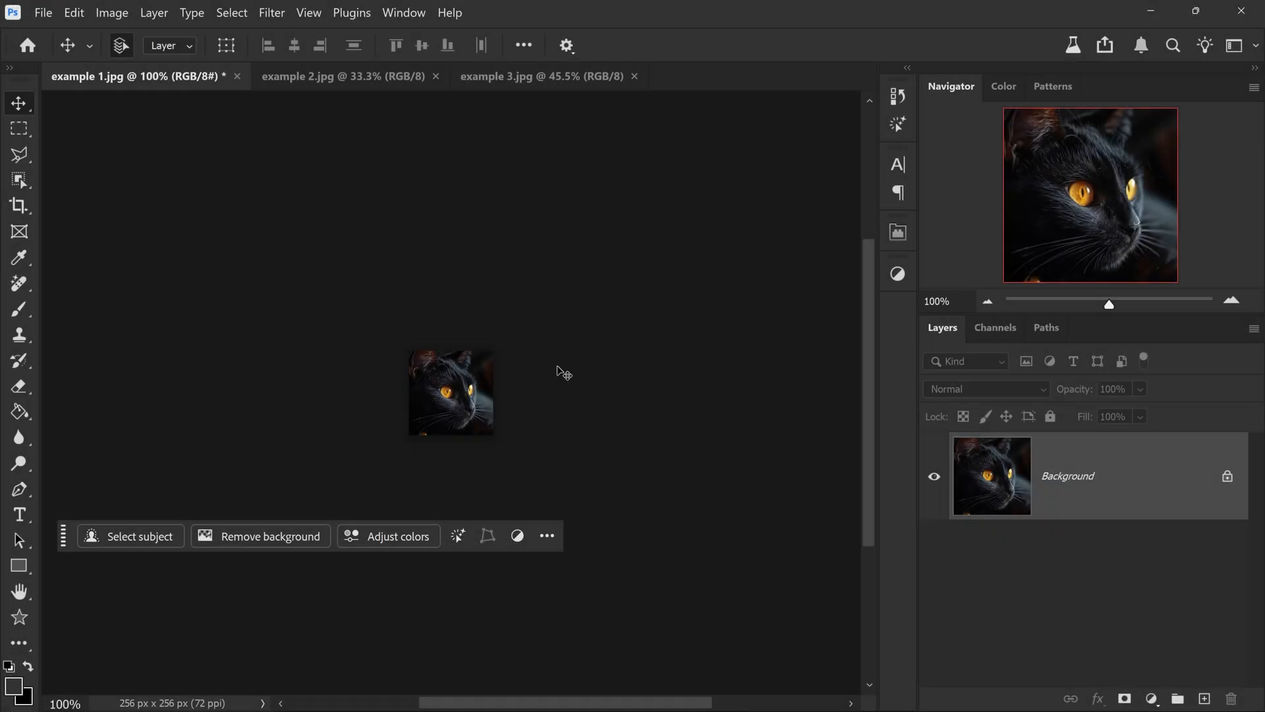
mouse_move(564, 238)
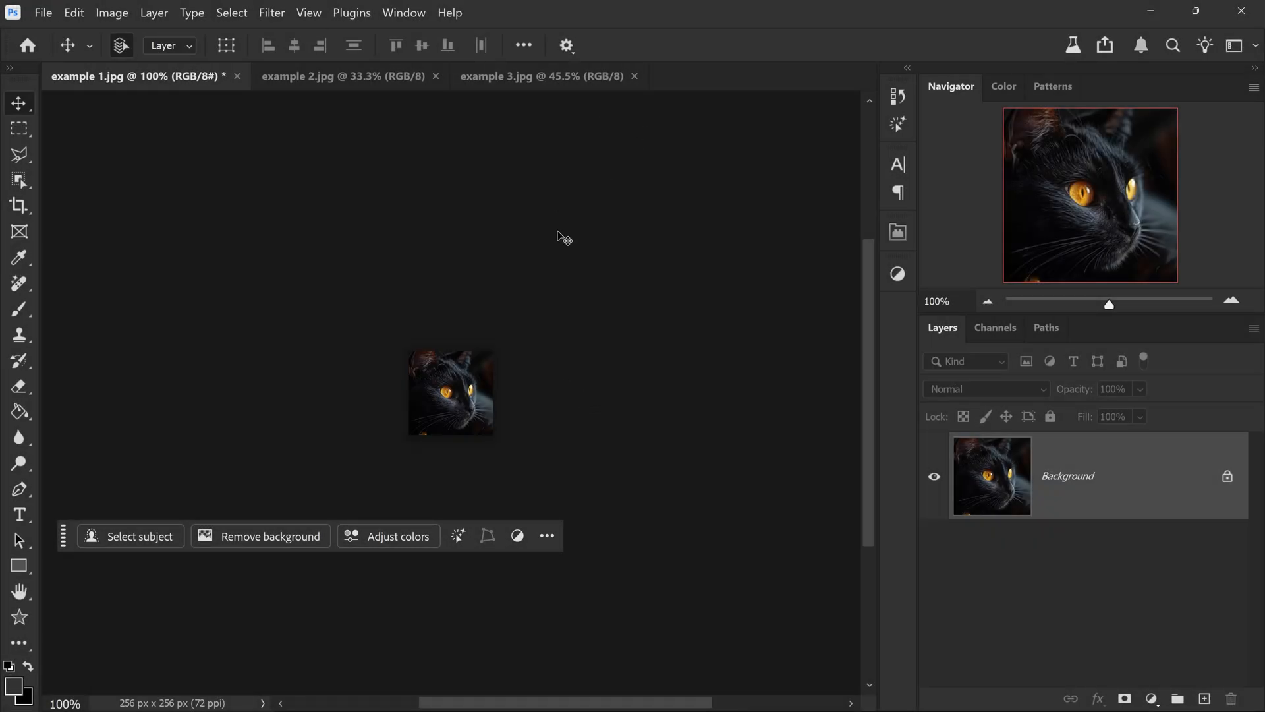
mouse_move(515, 365)
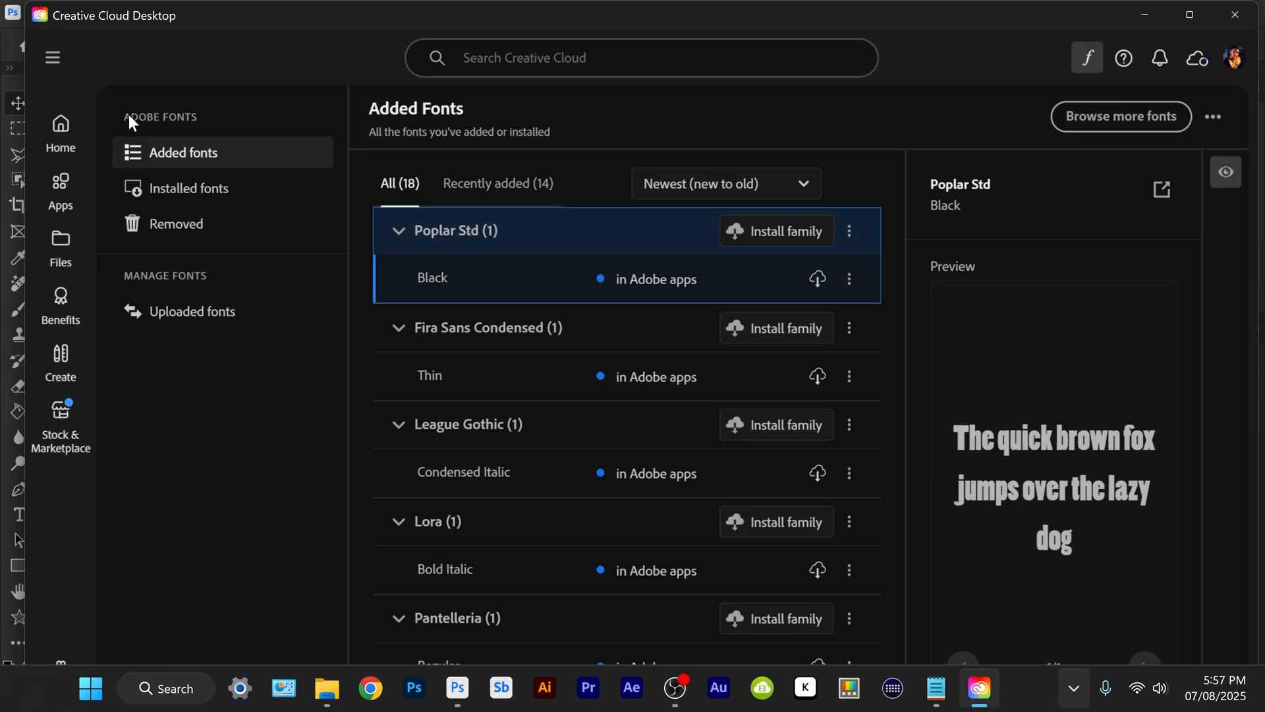
- Browse the plan's available apps and beta apps, then return to the cat photo
left_click(61, 191)
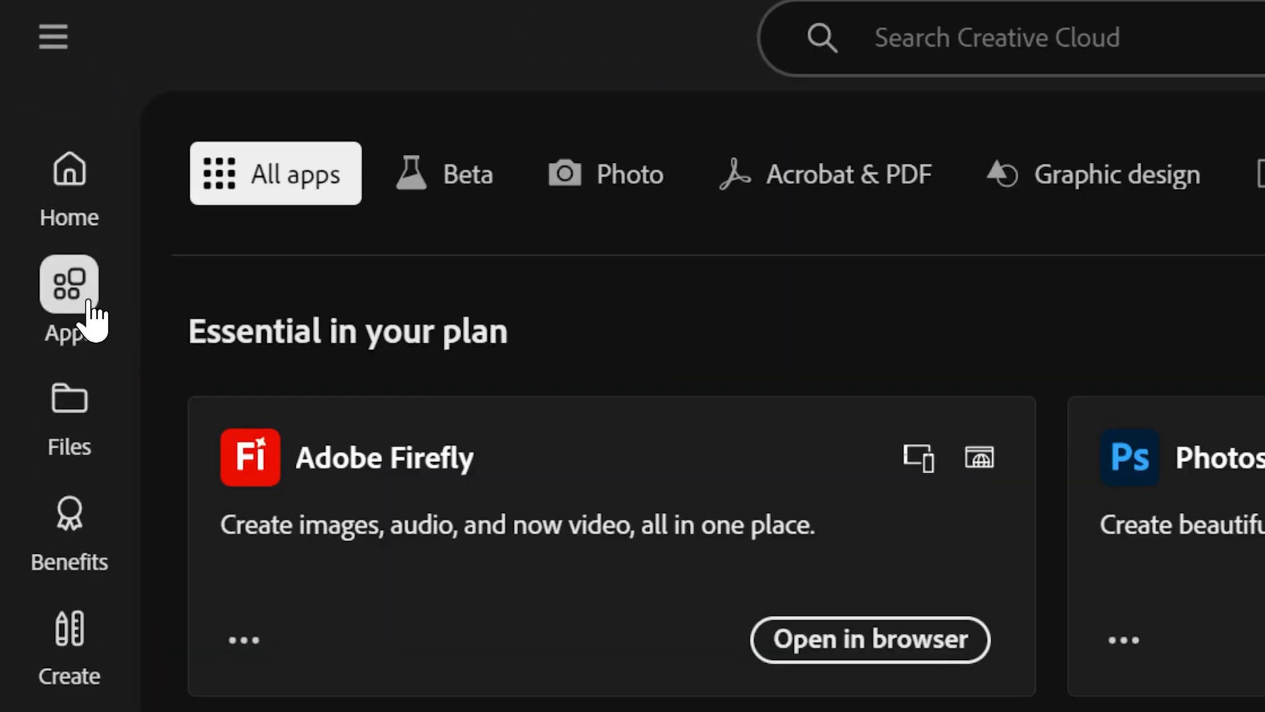
left_click(446, 173)
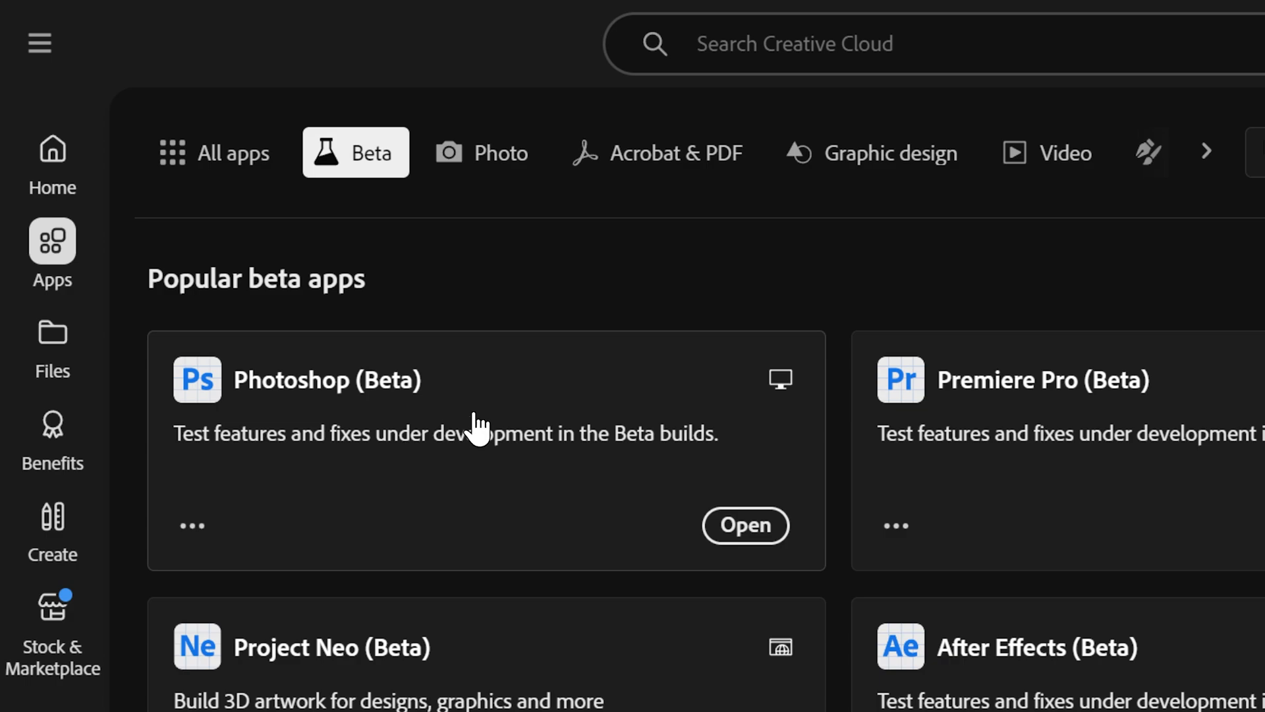
left_click(744, 526)
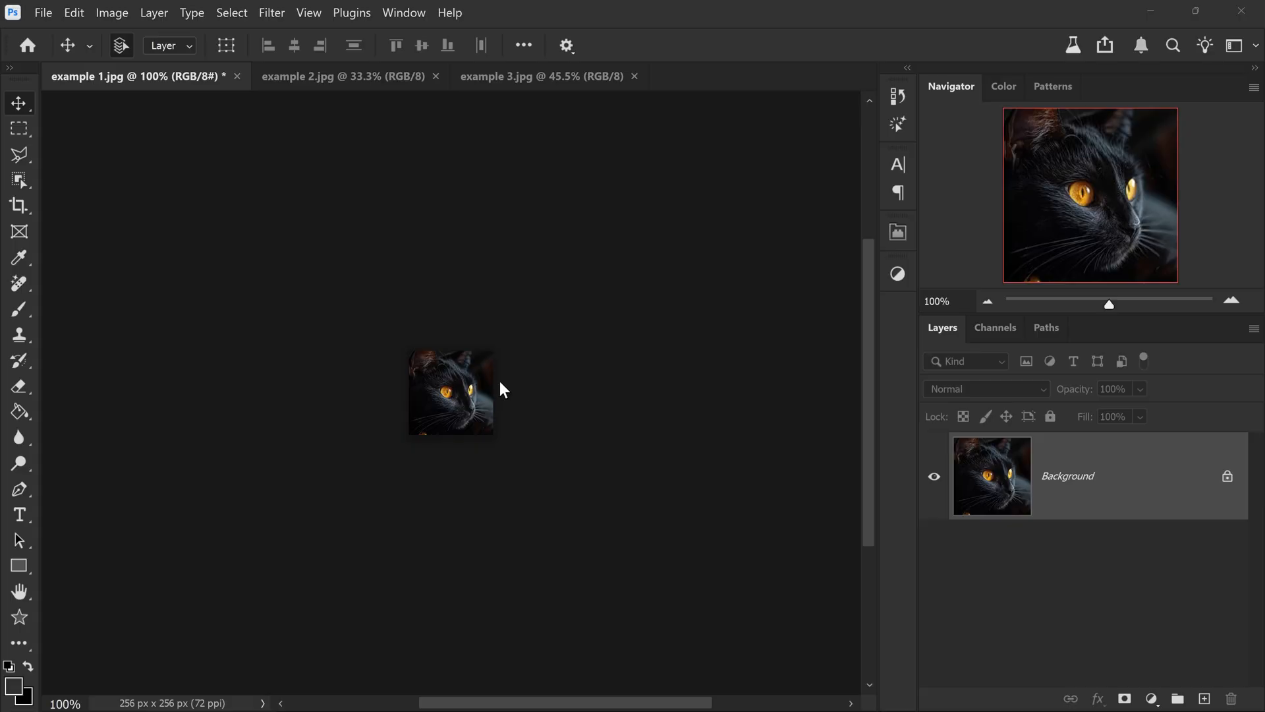
mouse_move(436, 398)
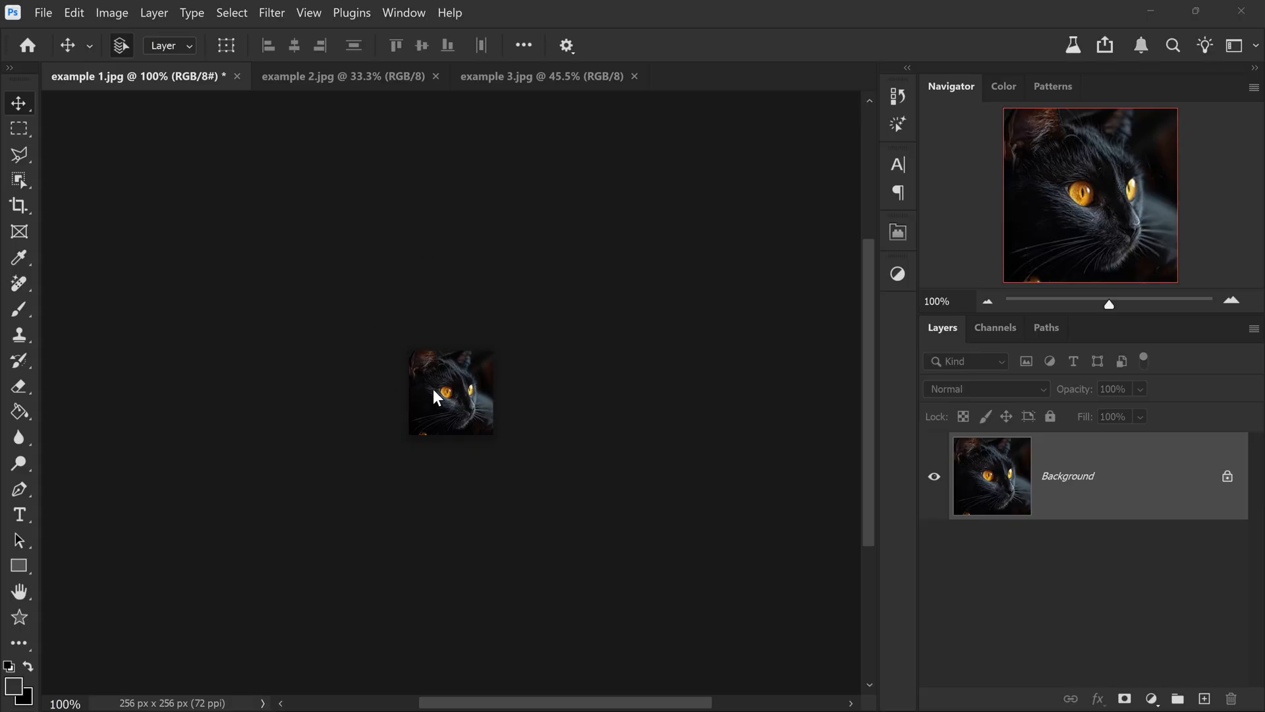
mouse_move(671, 414)
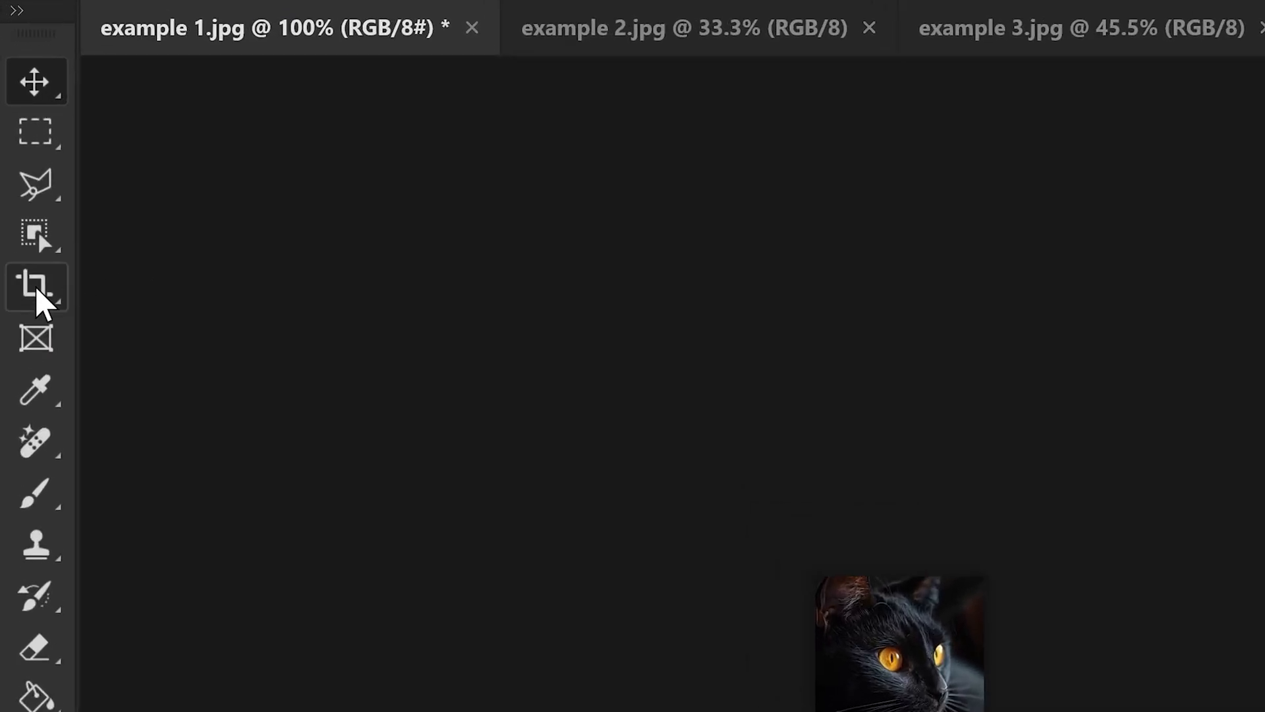
- Expand the crop around the cat and fill it with Generative Expand
left_click(36, 287)
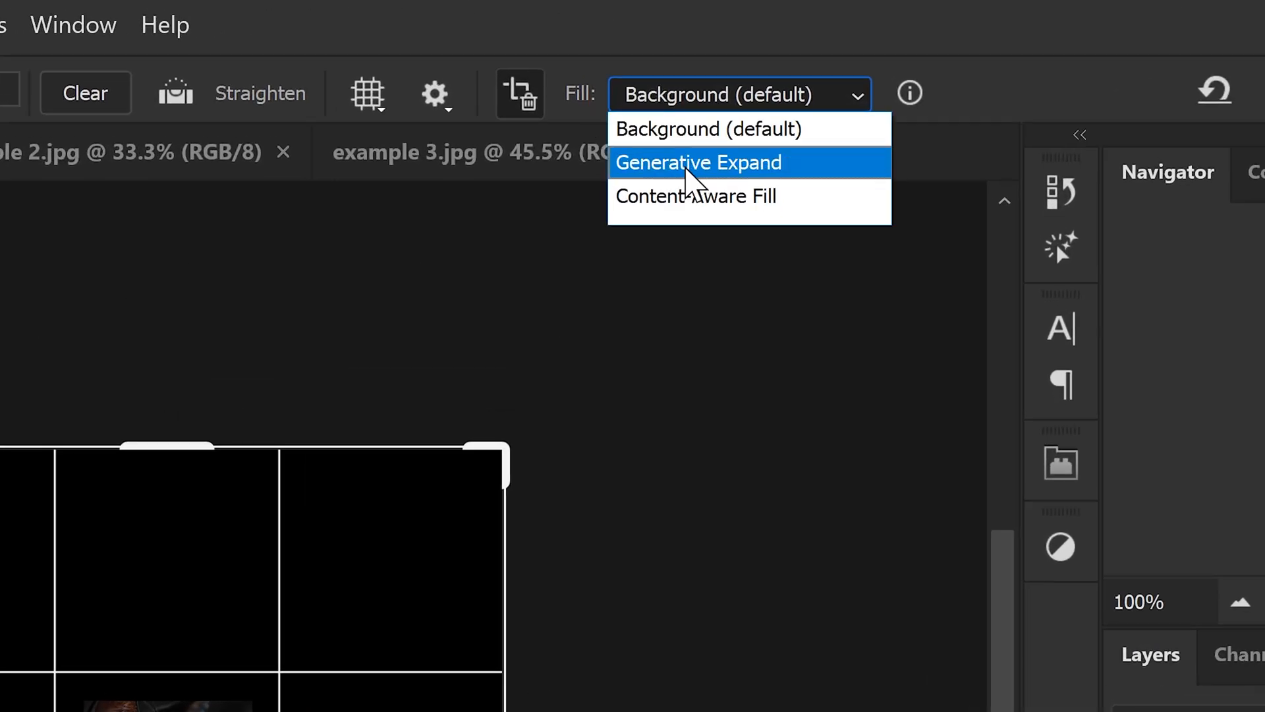
left_click(698, 162)
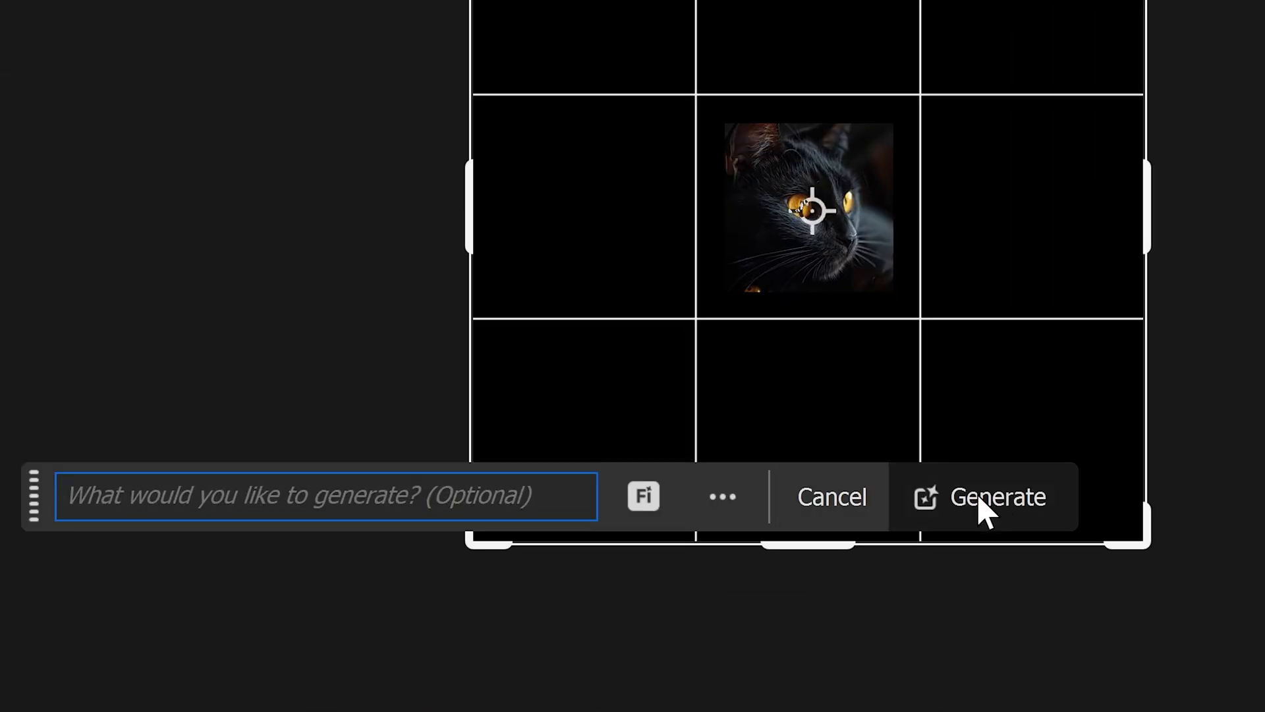
left_click(997, 496)
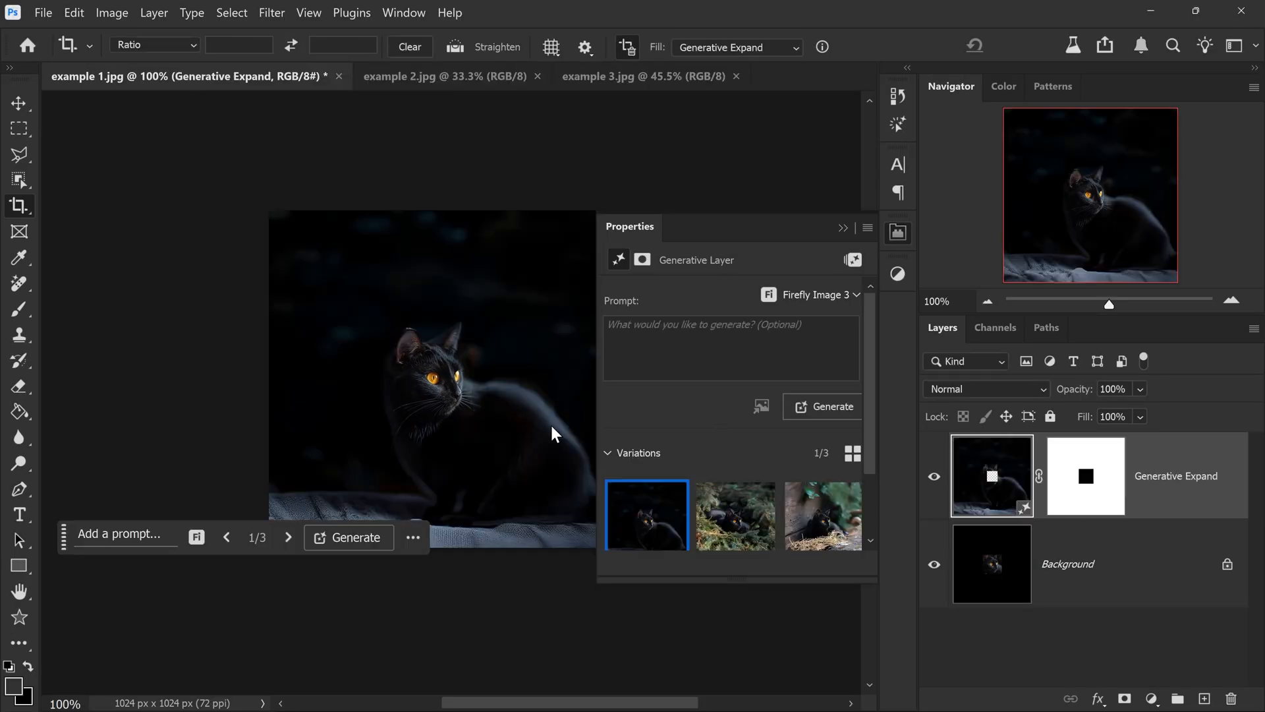
mouse_move(734, 515)
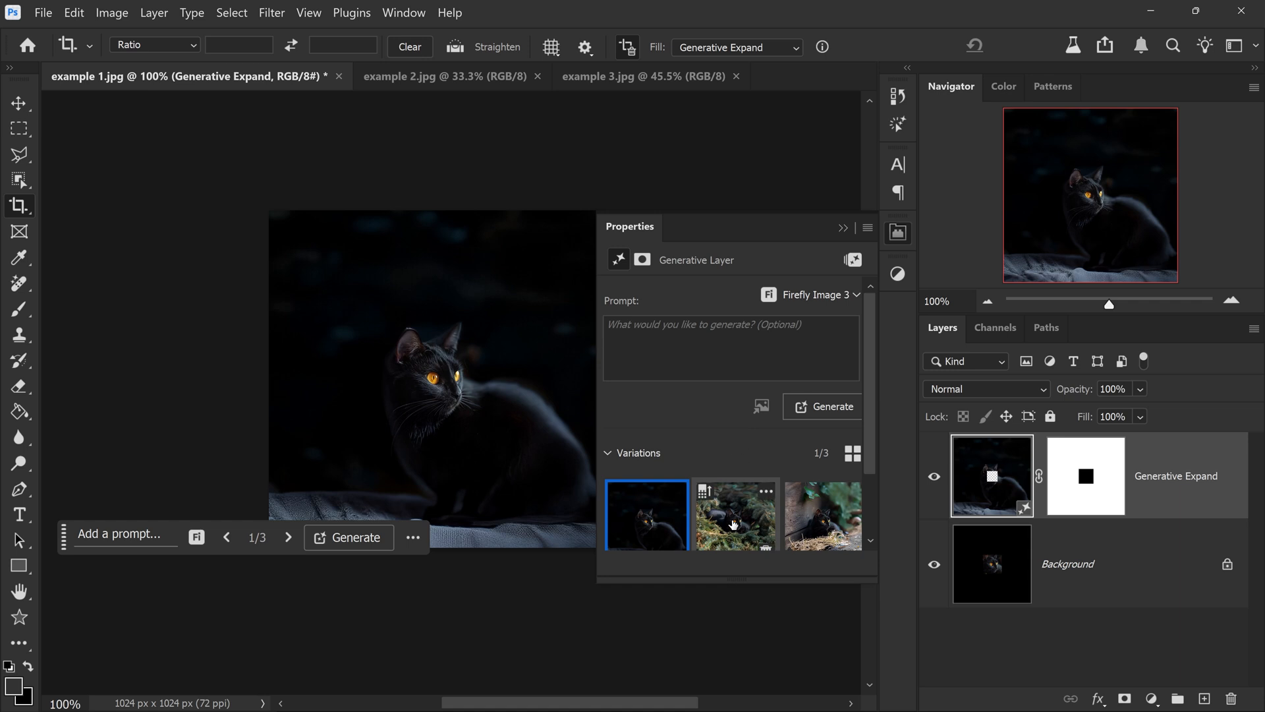
- Preview the straw and pine variations, keep the dark-background one, and dismiss the enhance notice
left_click(822, 515)
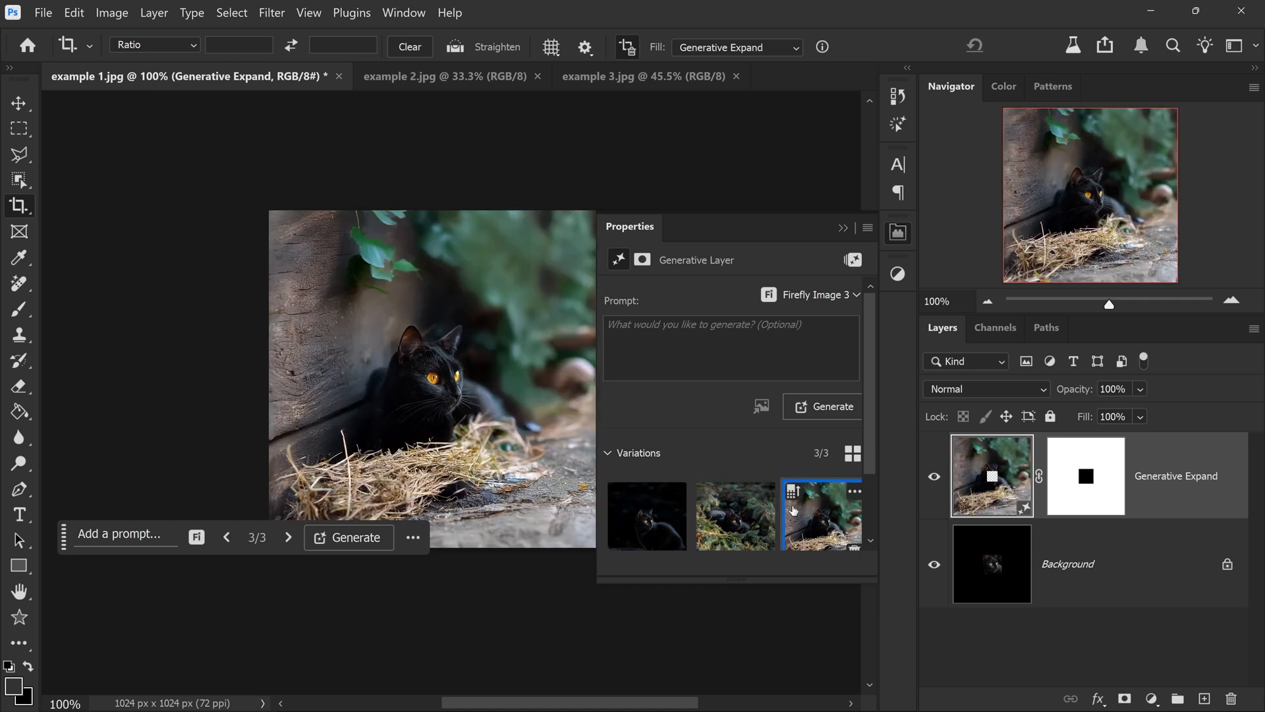
left_click(734, 514)
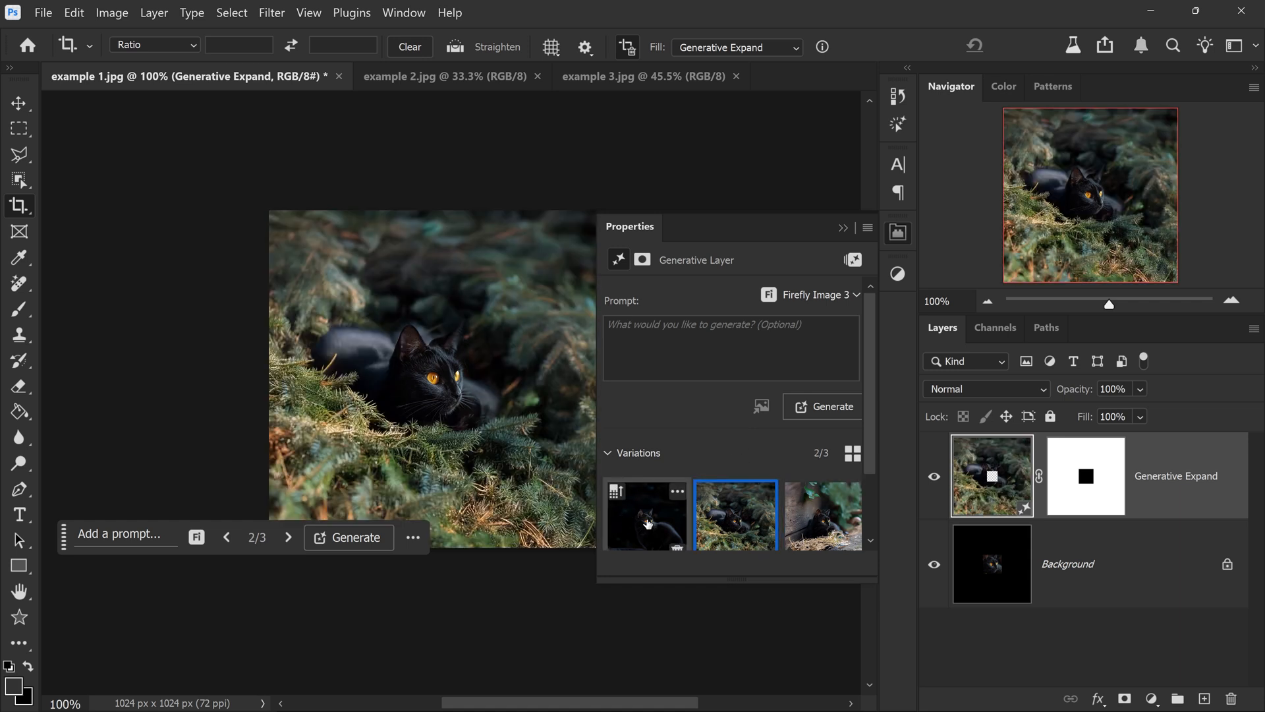
left_click(646, 515)
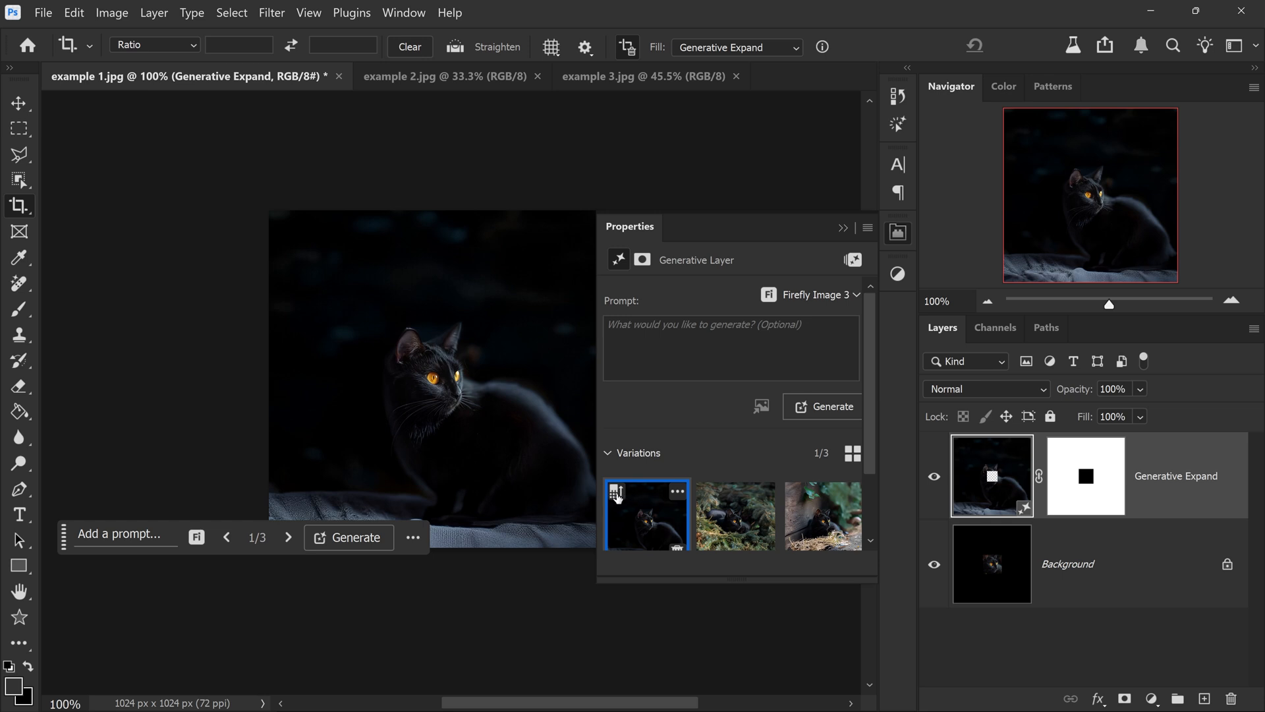
left_click(645, 515)
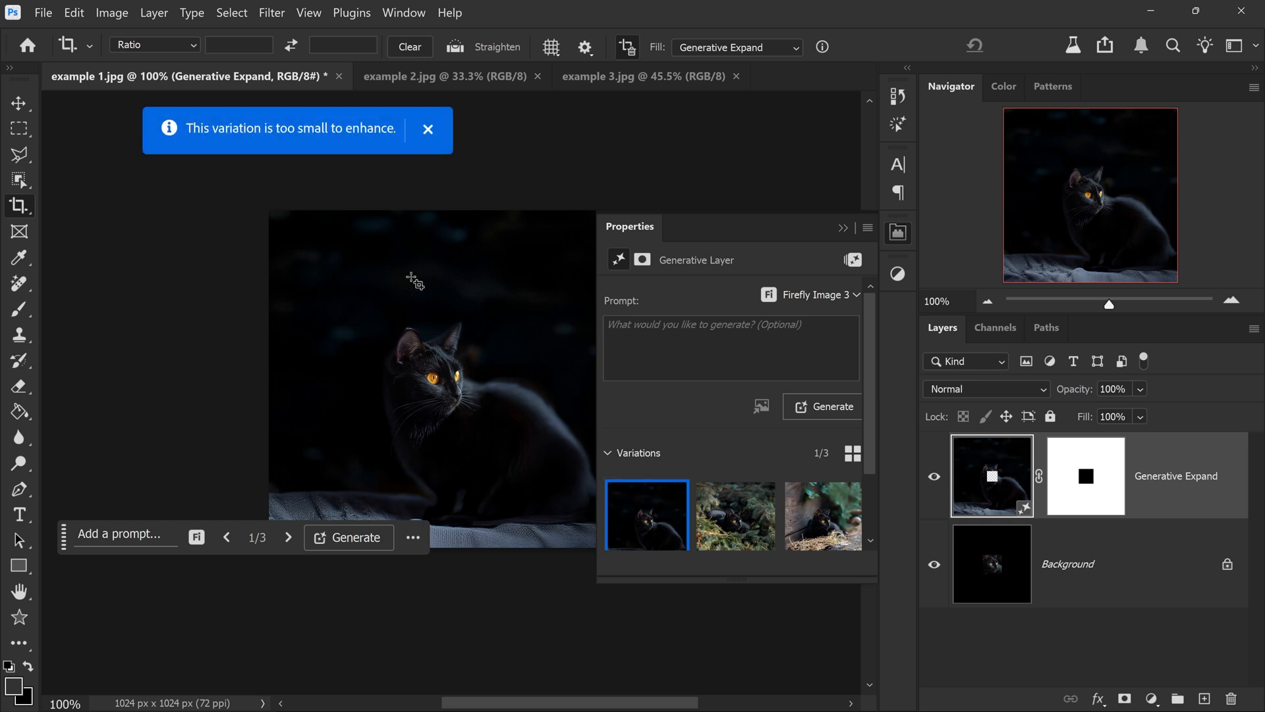
left_click(428, 130)
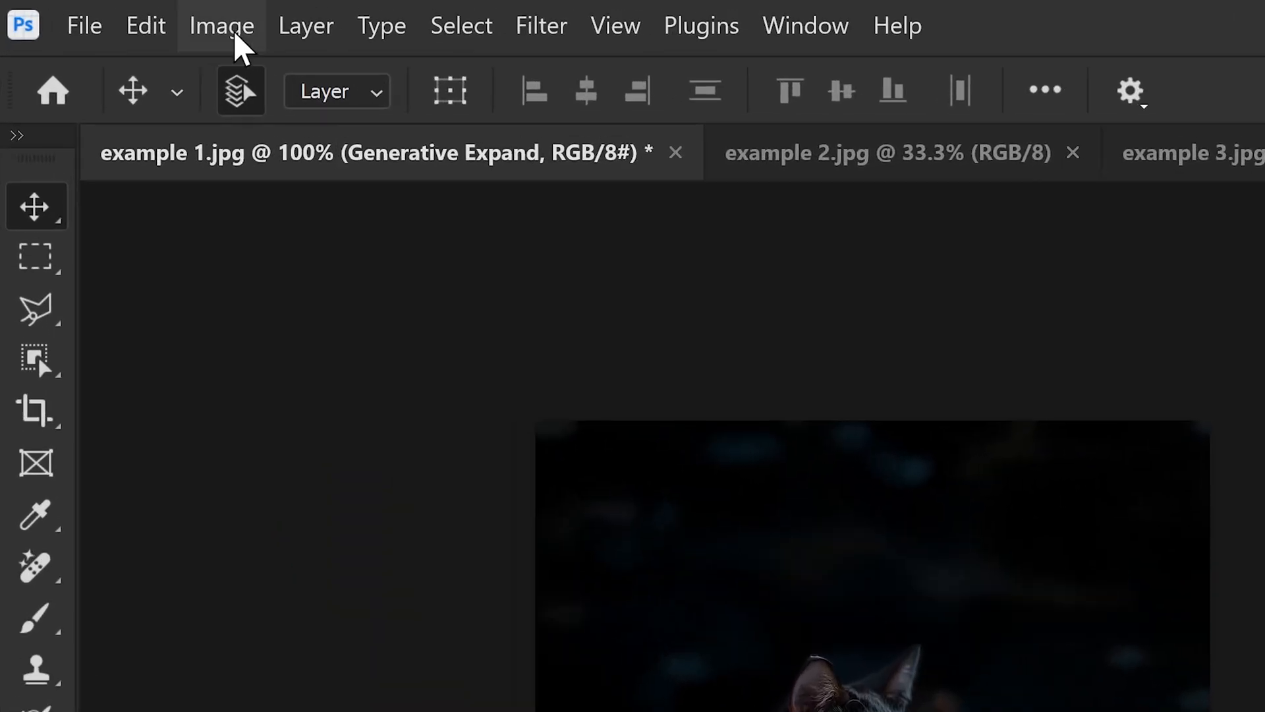
- Run Image > Generative Upscale at 4x on the expanded cat image
left_click(222, 25)
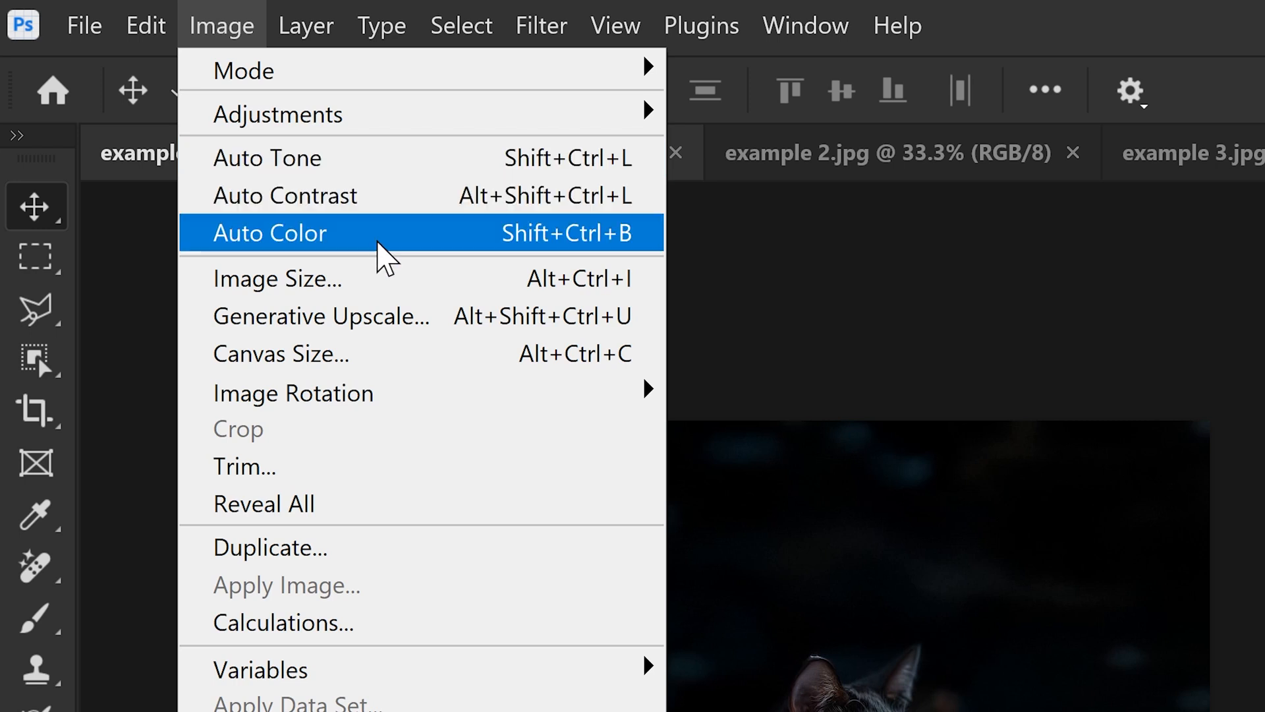
mouse_move(315, 315)
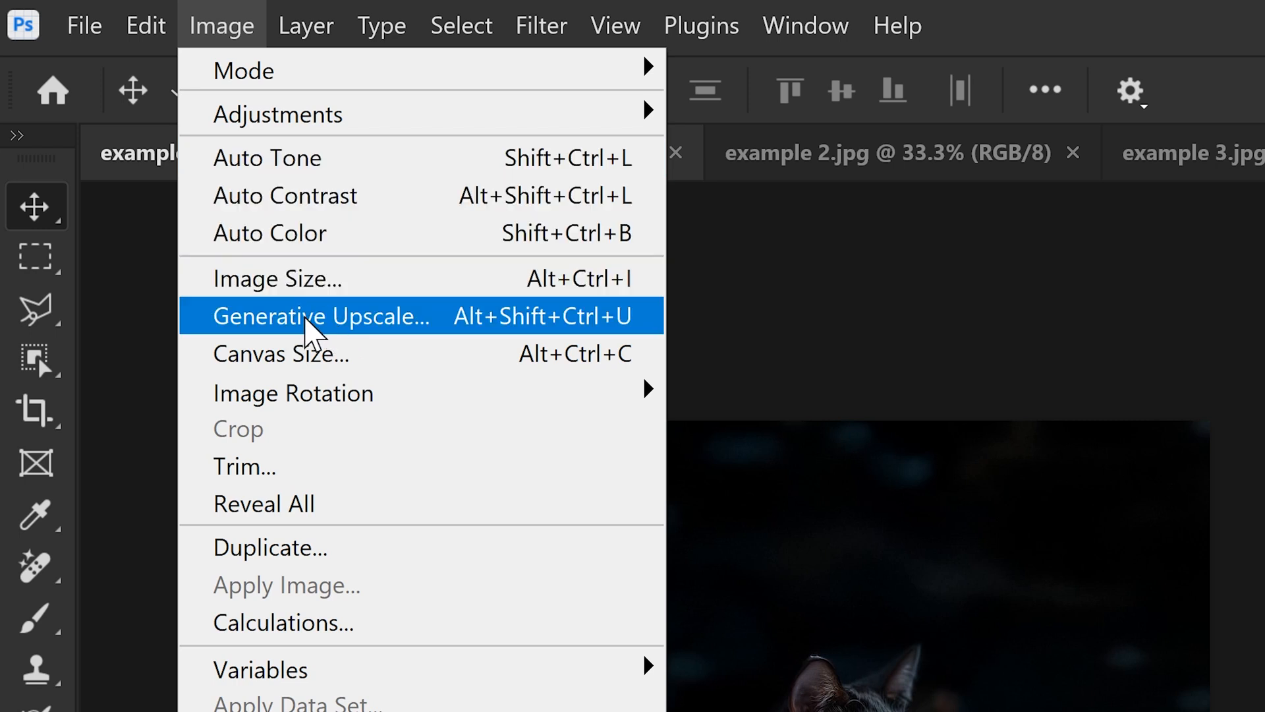
left_click(320, 316)
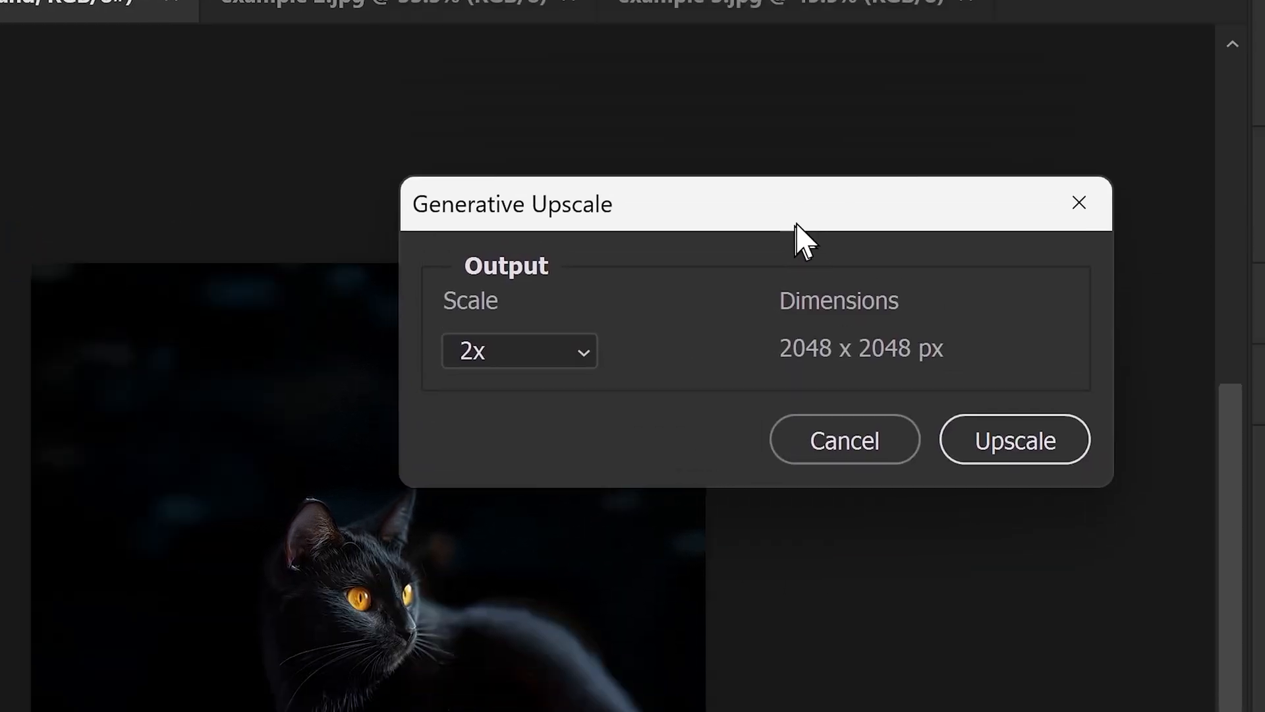
left_click(520, 351)
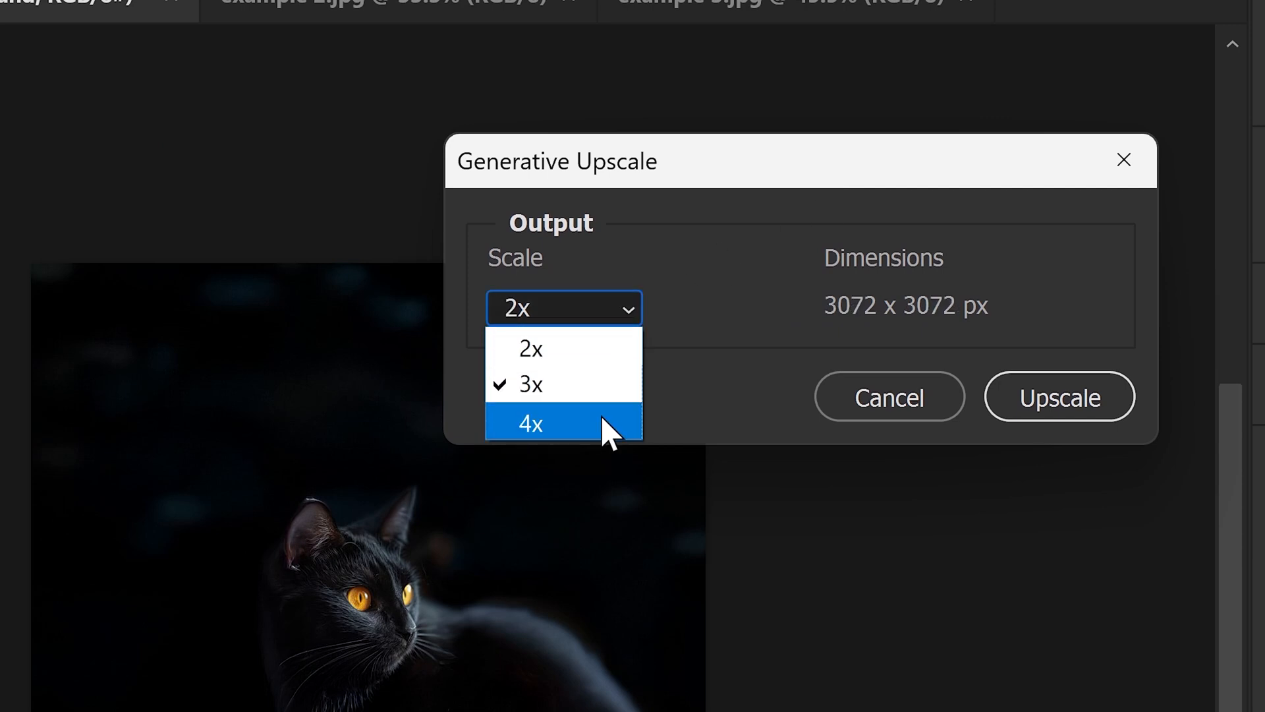
left_click(529, 423)
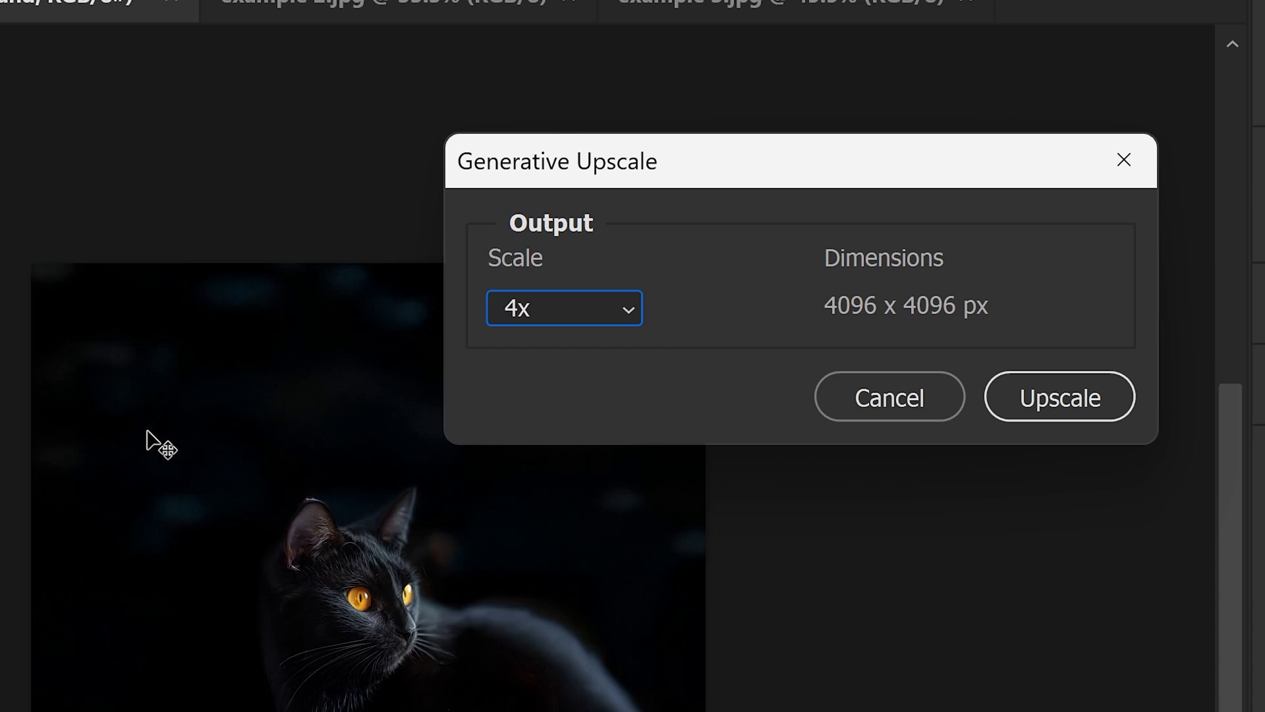
mouse_move(389, 363)
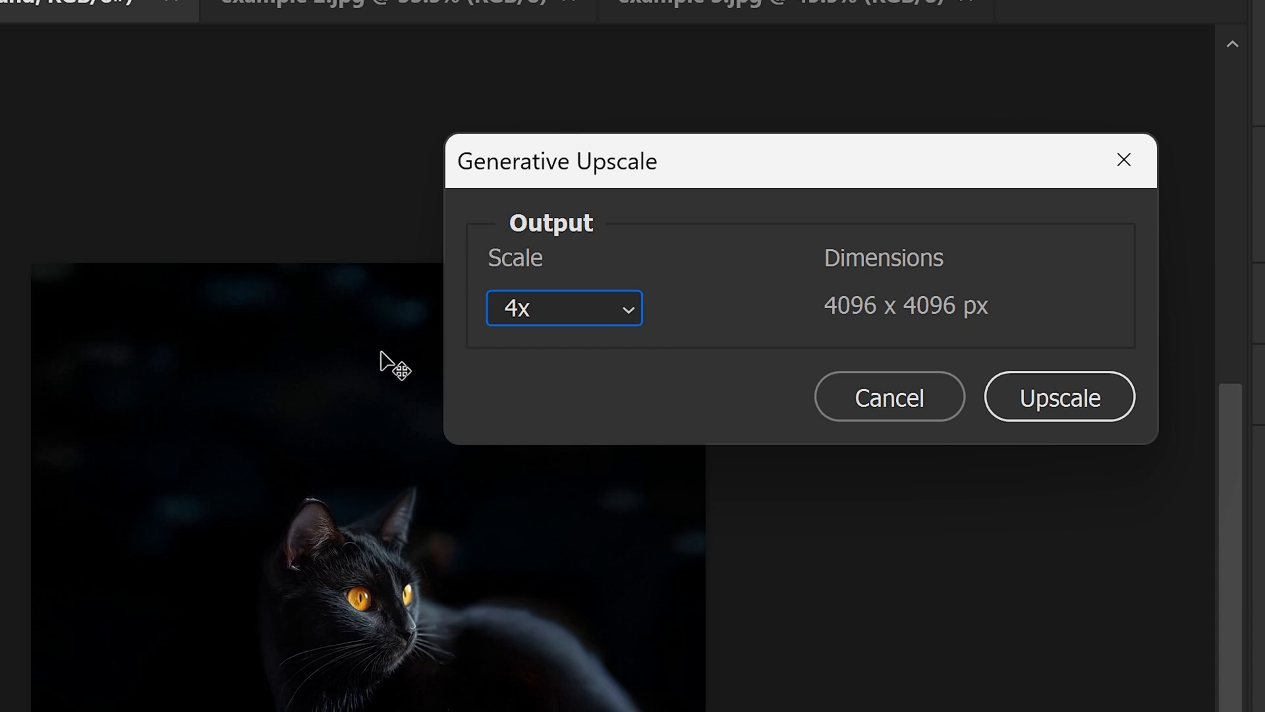
mouse_move(595, 439)
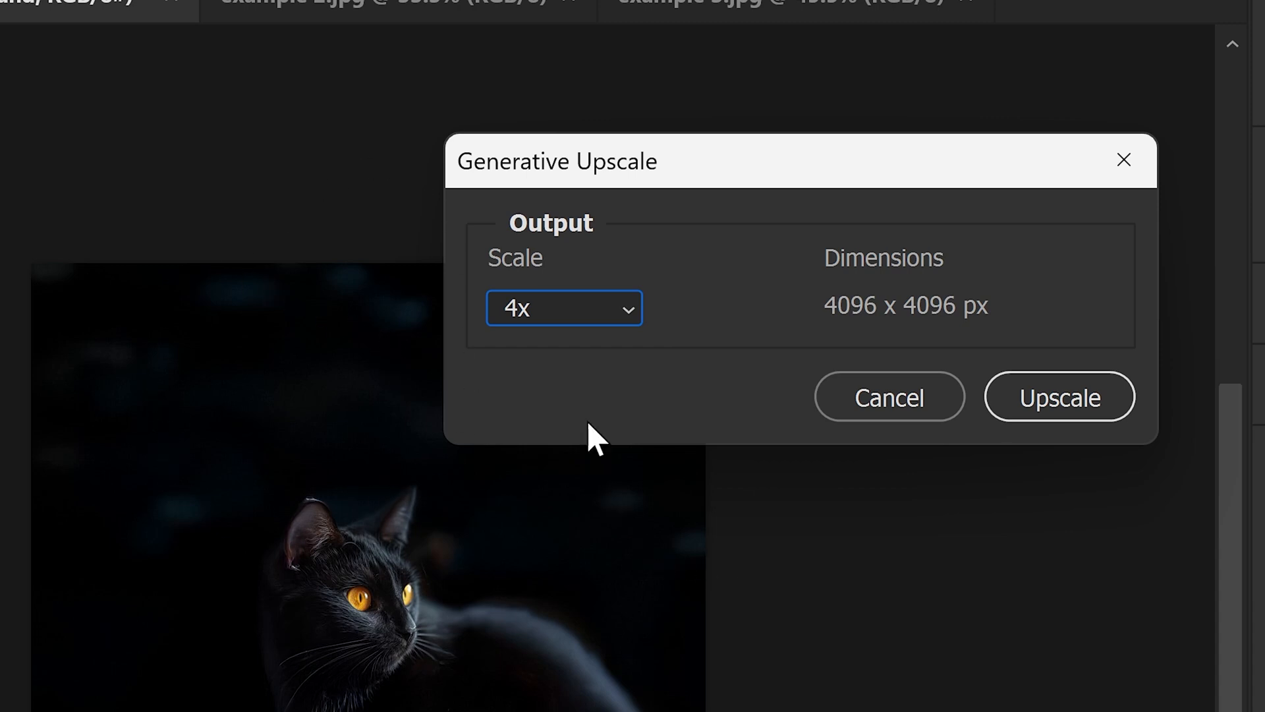
mouse_move(565, 331)
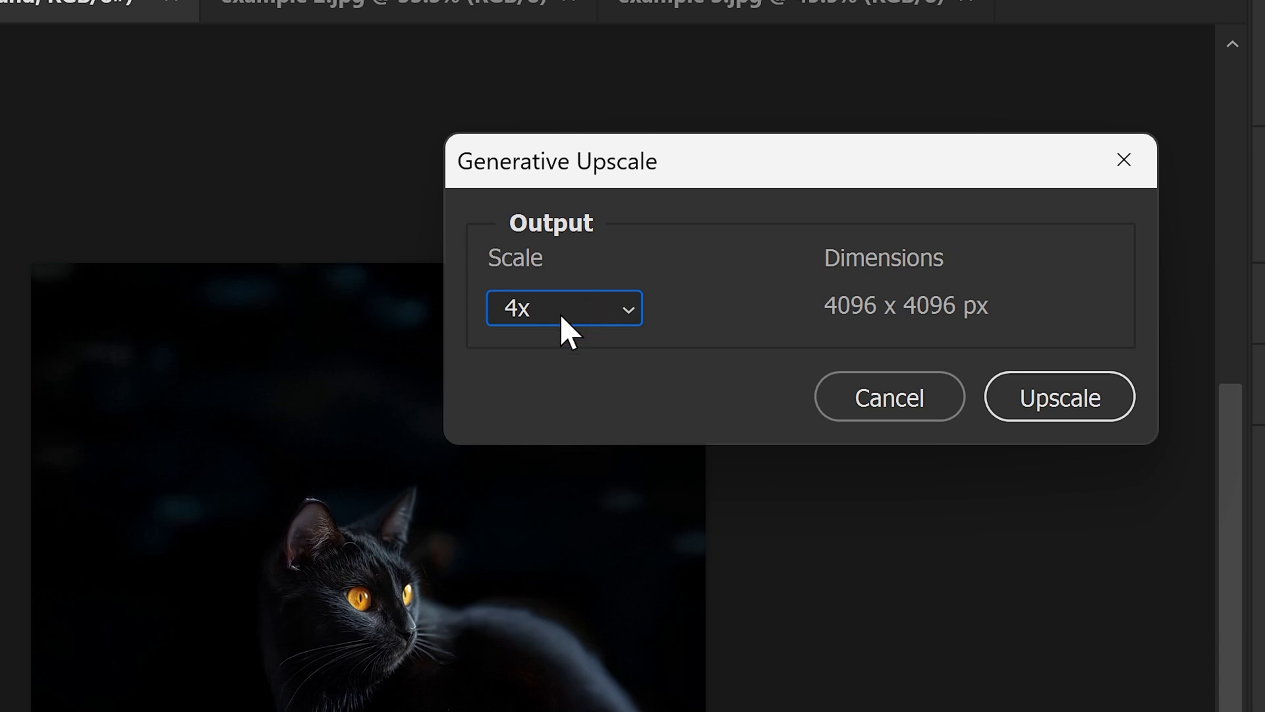
left_click(1059, 396)
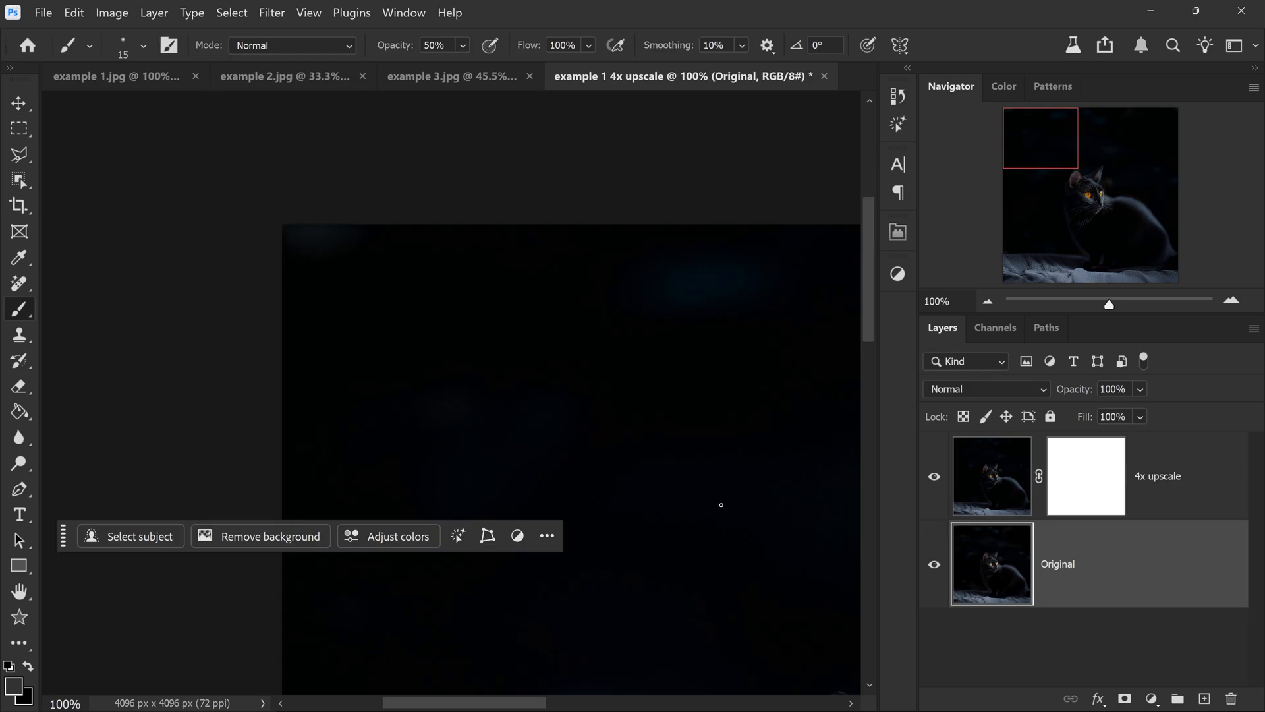
- Zoom in on the cat's eyes and hide the 4x upscale layer for comparison
scroll("down", 3)
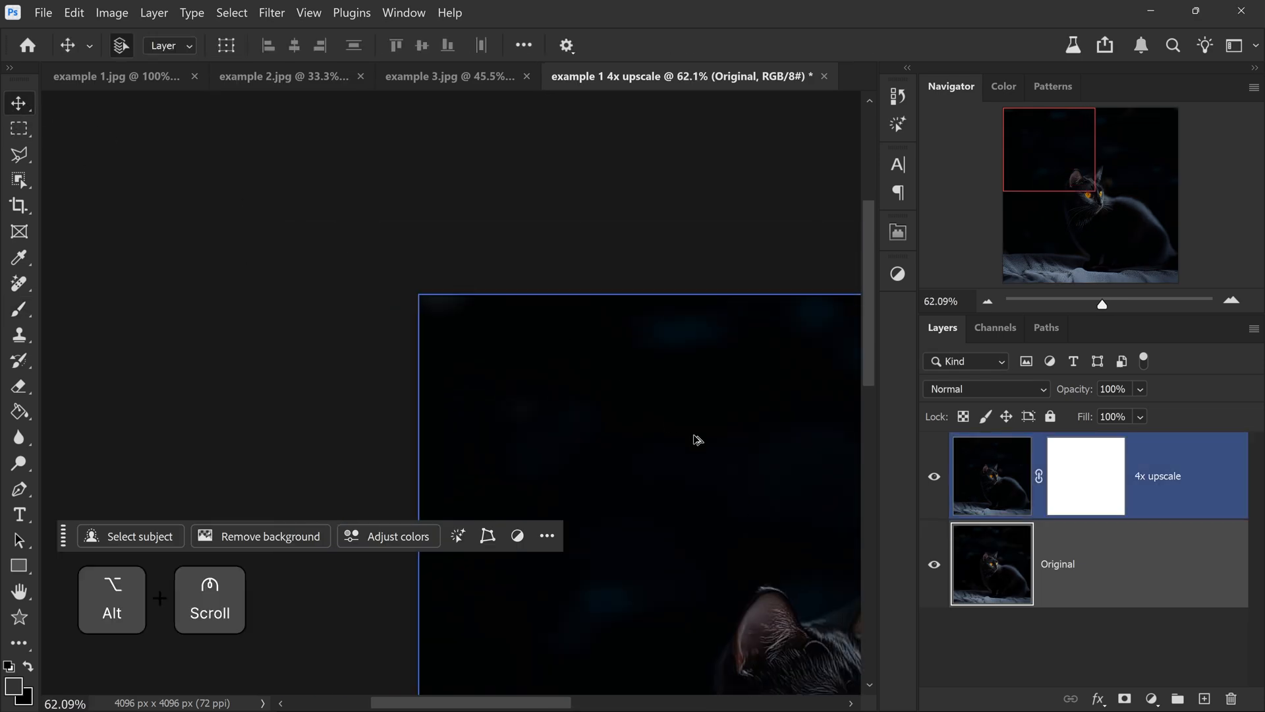
scroll("down", 3)
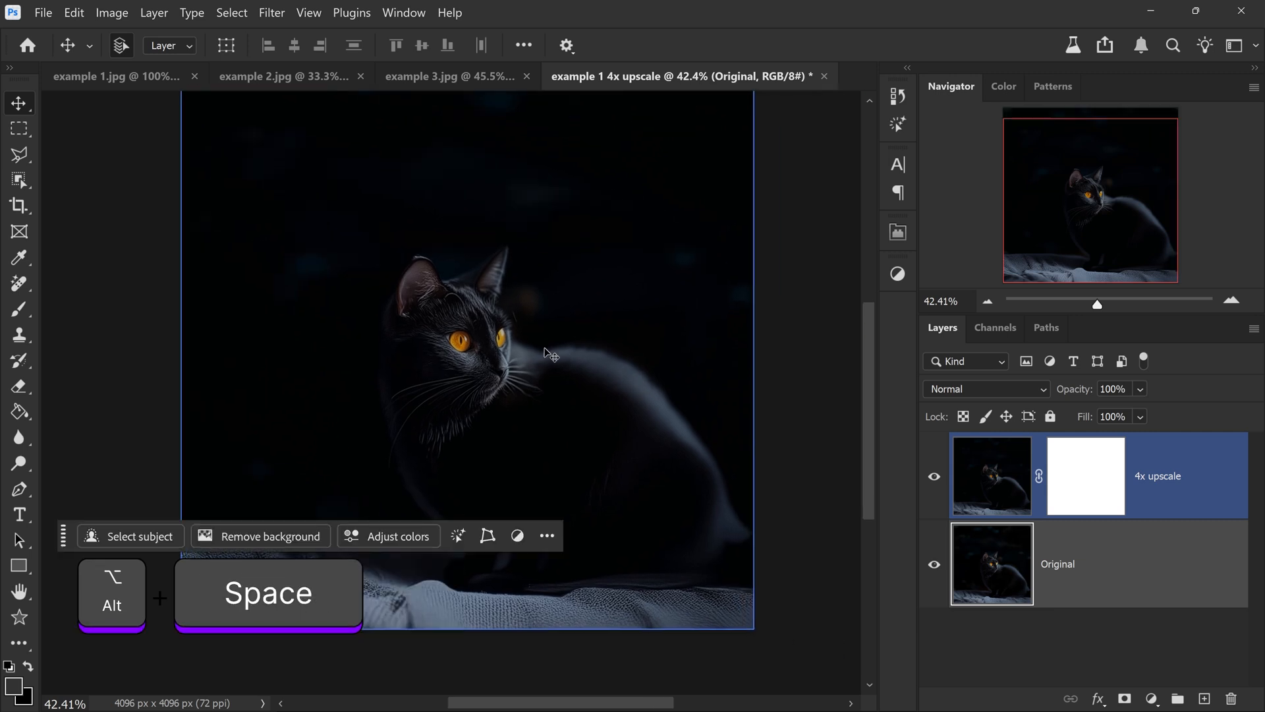
scroll("up", 3)
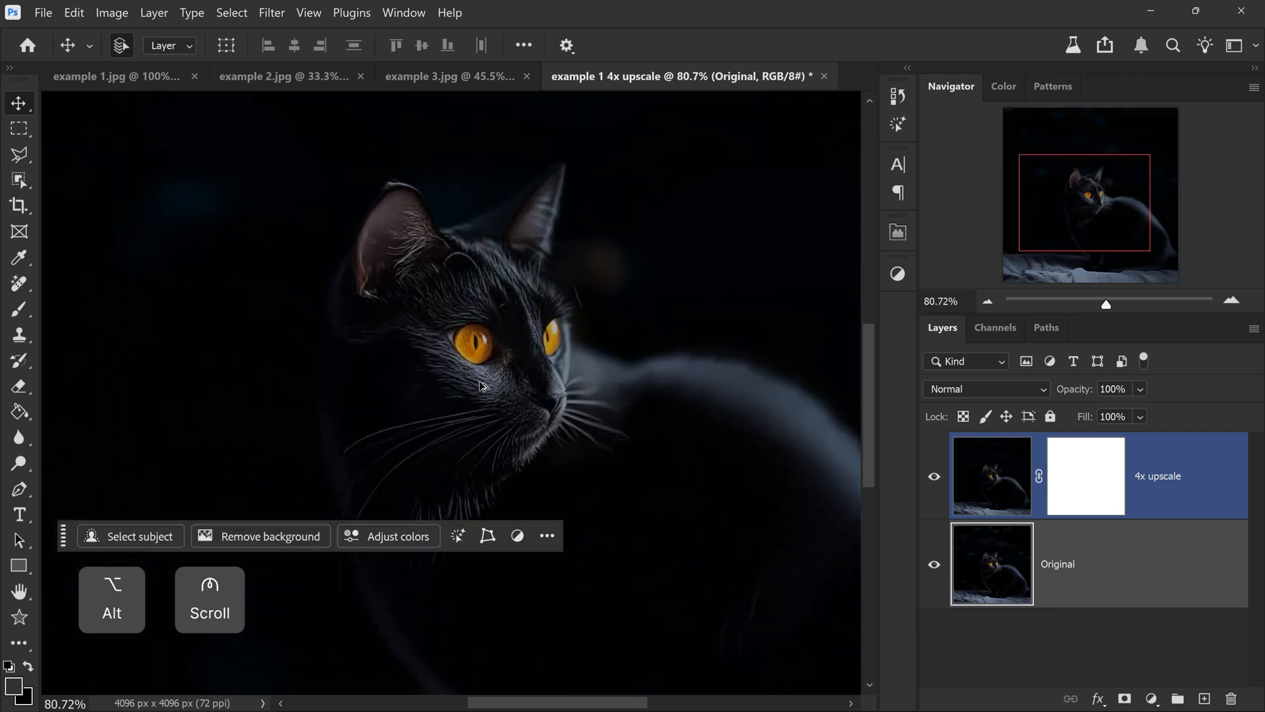
scroll("up", 3)
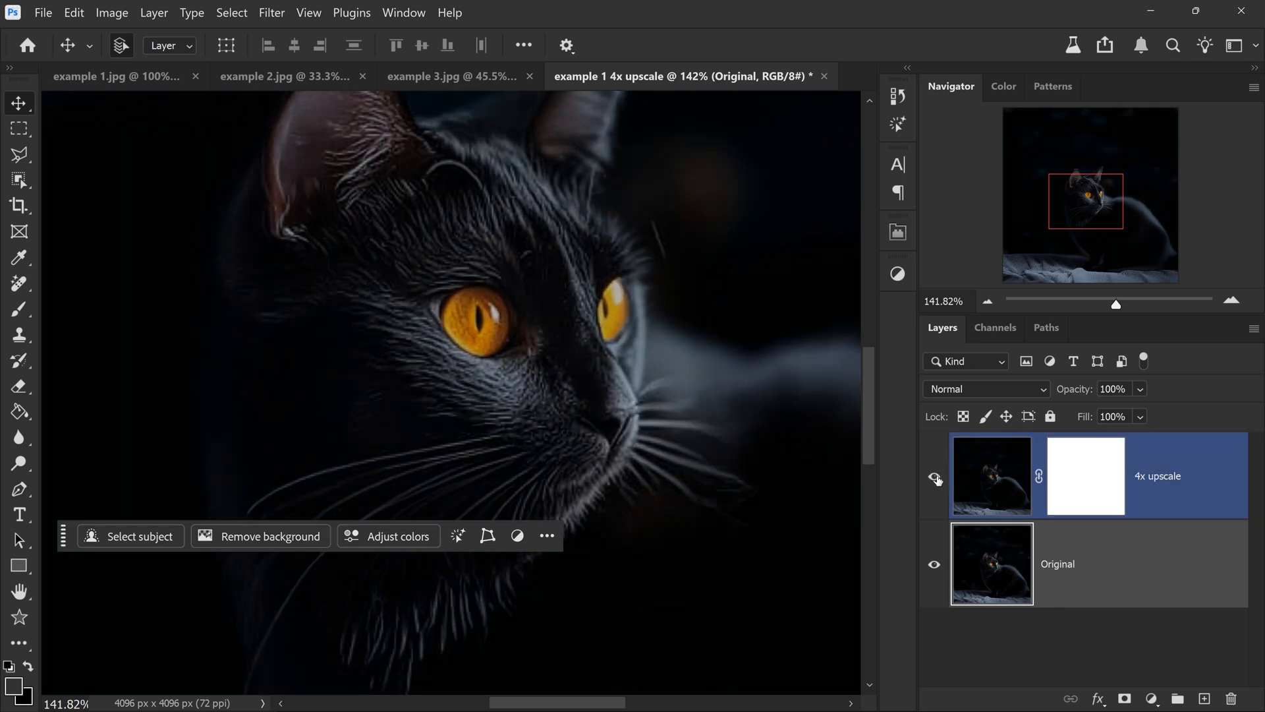
scroll("down", 3)
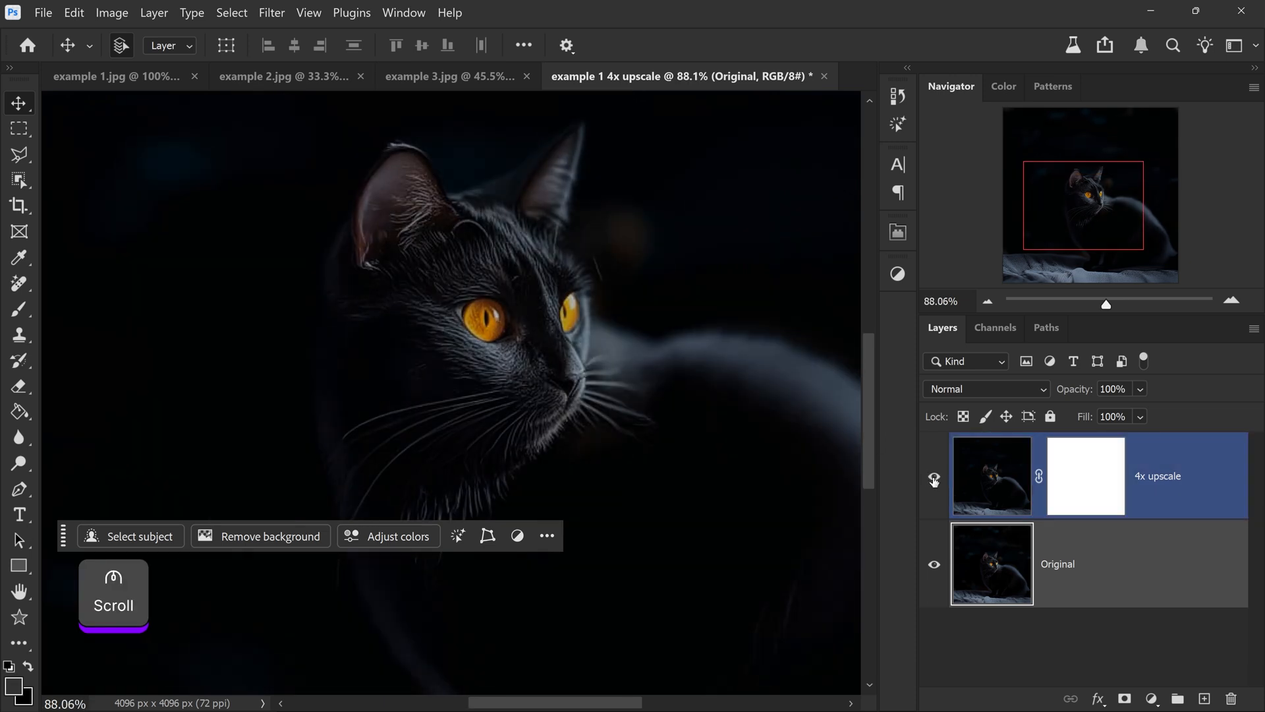
scroll("up", 3)
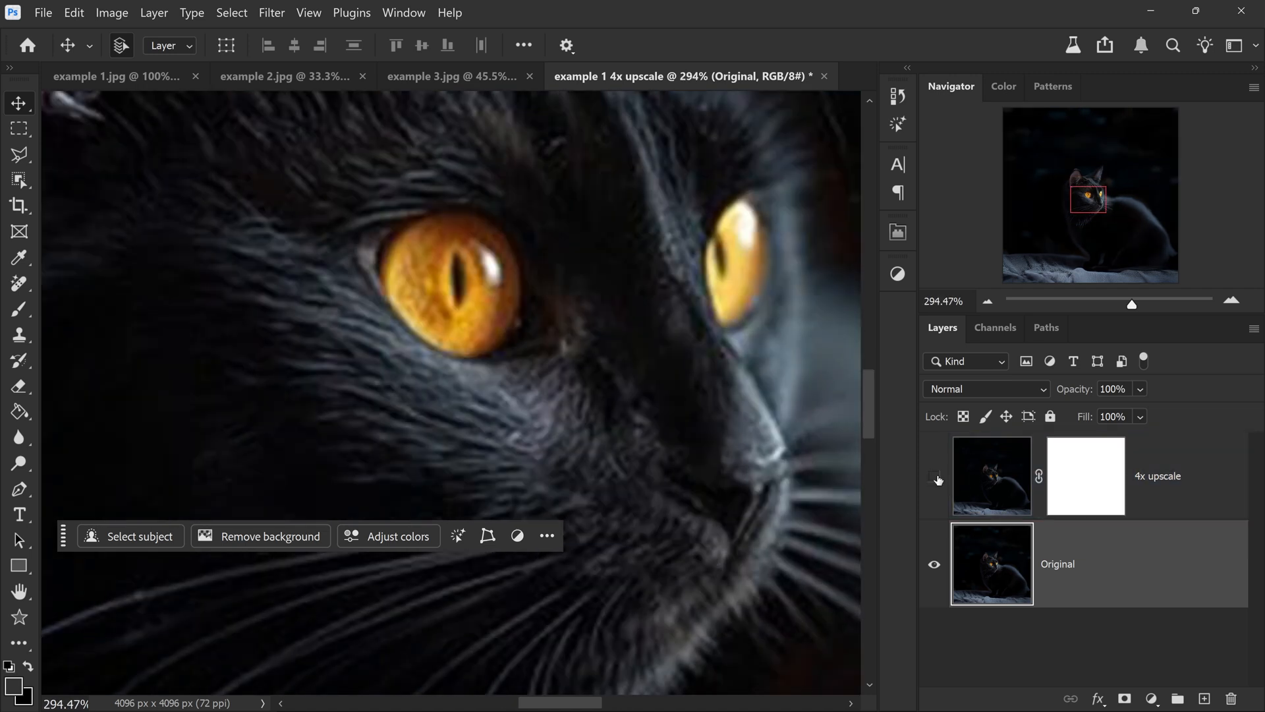
left_click(934, 475)
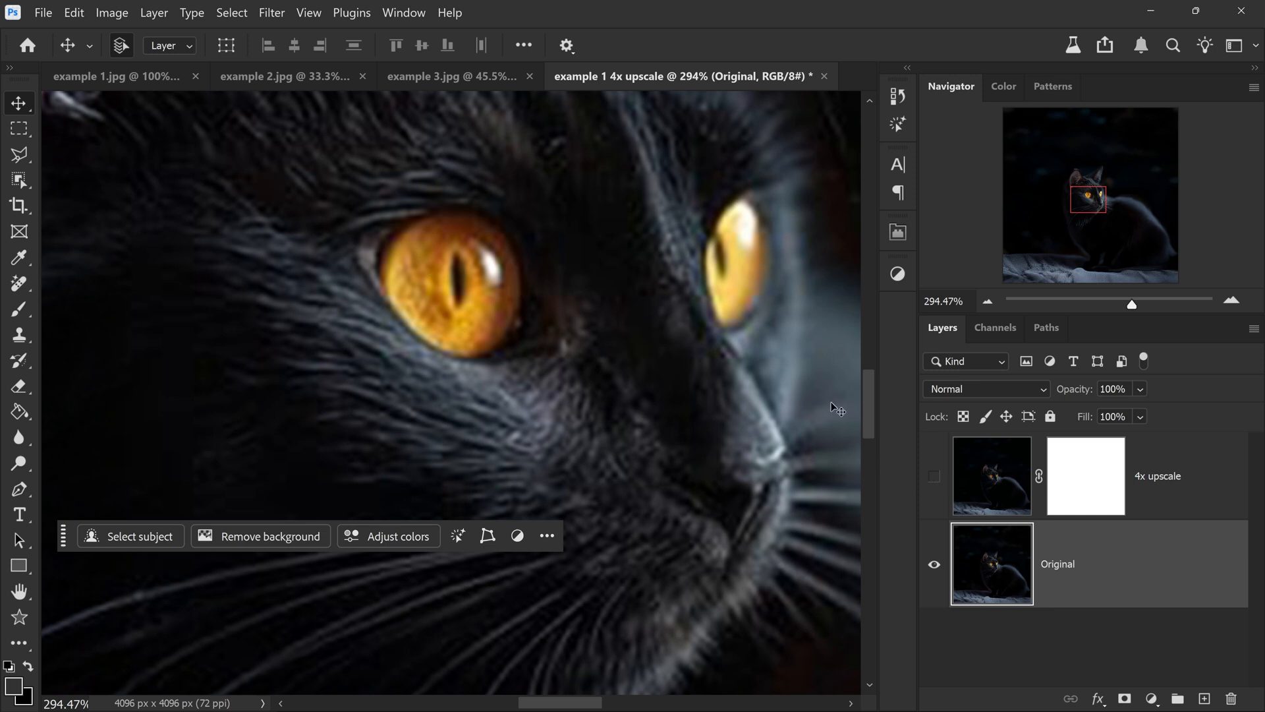
scroll("down", 3)
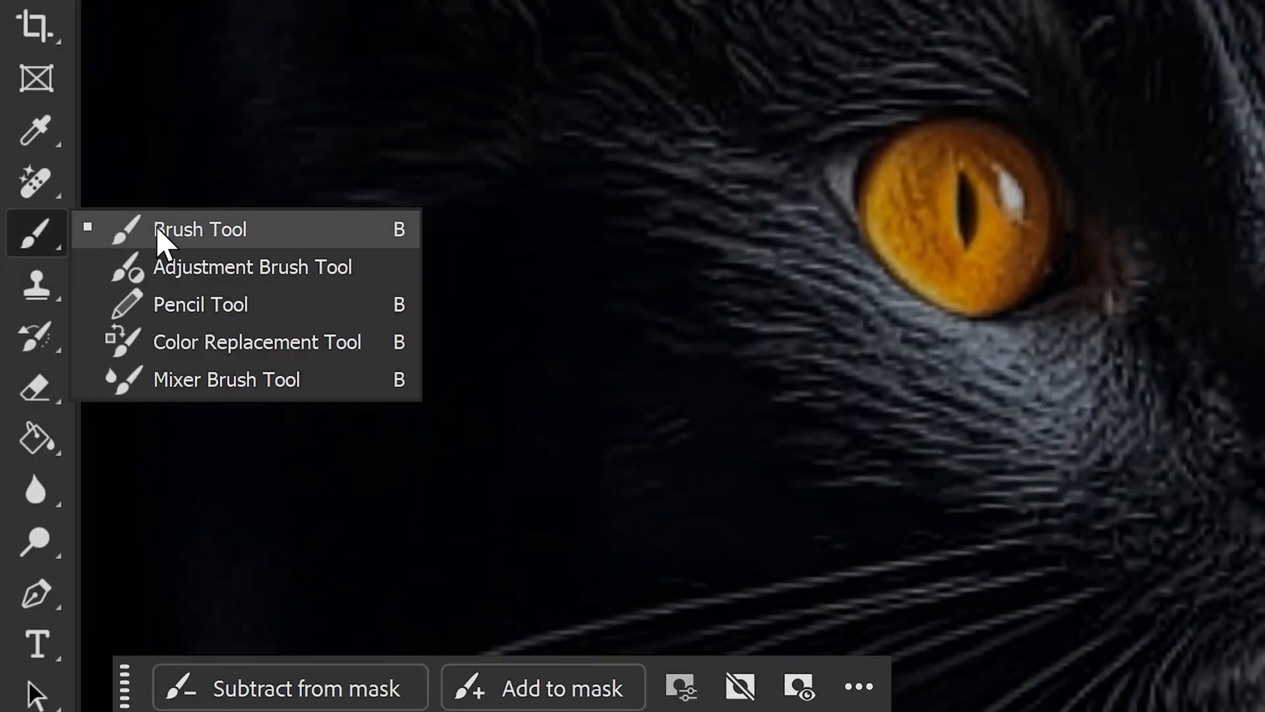
- Select the Brush Tool, target the 4x upscale layer mask, and enlarge the brush
left_click(199, 230)
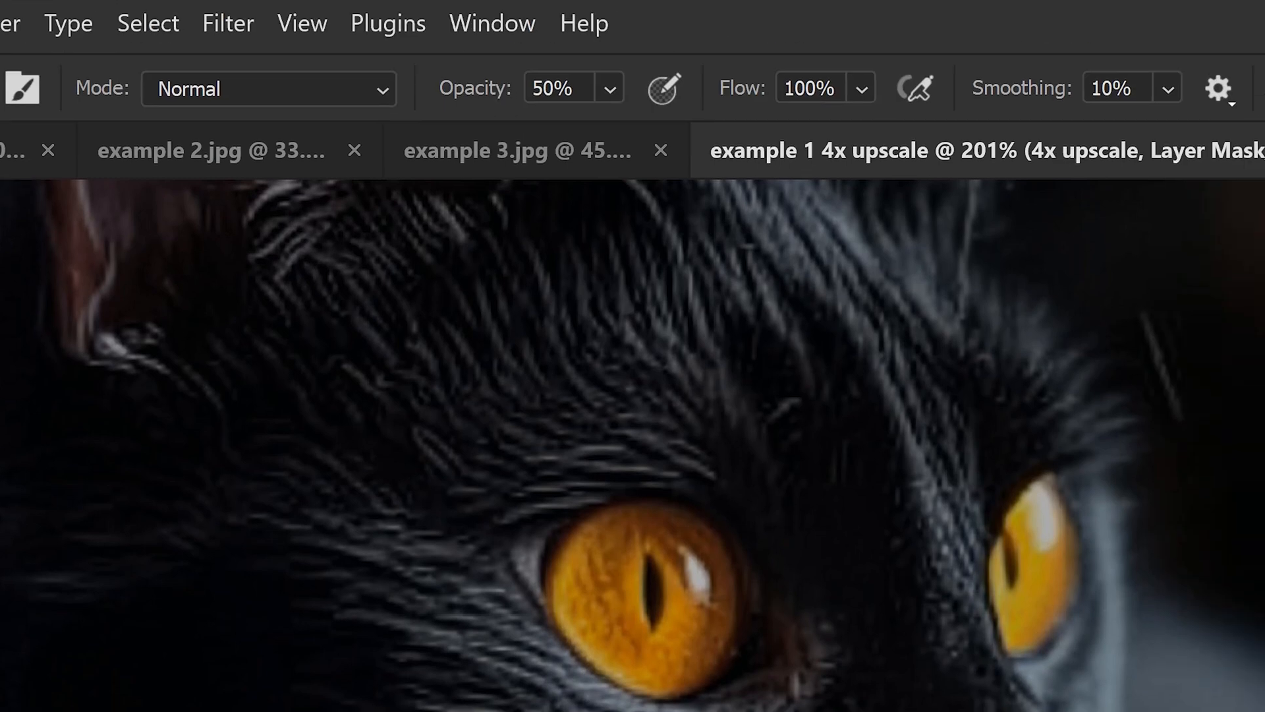
left_click(609, 88)
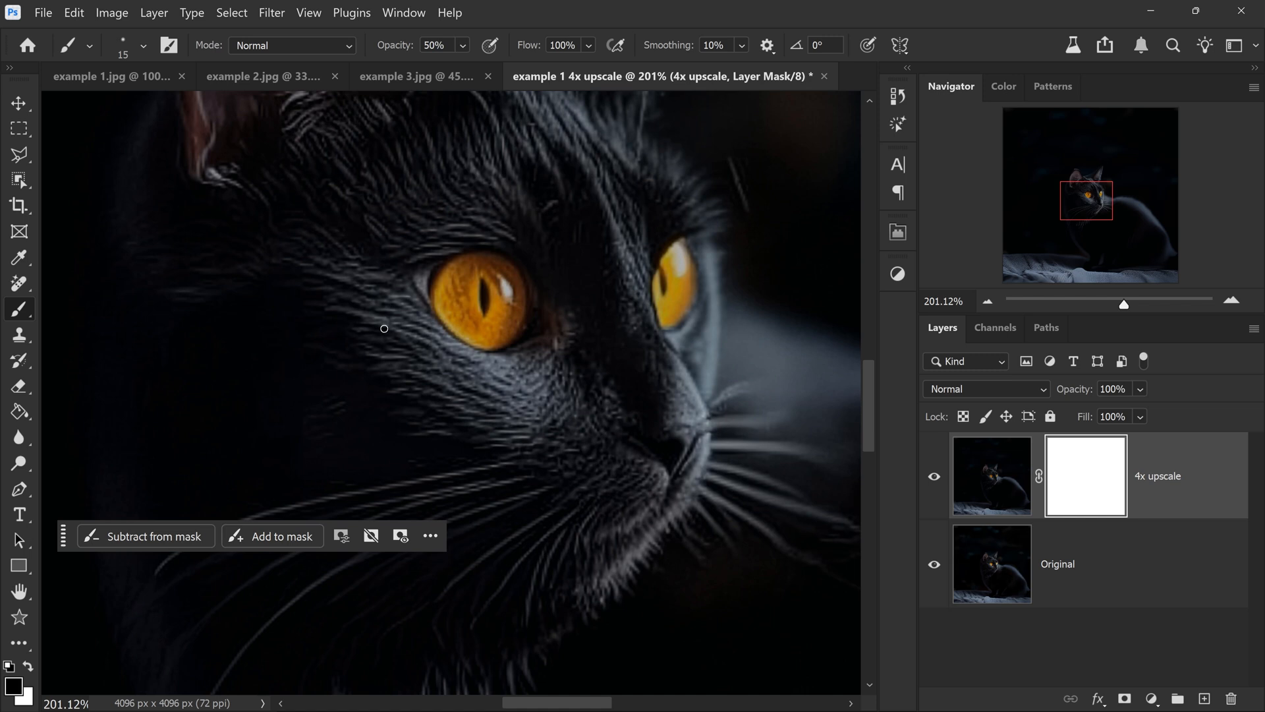
key("]")
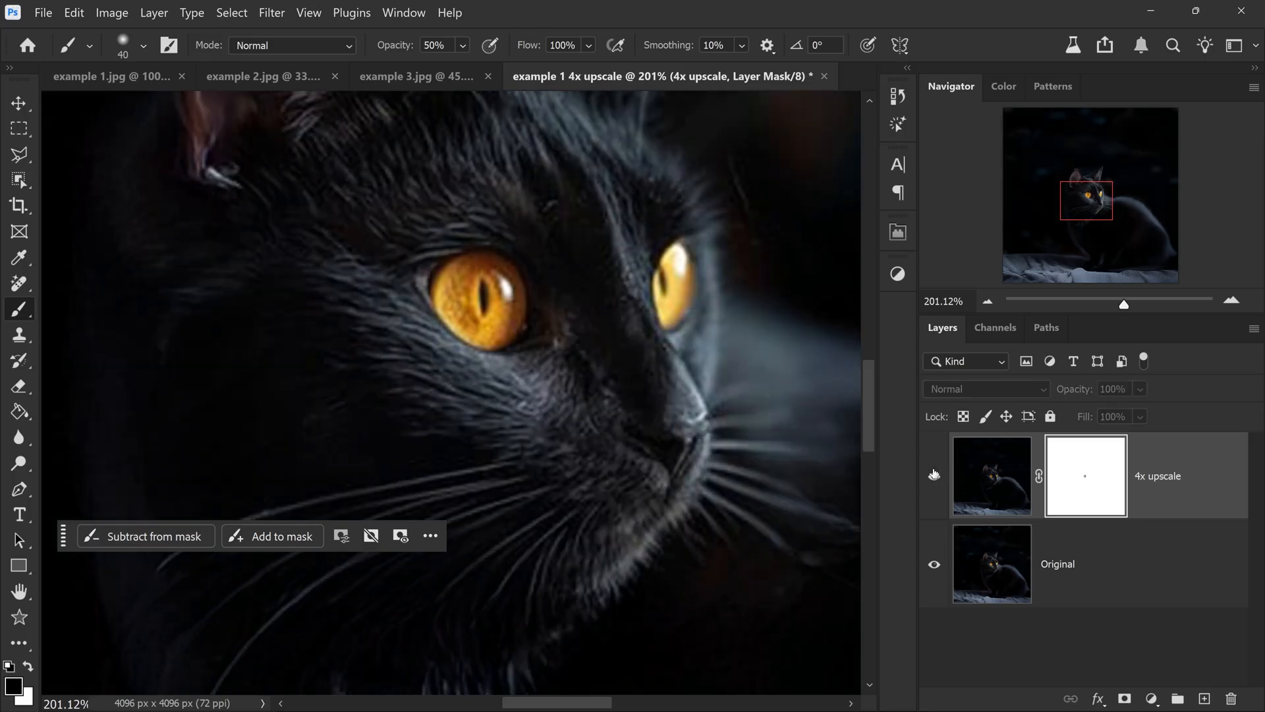
- Toggle the 4x upscale layer to compare the painted eyes, then bring up example 3.jpg
left_click(935, 475)
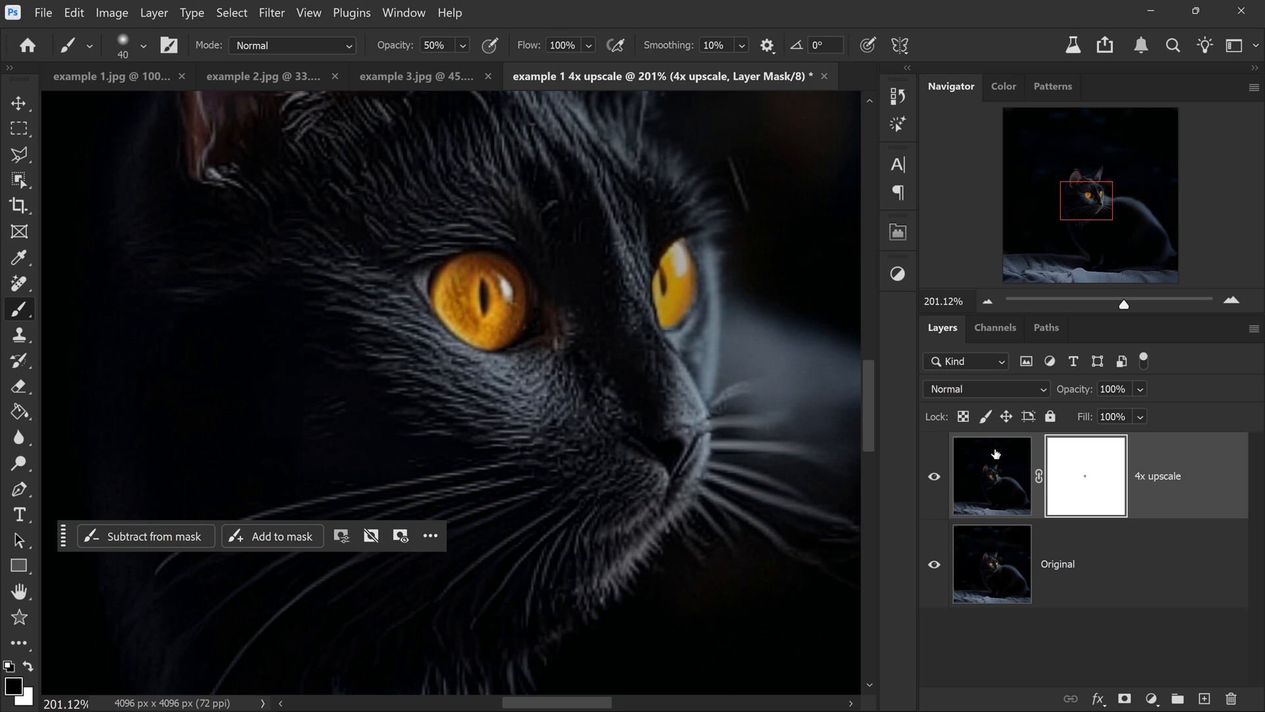
left_click(934, 476)
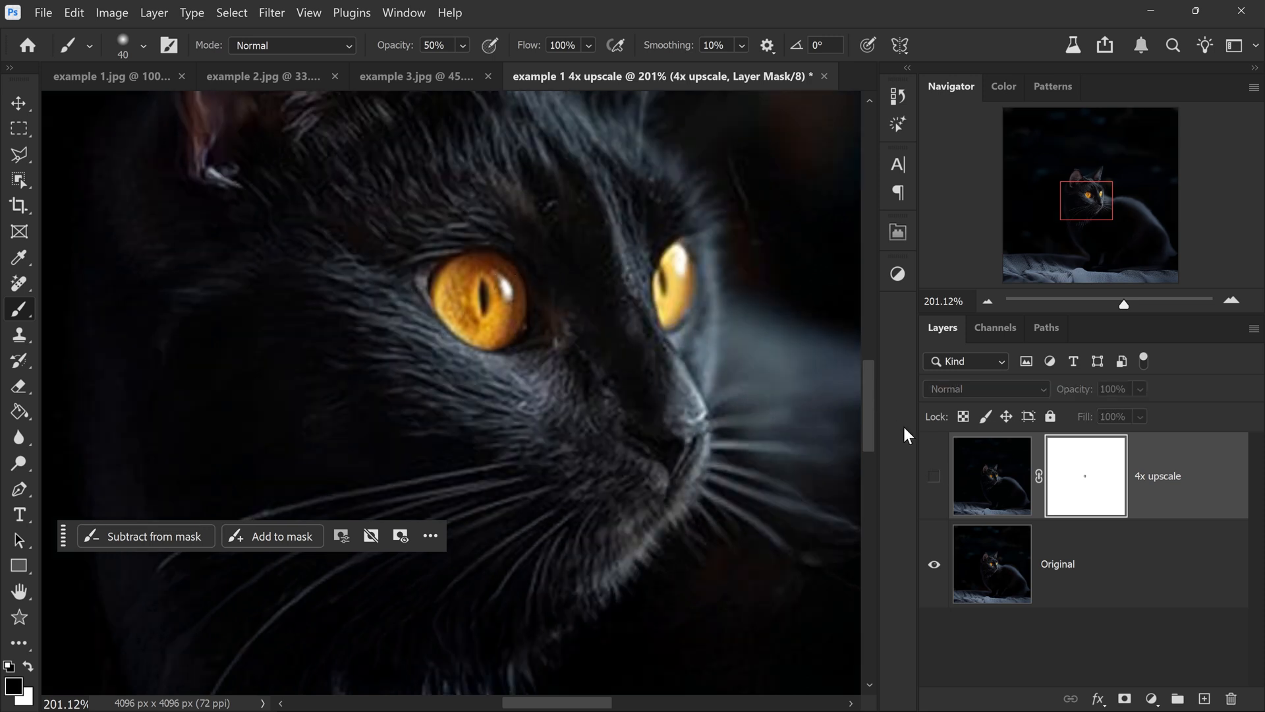
key("space")
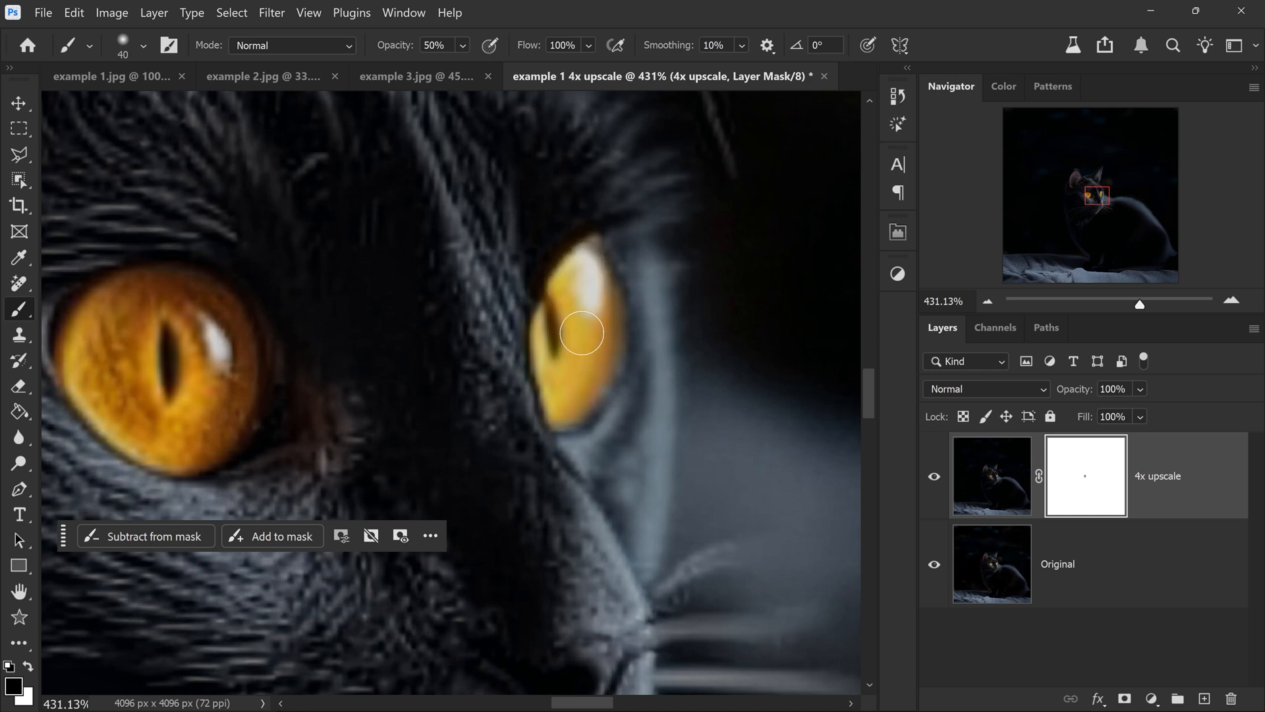
scroll("down", 3)
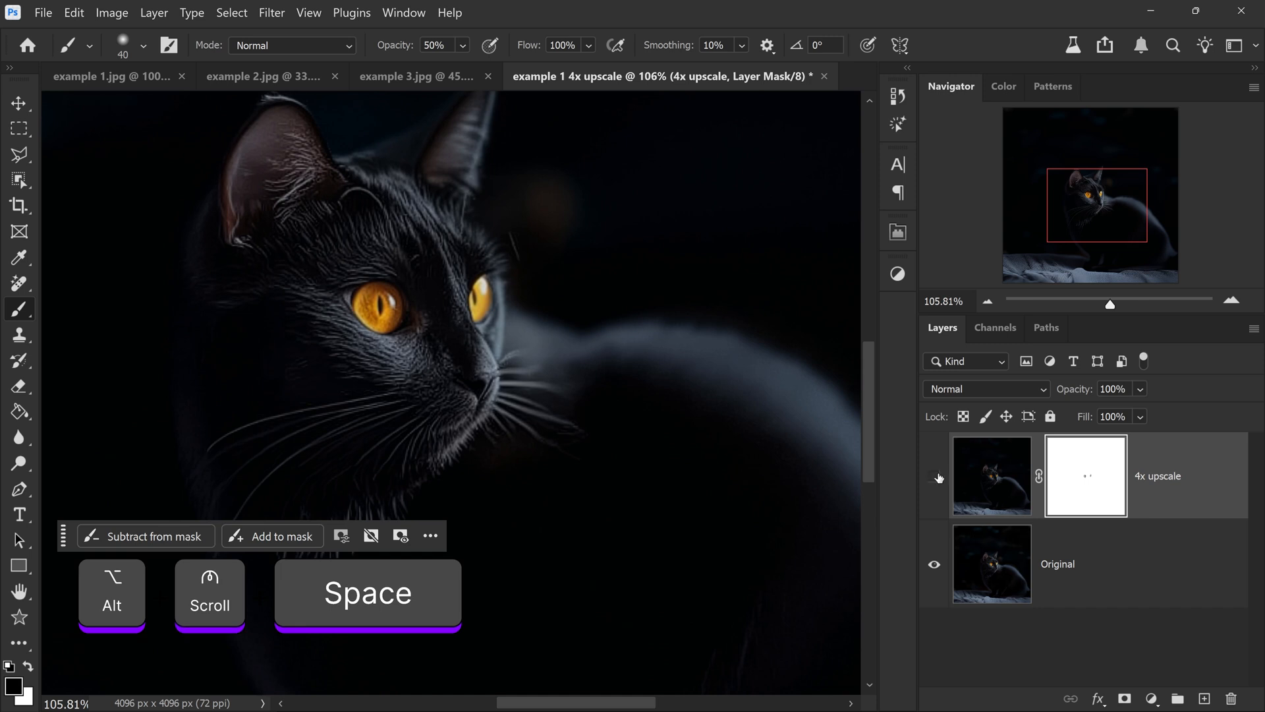
left_click(935, 477)
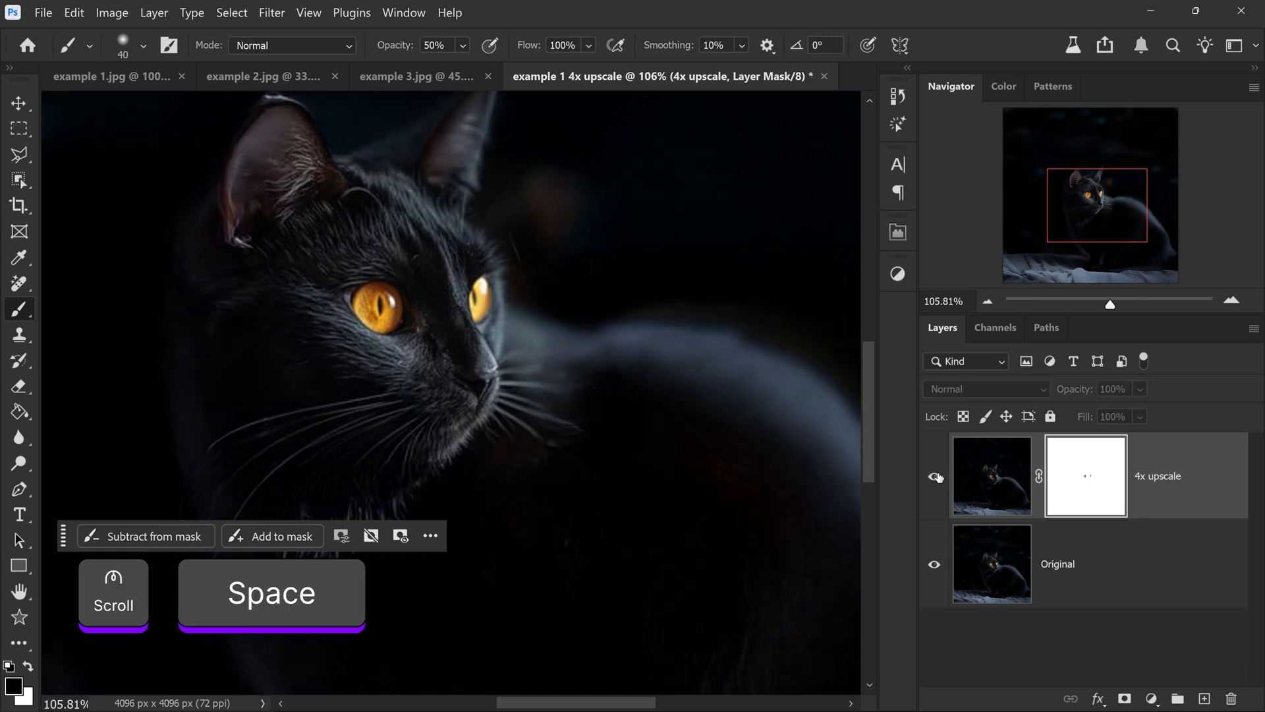
left_click(415, 75)
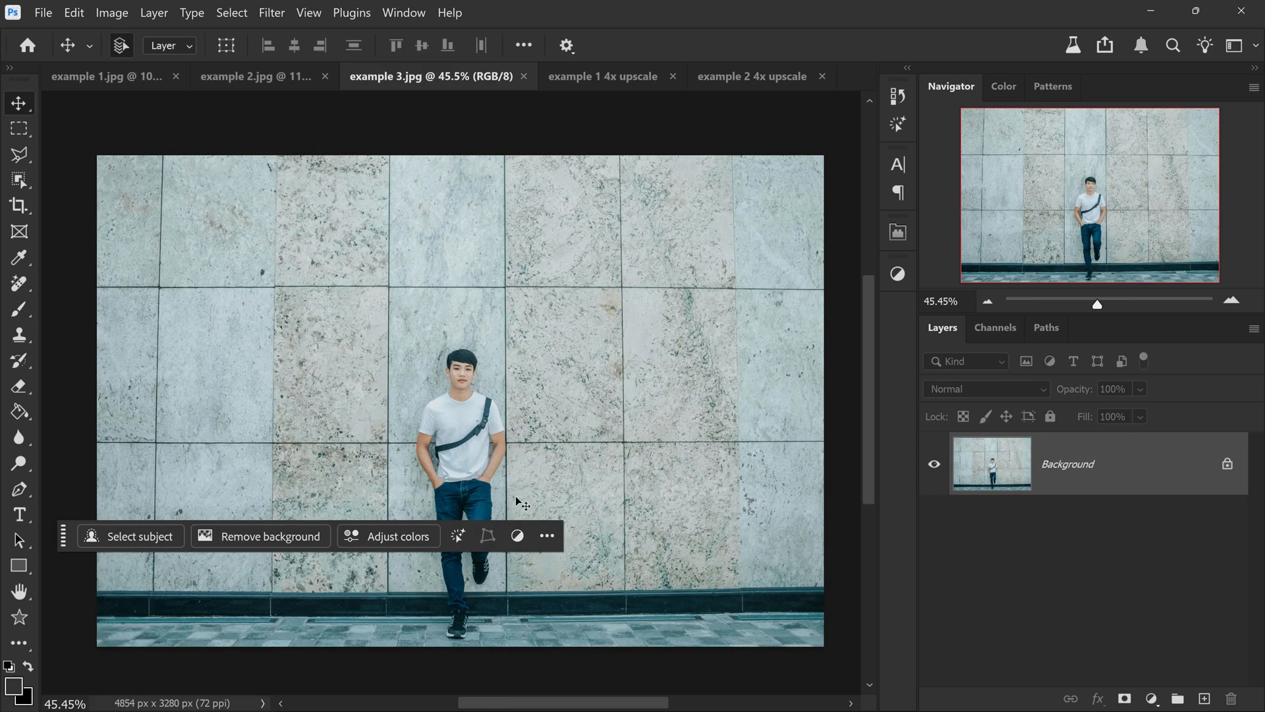
- Crop example 3.jpg to a 1024 × 1024 square over the man's head and shoulders
scroll("down", 3)
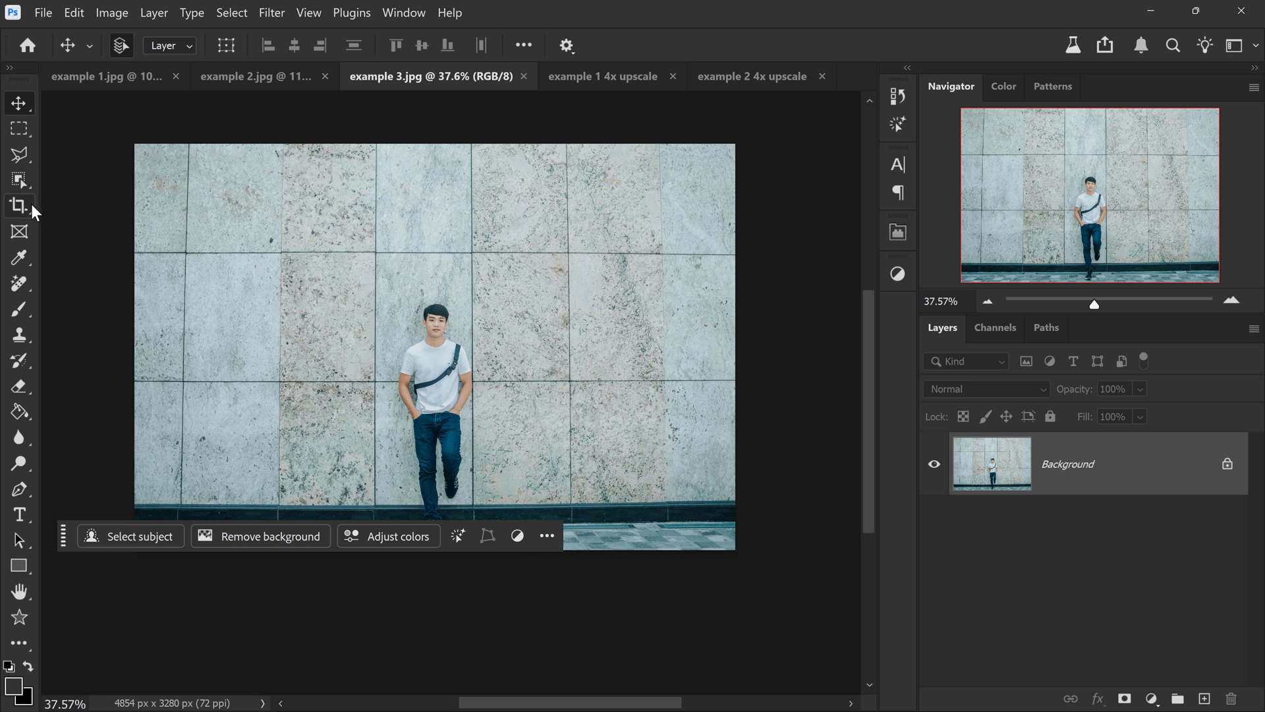
left_click(19, 205)
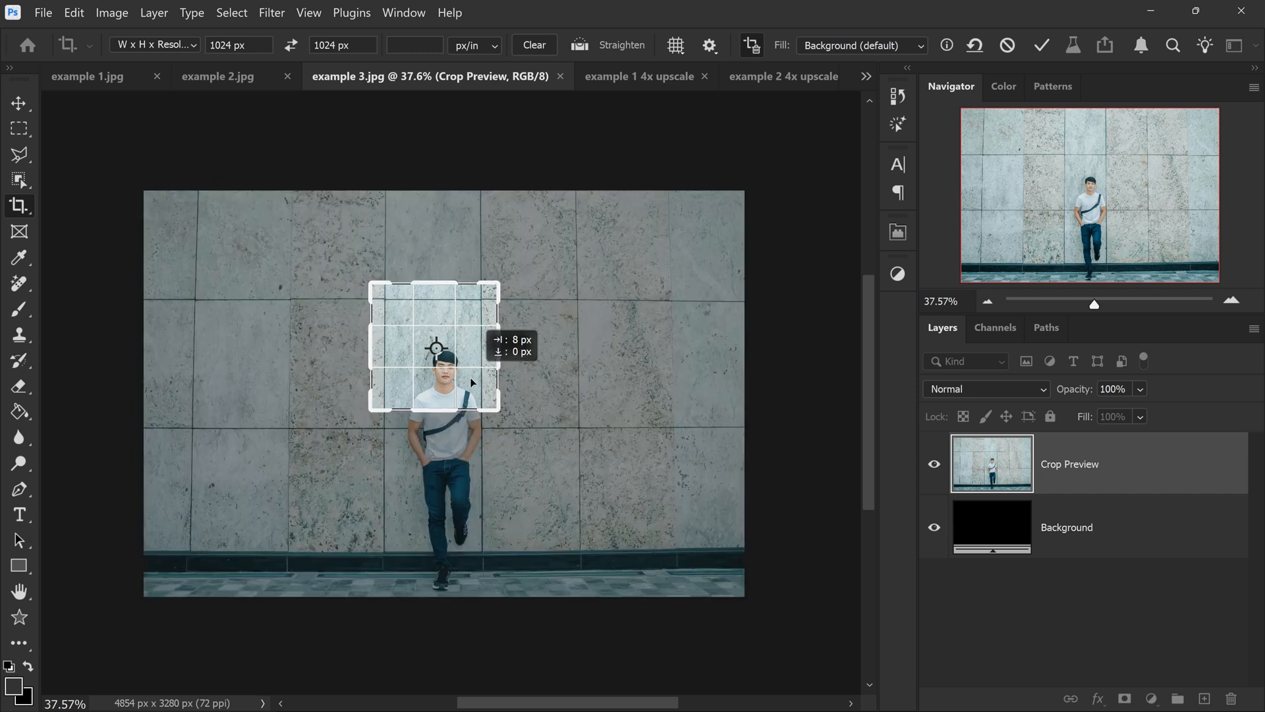
left_click(1041, 45)
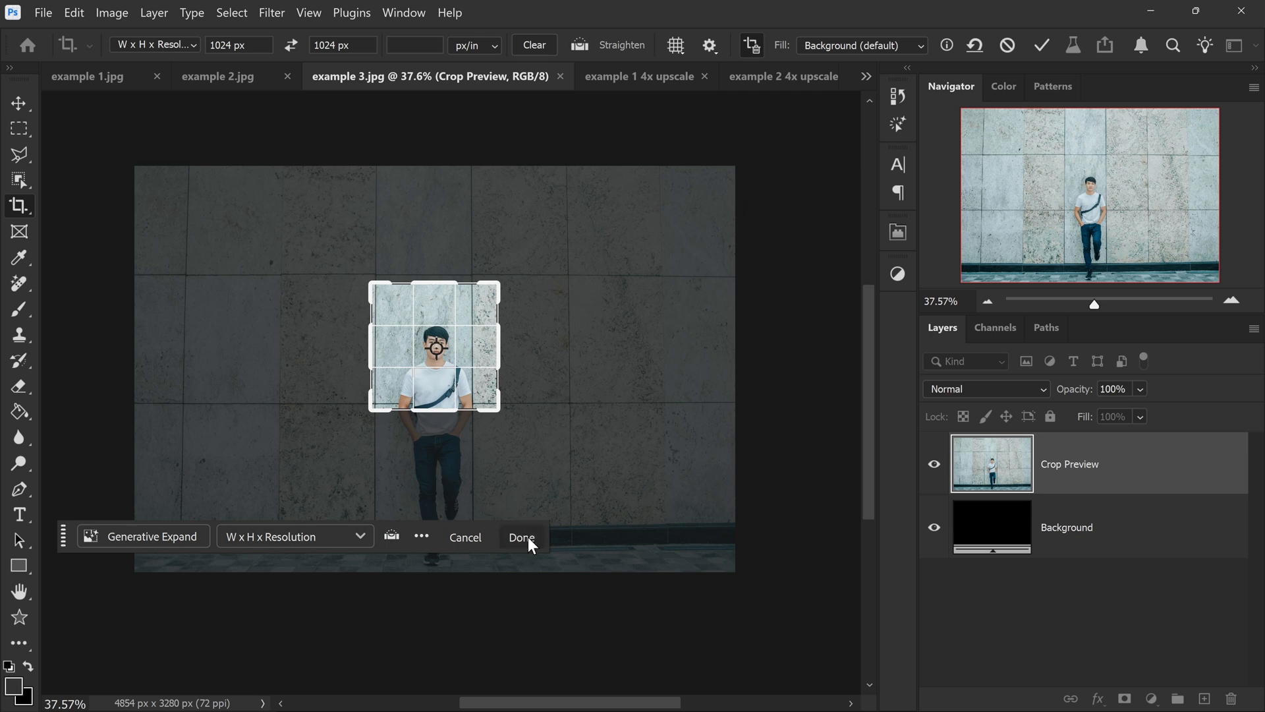
left_click(521, 537)
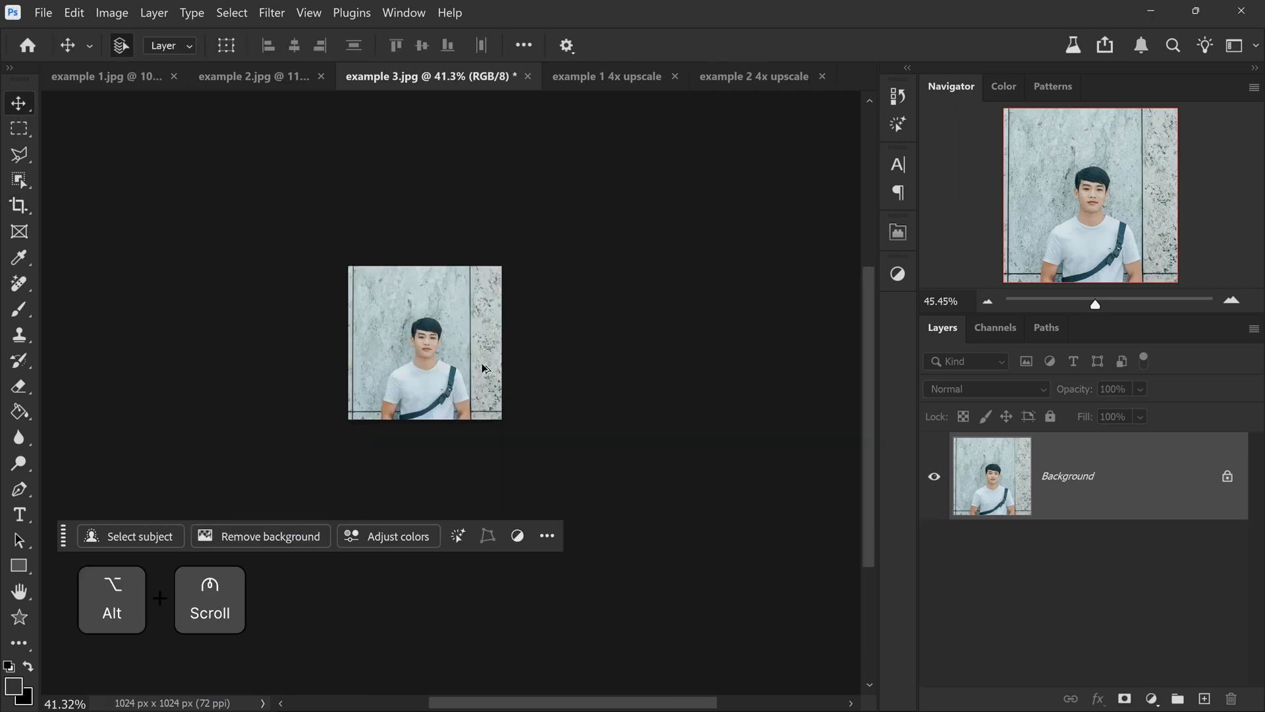
scroll("up", 3)
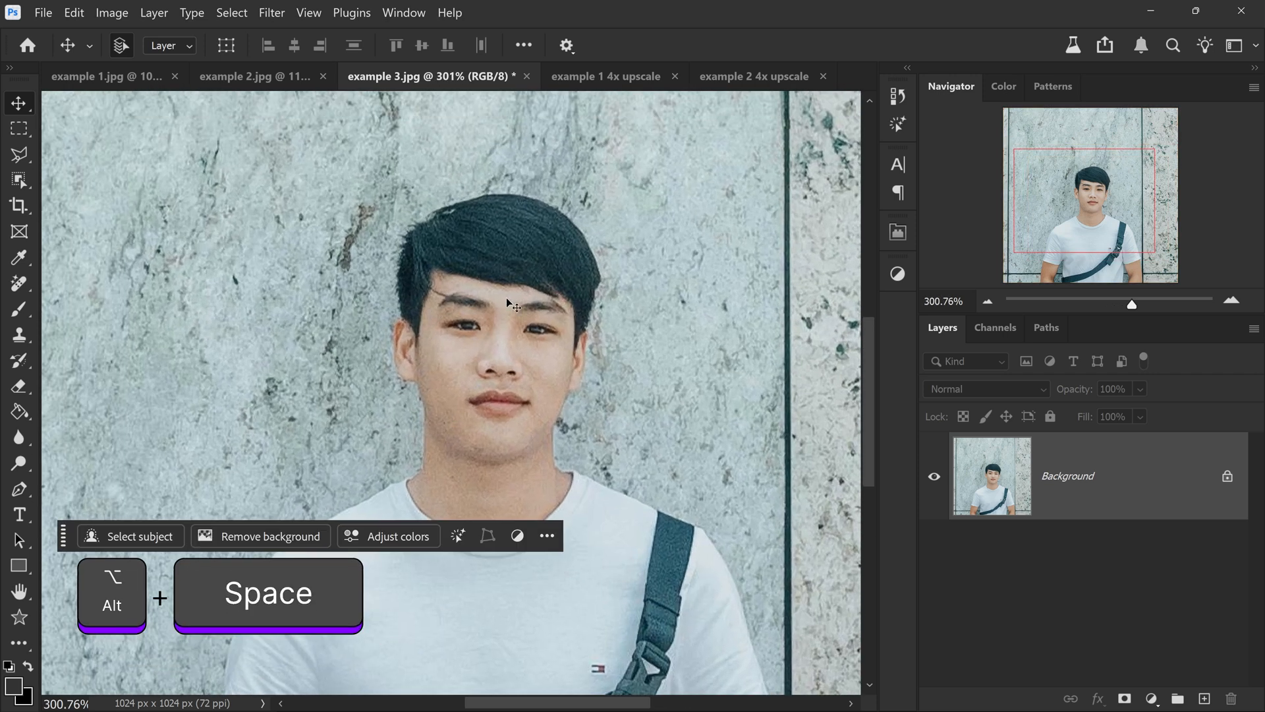
scroll("up", 3)
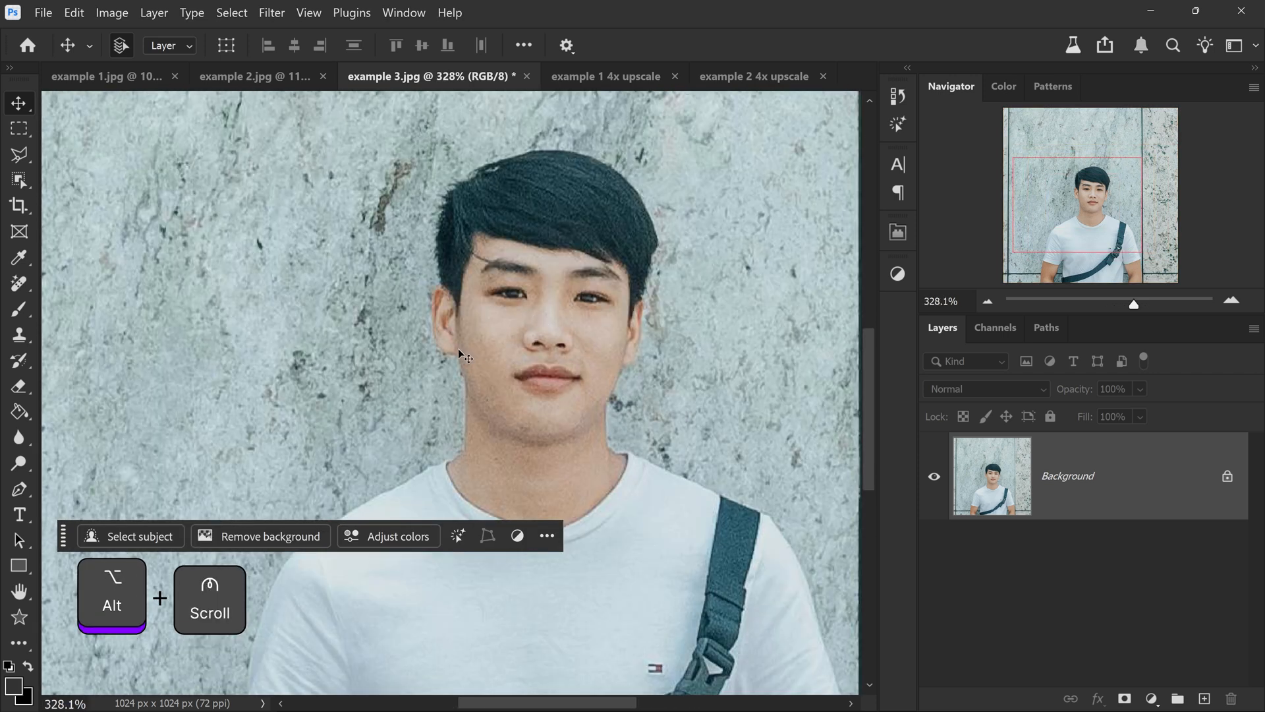
scroll("down", 3)
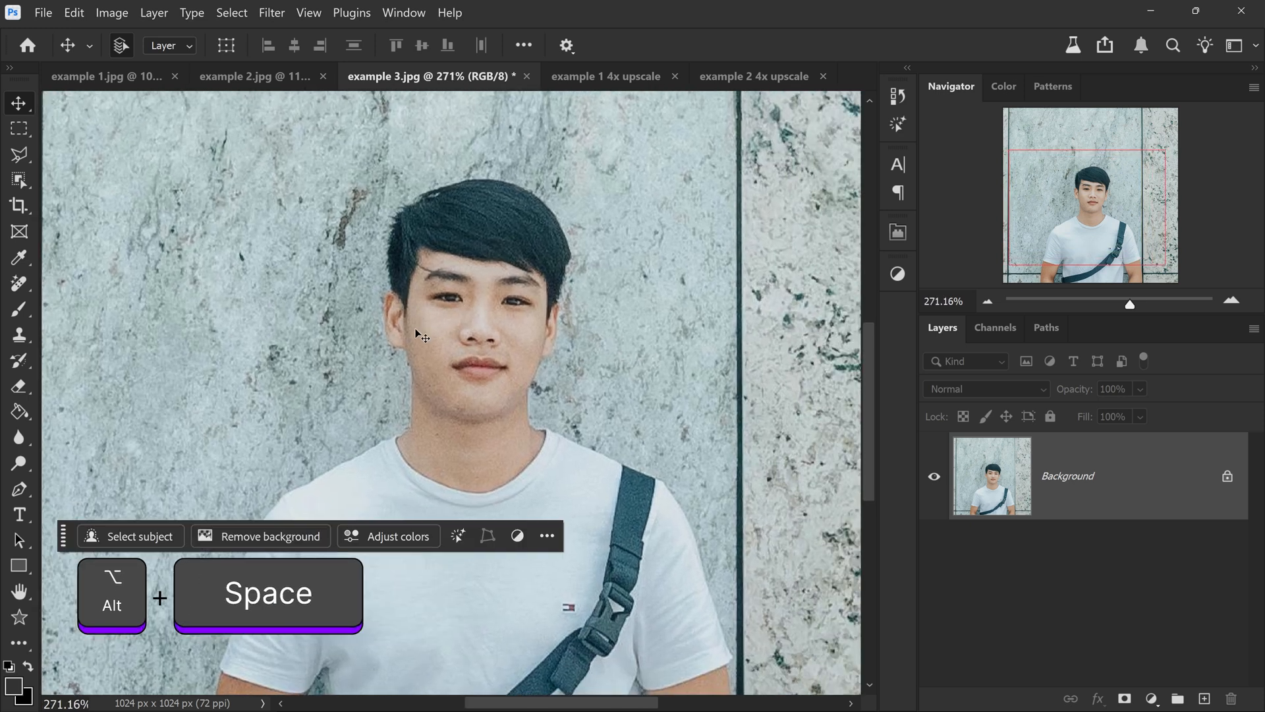
left_click(271, 12)
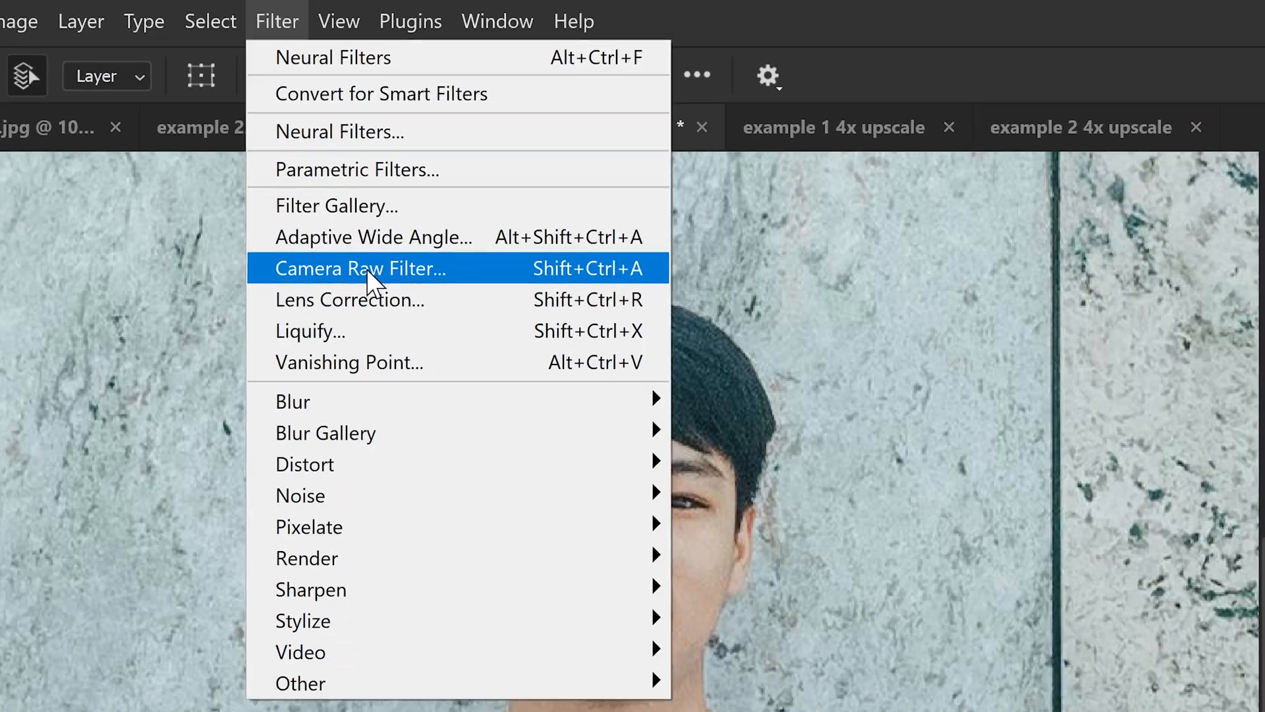
- Apply Camera Raw Filter with Sharpening 5, Noise Reduction 30, Color Noise Reduction 17
left_click(359, 269)
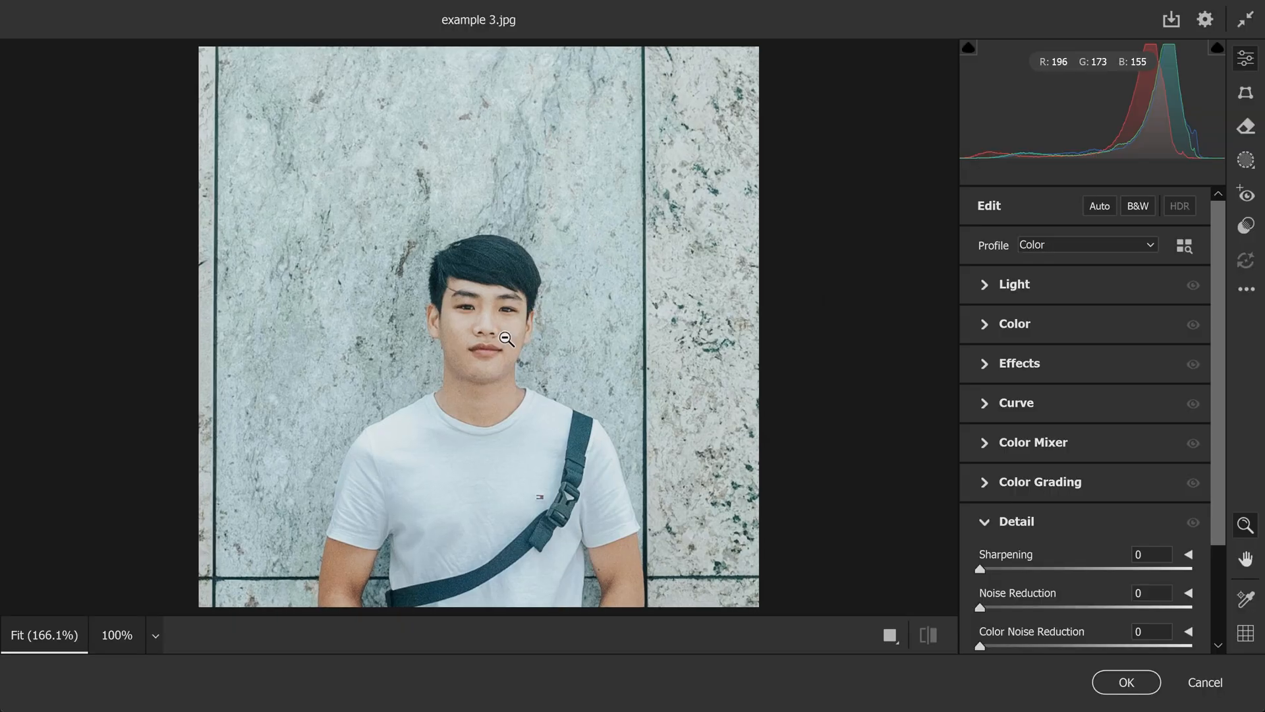
left_click(504, 338)
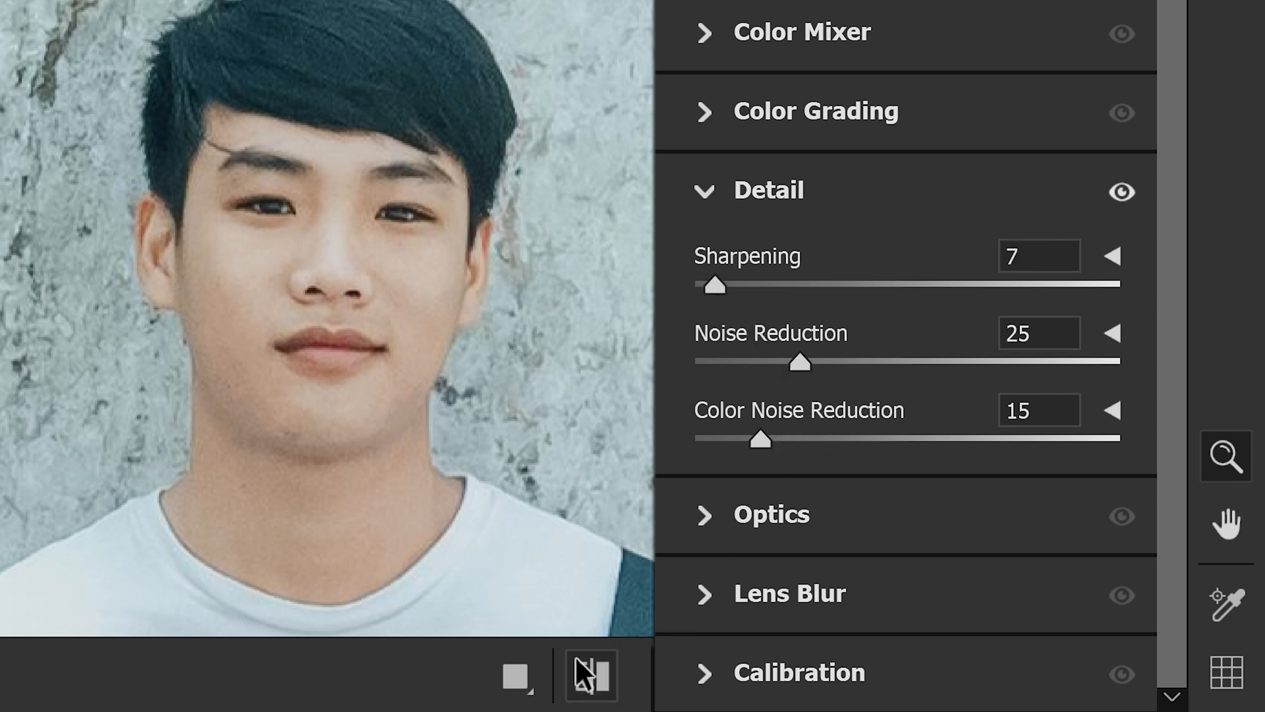
left_click(589, 675)
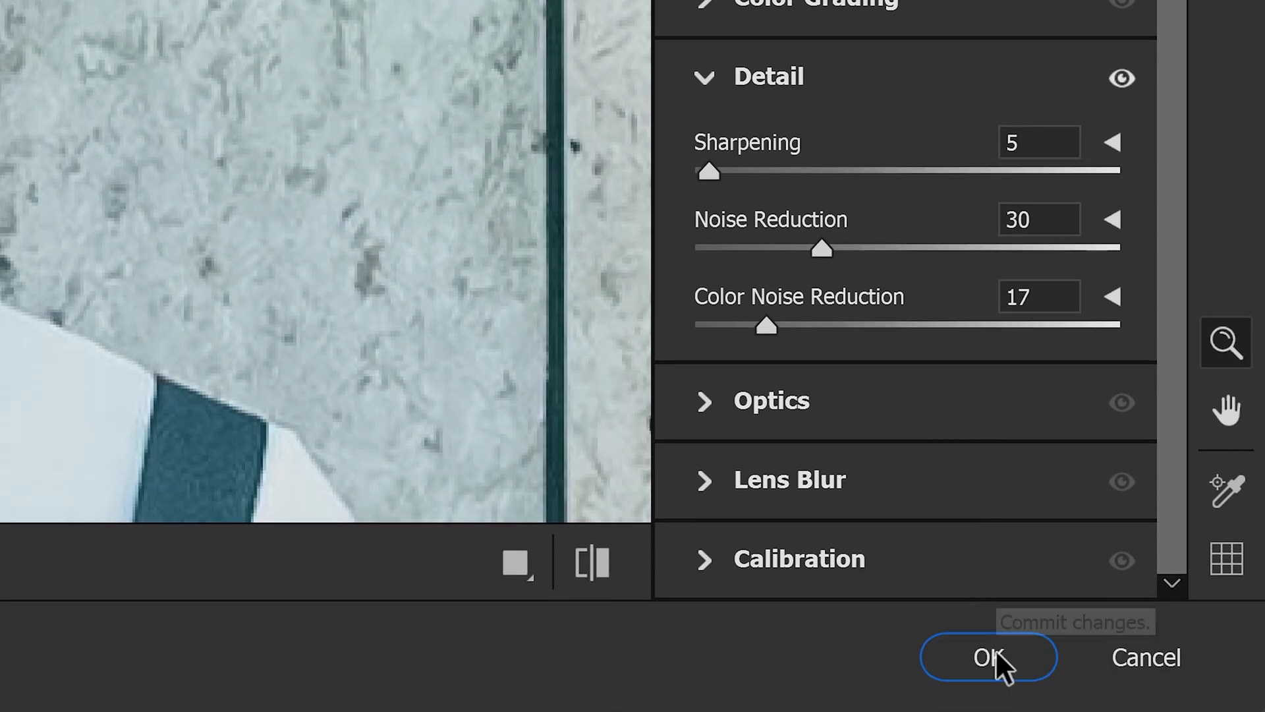
left_click(987, 658)
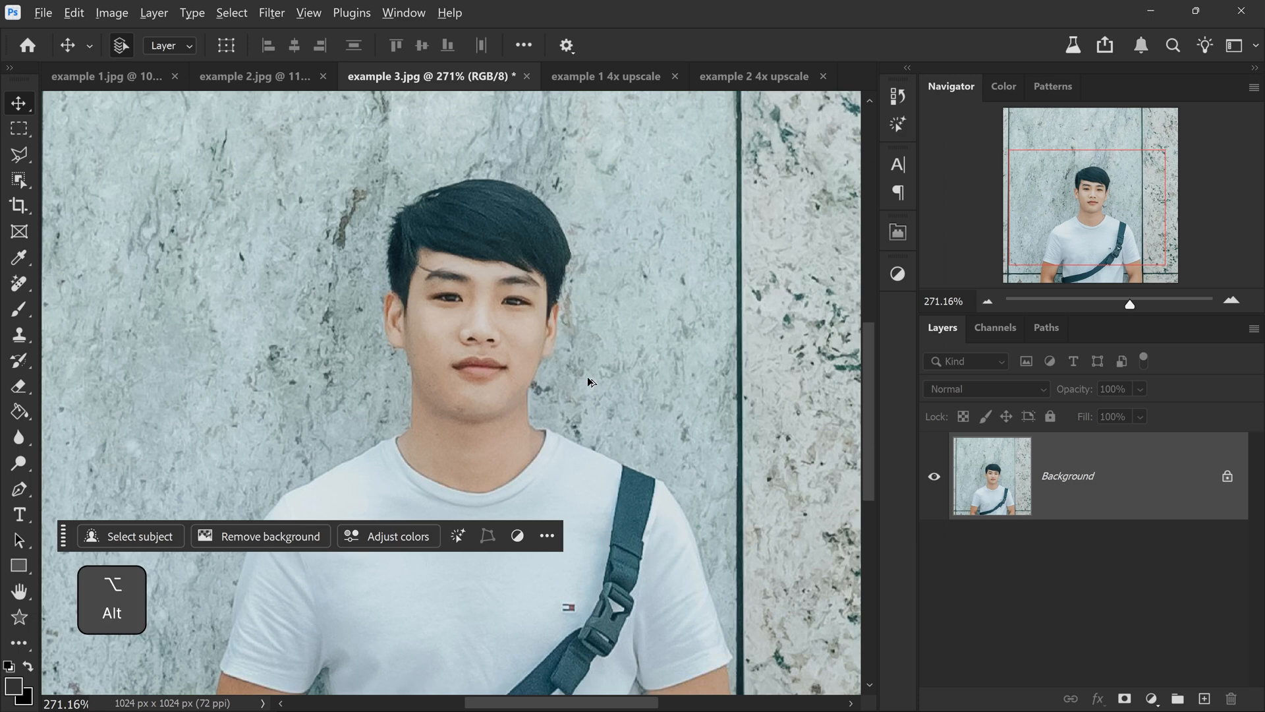
scroll("down", 3)
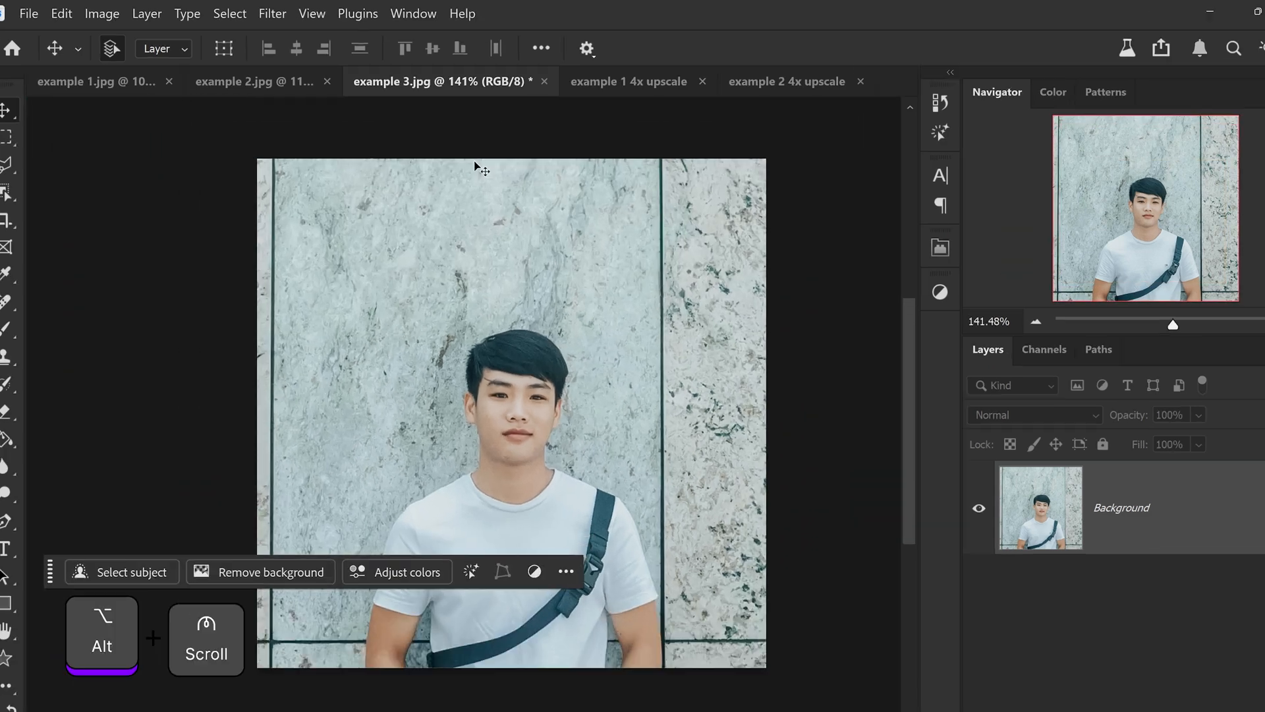
- Apply the Neural Filters JPEG Artefacts Removal at High strength to the portrait
left_click(272, 14)
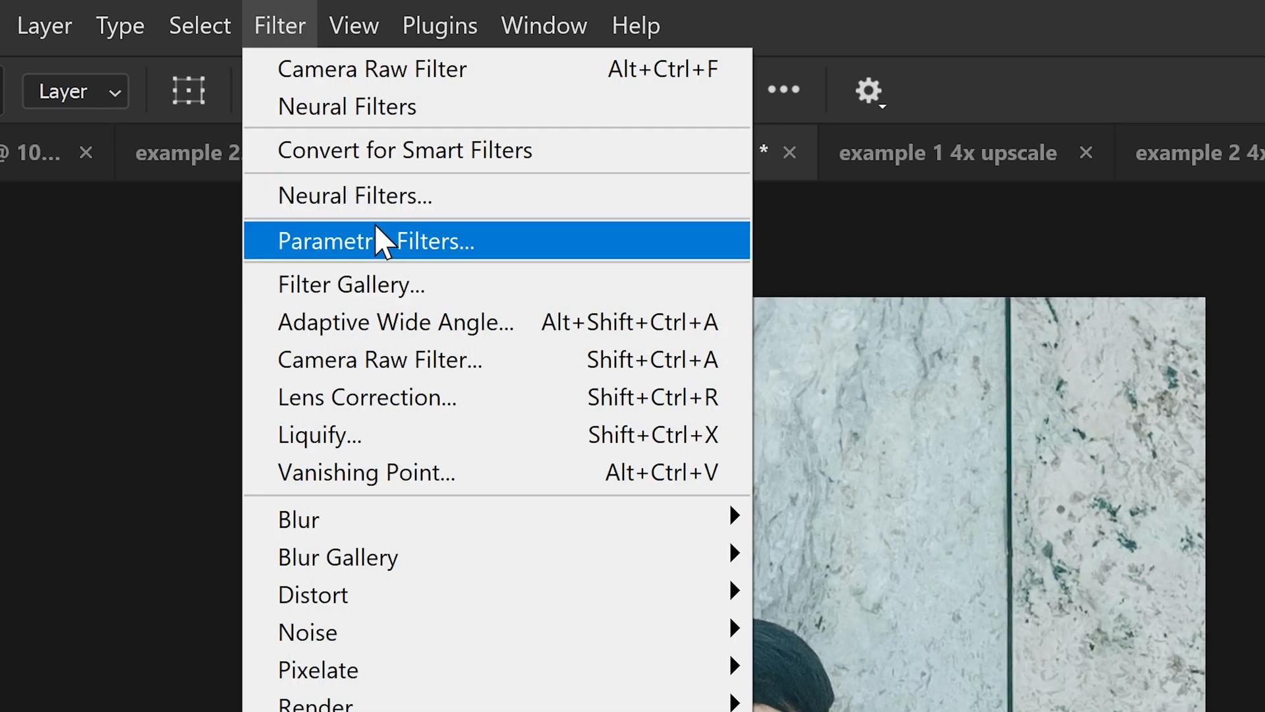
left_click(352, 195)
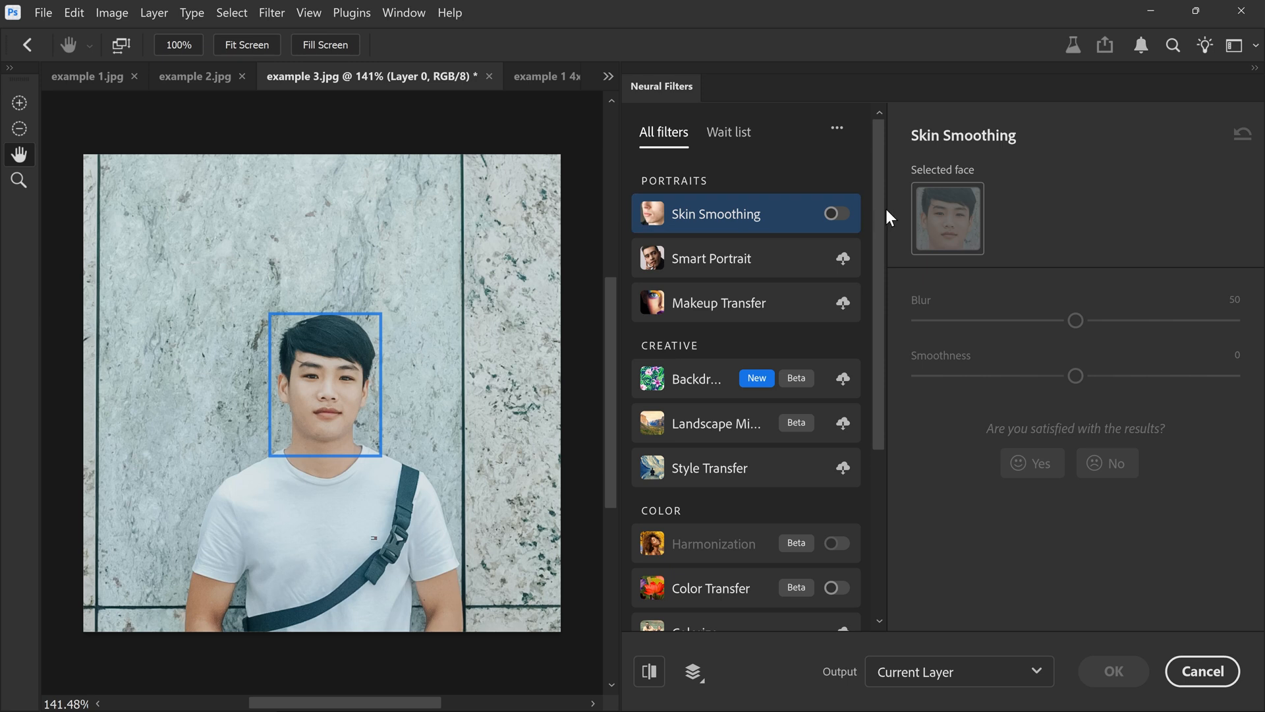
scroll("down", 3)
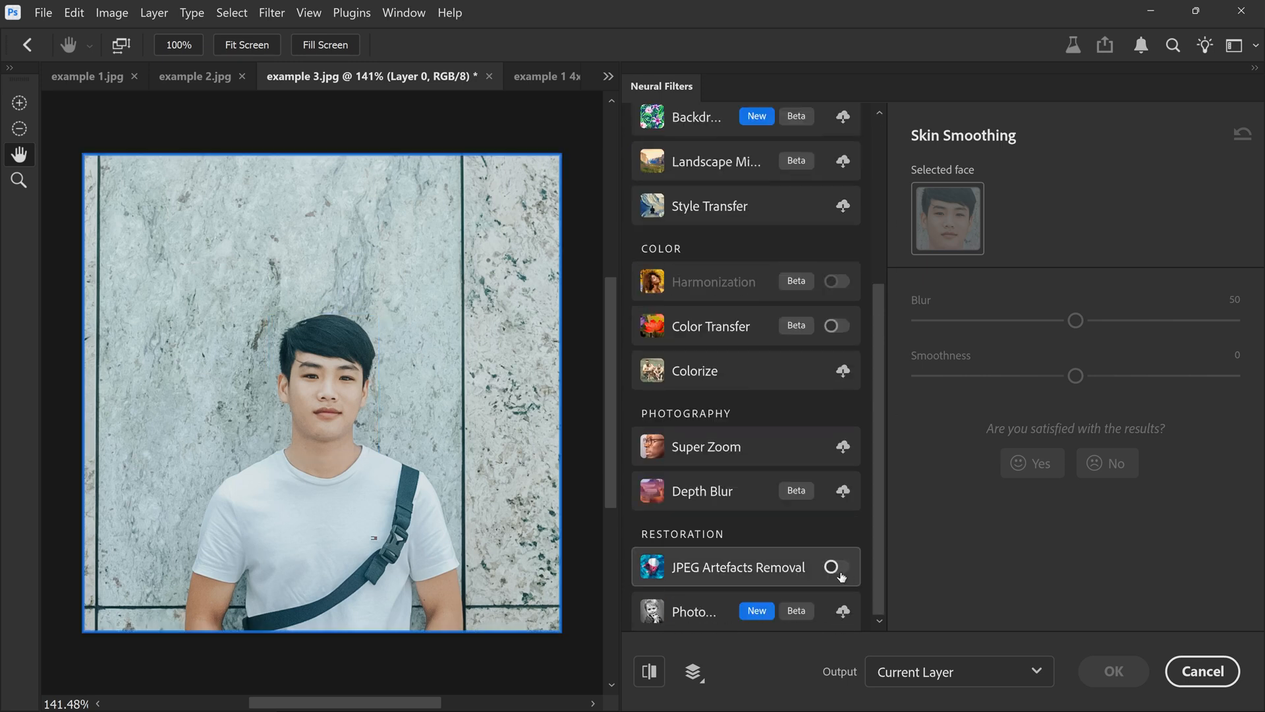
left_click(837, 567)
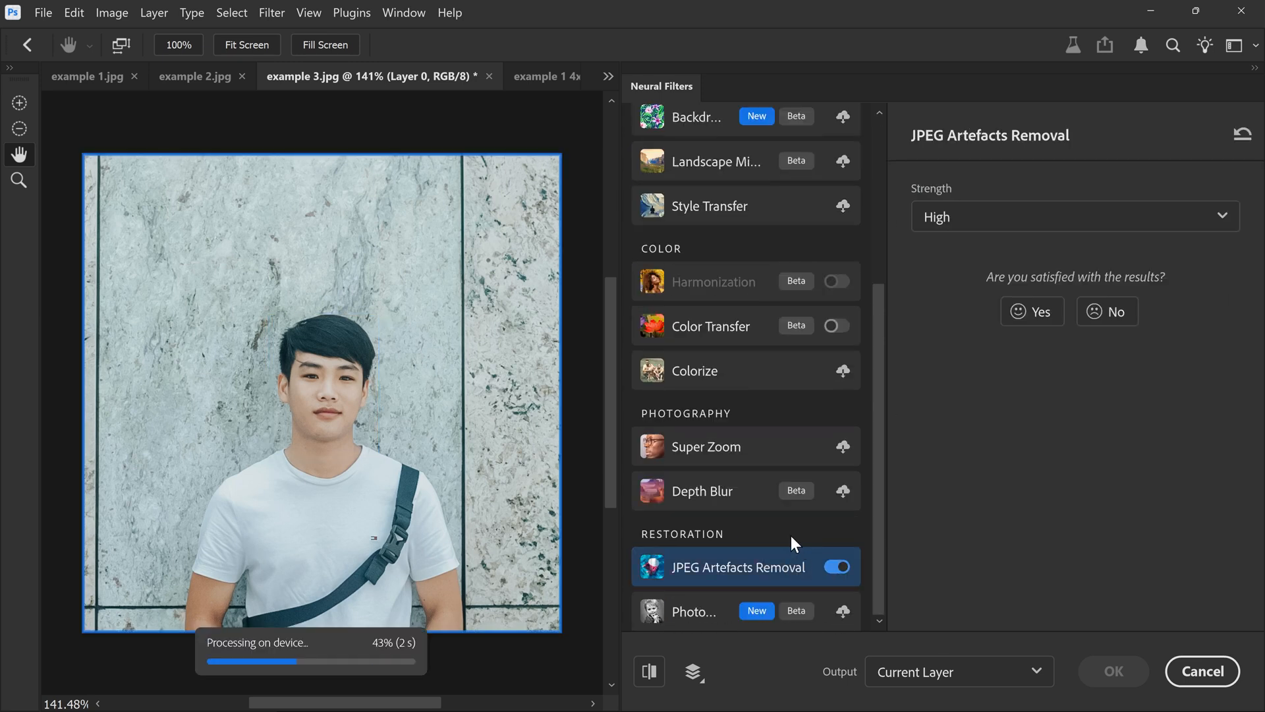
scroll("up", 3)
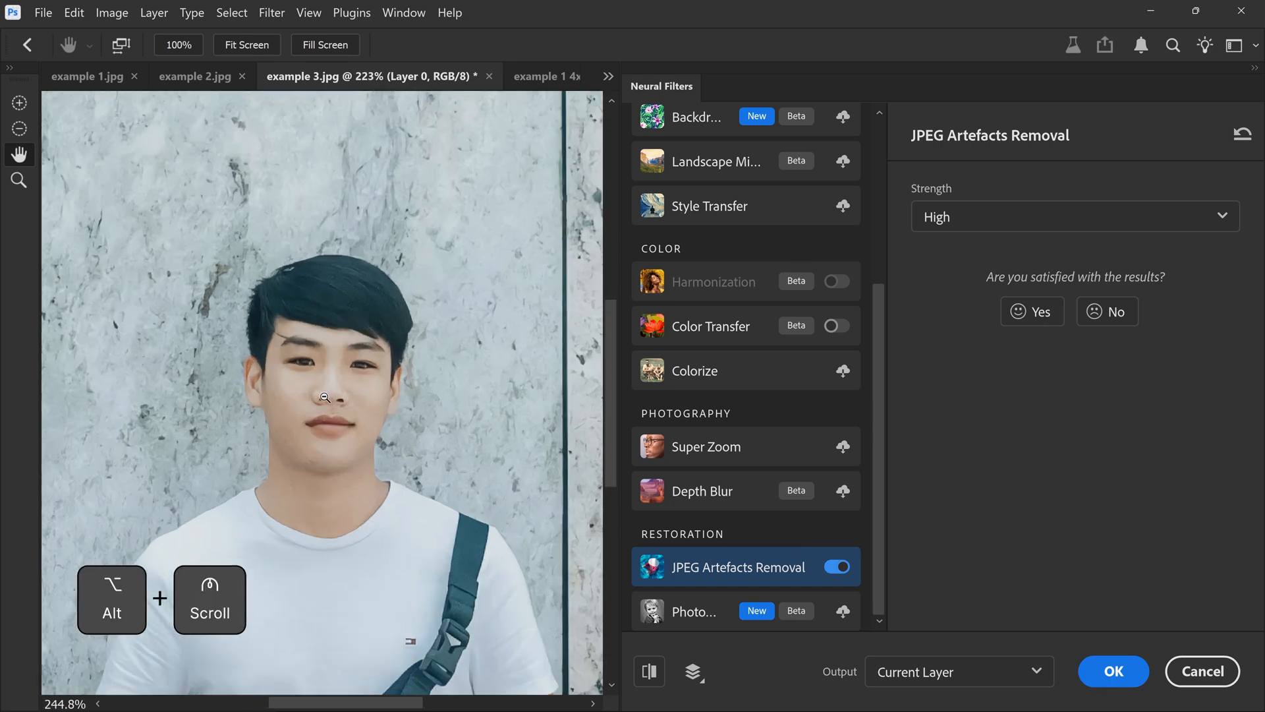
scroll("up", 3)
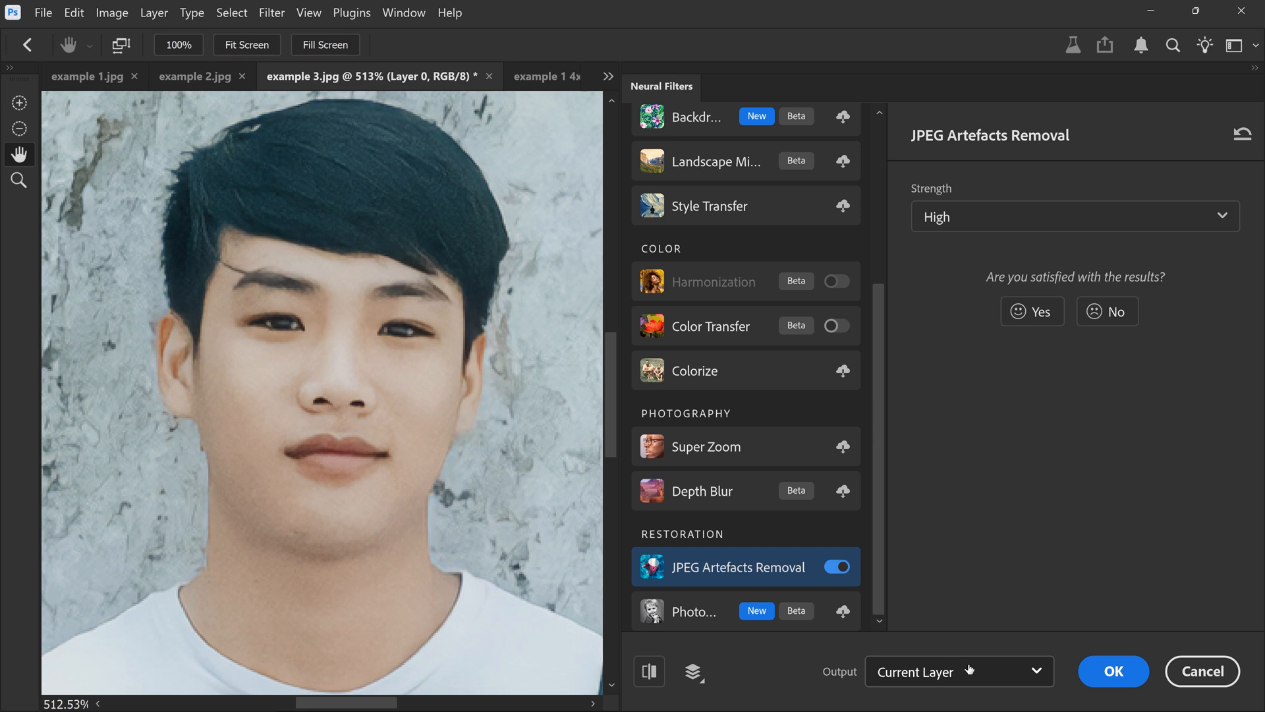
left_click(1112, 671)
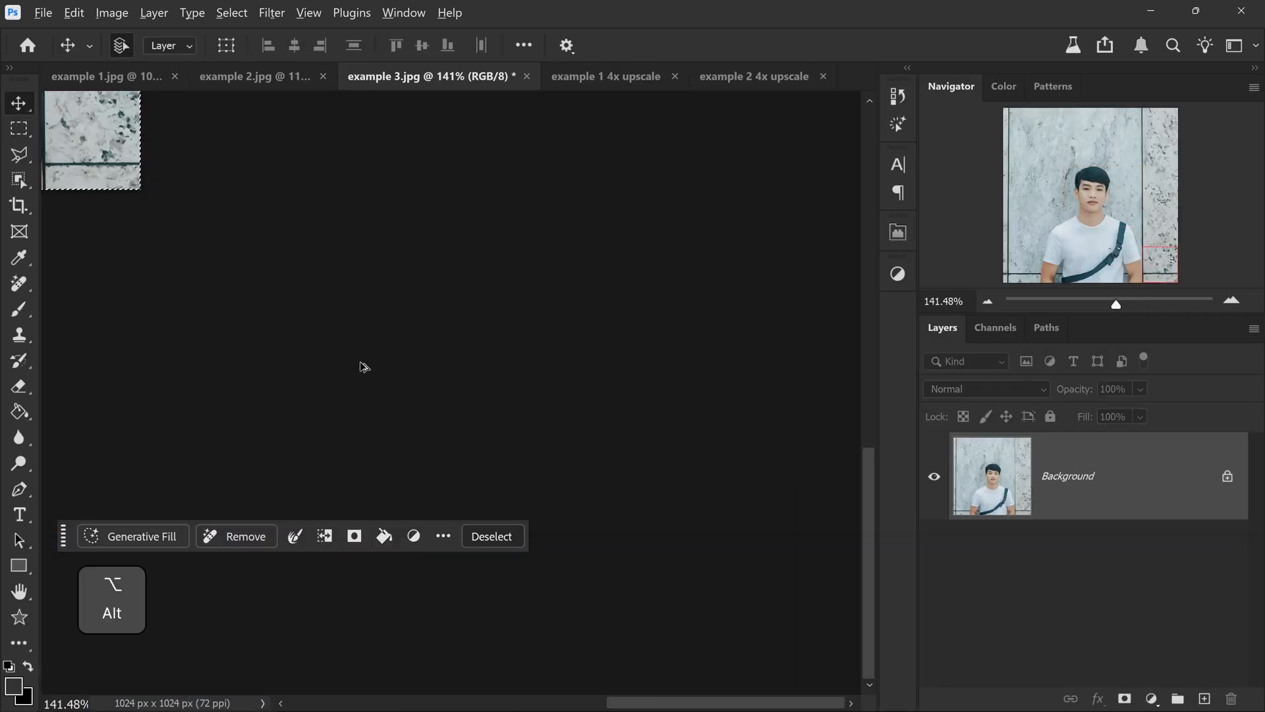
- Fit the portrait in the window, deselect, and set Generative Upscale to 4x
key("ctrl+0")
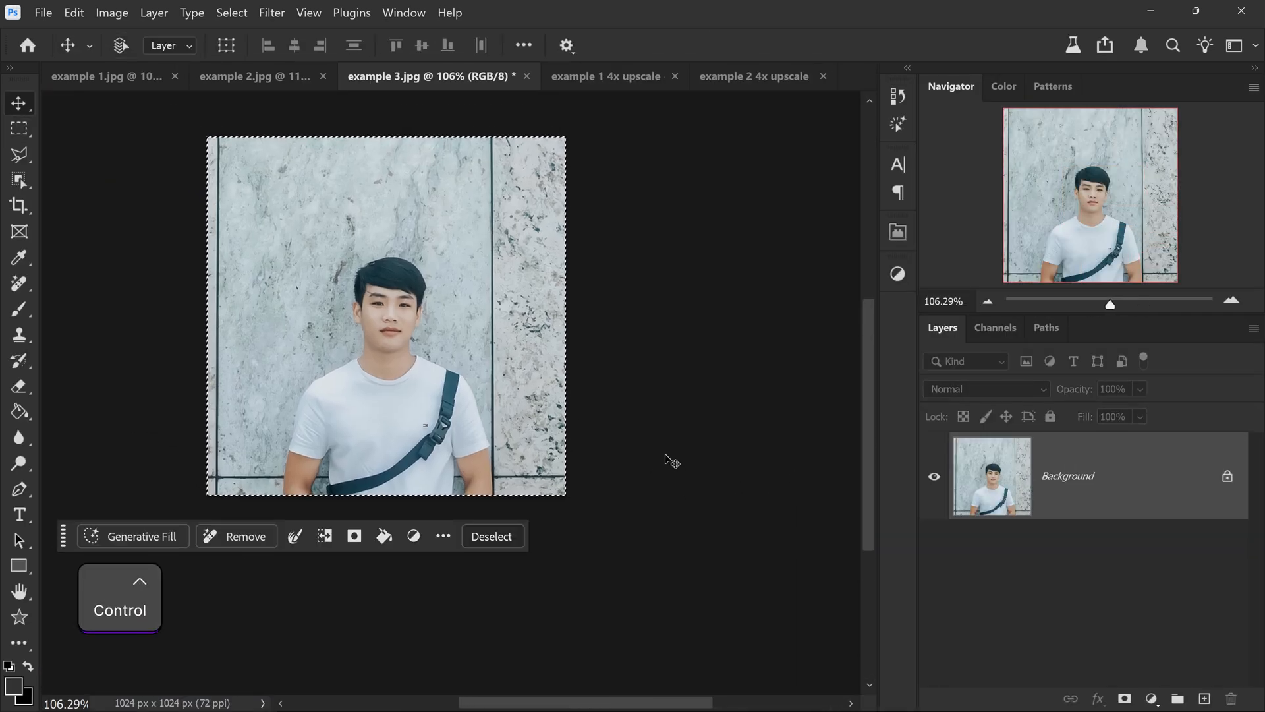
key("space")
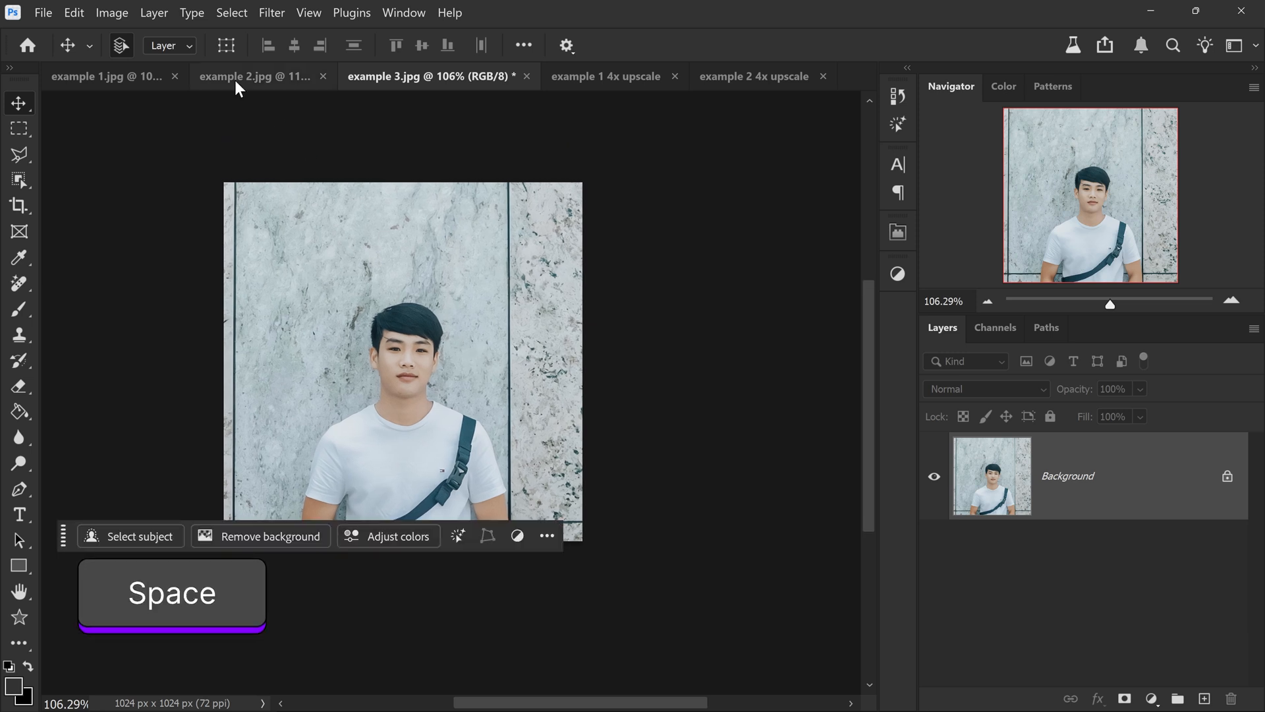
left_click(112, 12)
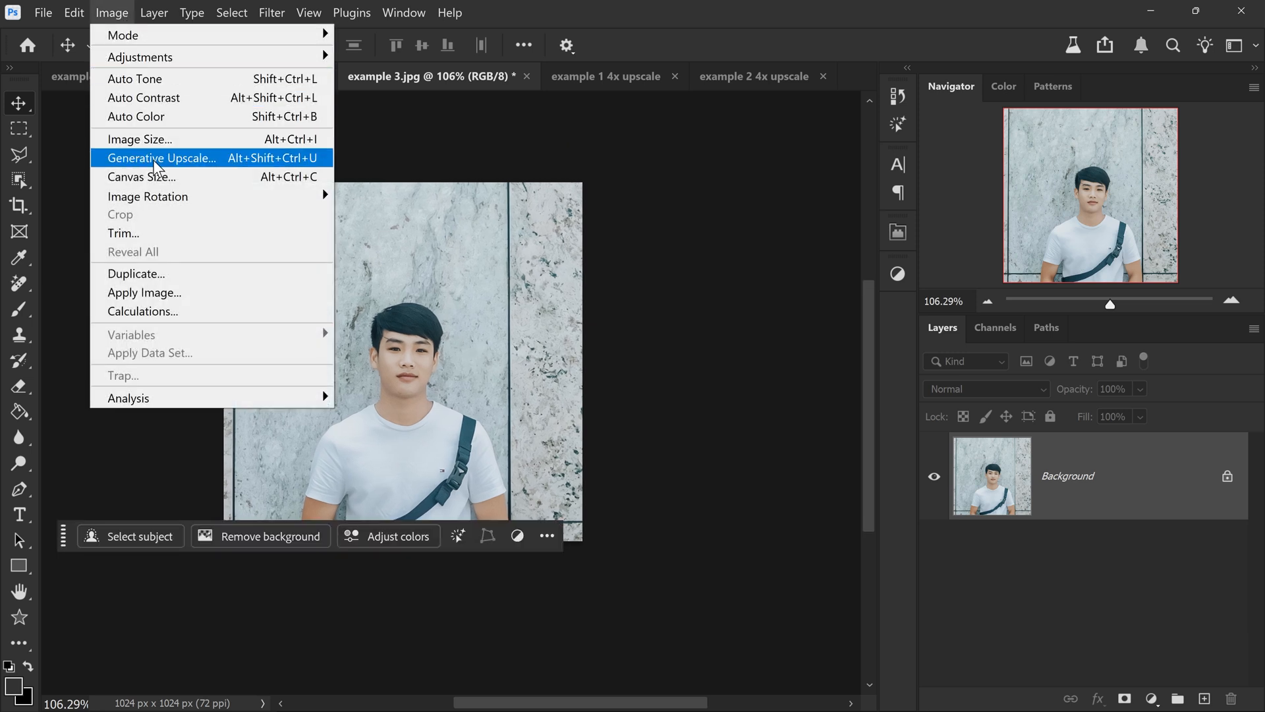
left_click(162, 157)
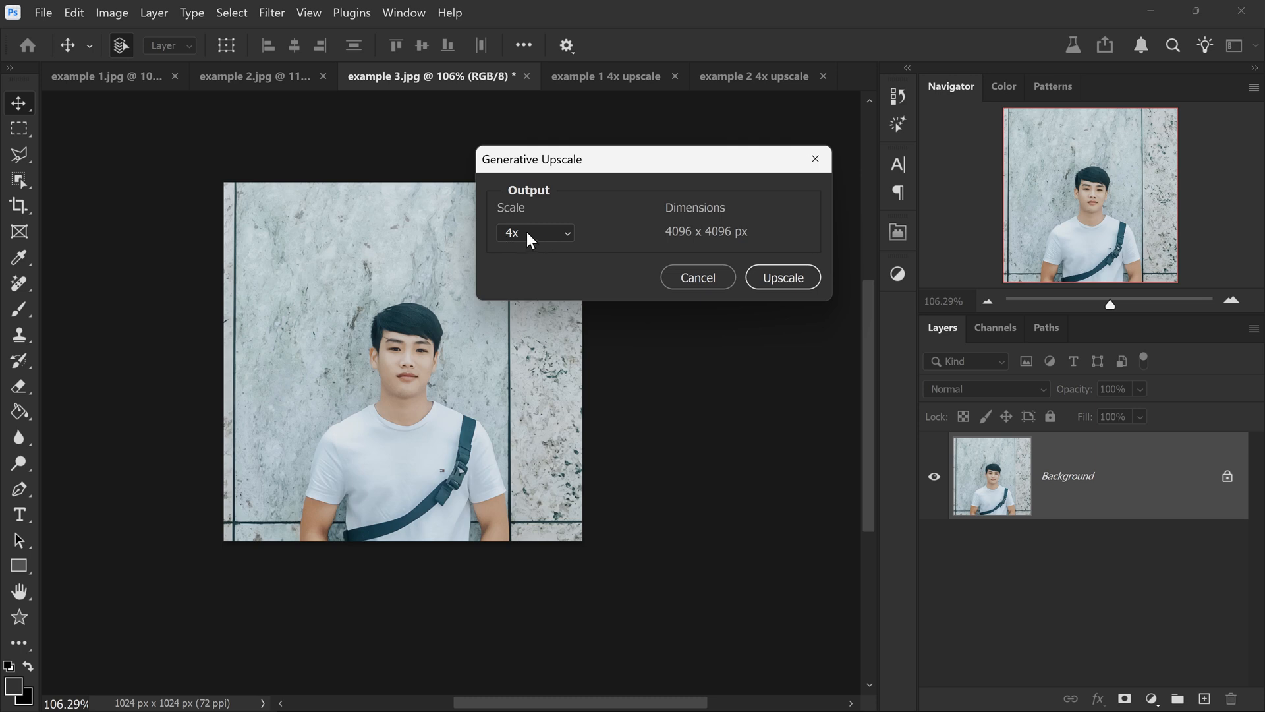
left_click(781, 277)
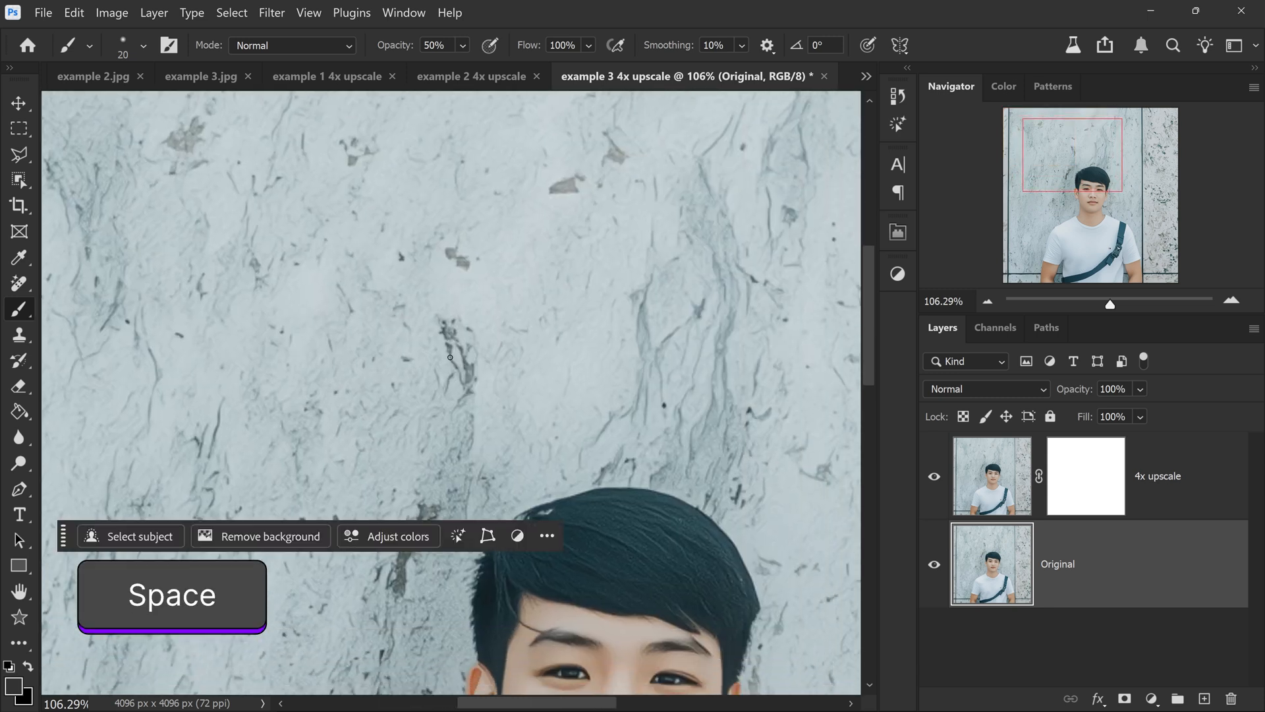
- Compare the 4x upscale portrait against the original, then target its layer mask
scroll("down", 3)
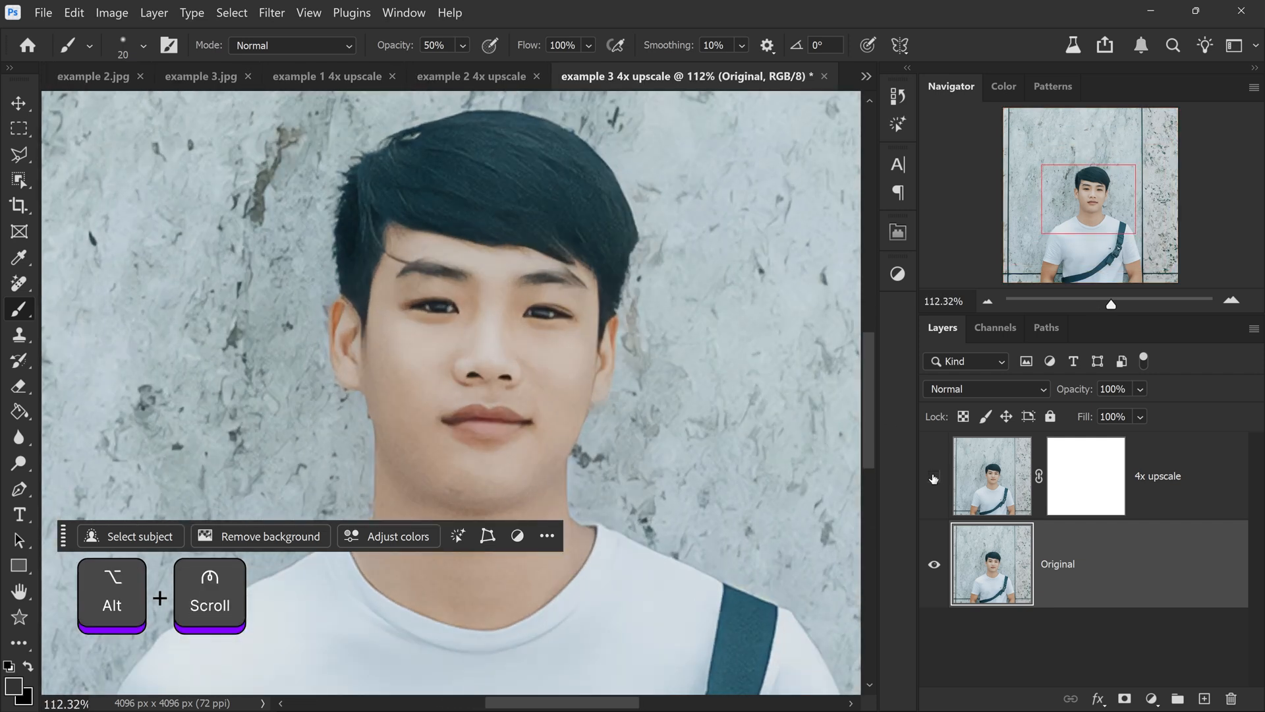
left_click(935, 475)
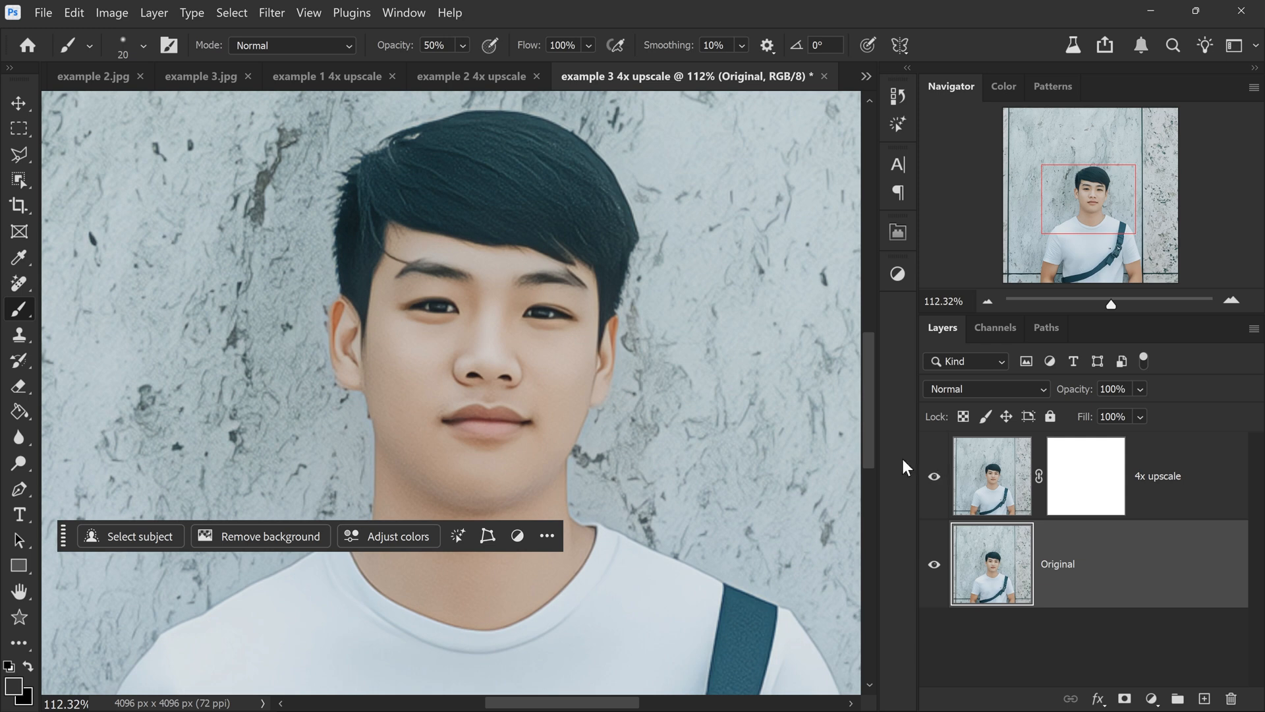
left_click(1085, 475)
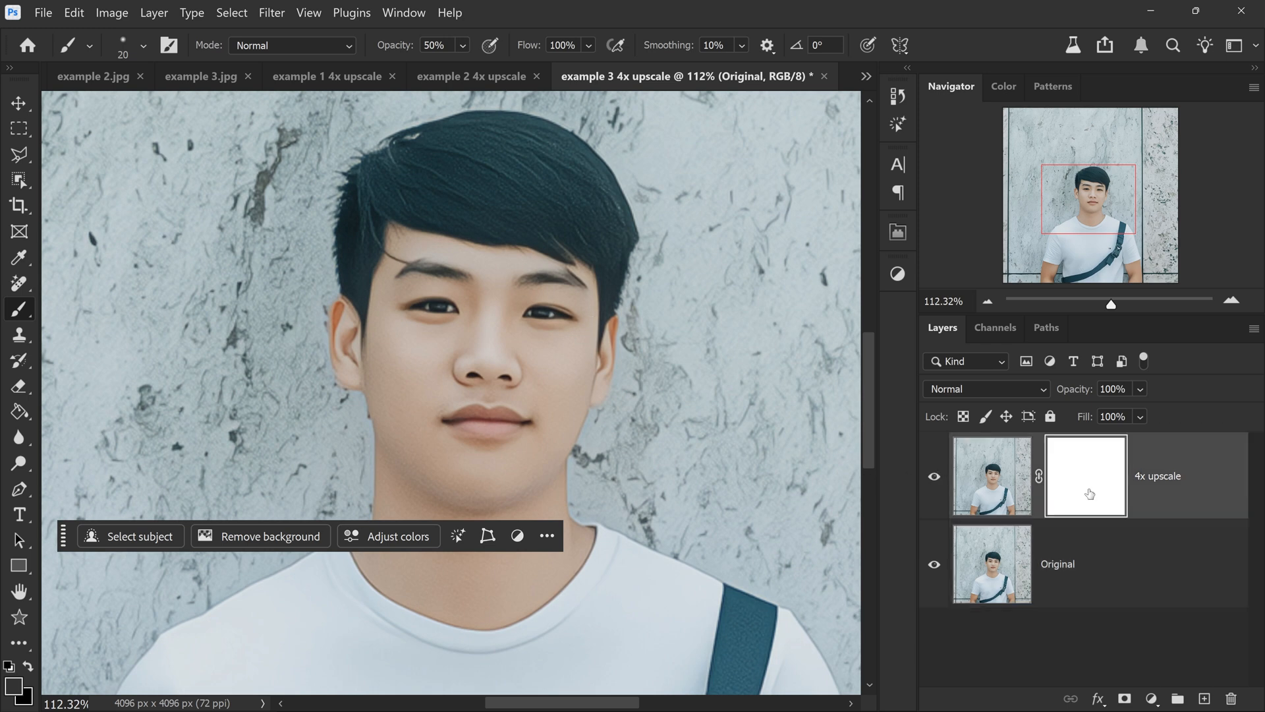
- Inspect the man's eyes and face, then hide the 4x upscale layer to compare with the original
scroll("up", 3)
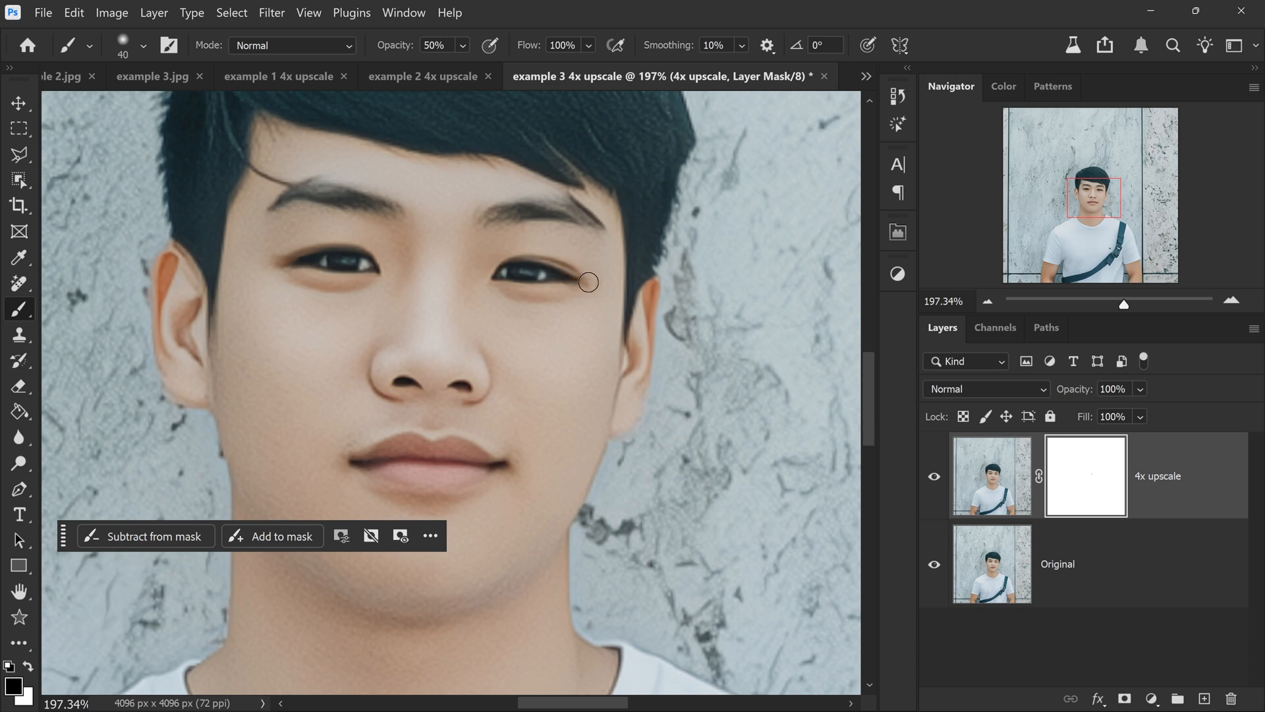
scroll("down", 3)
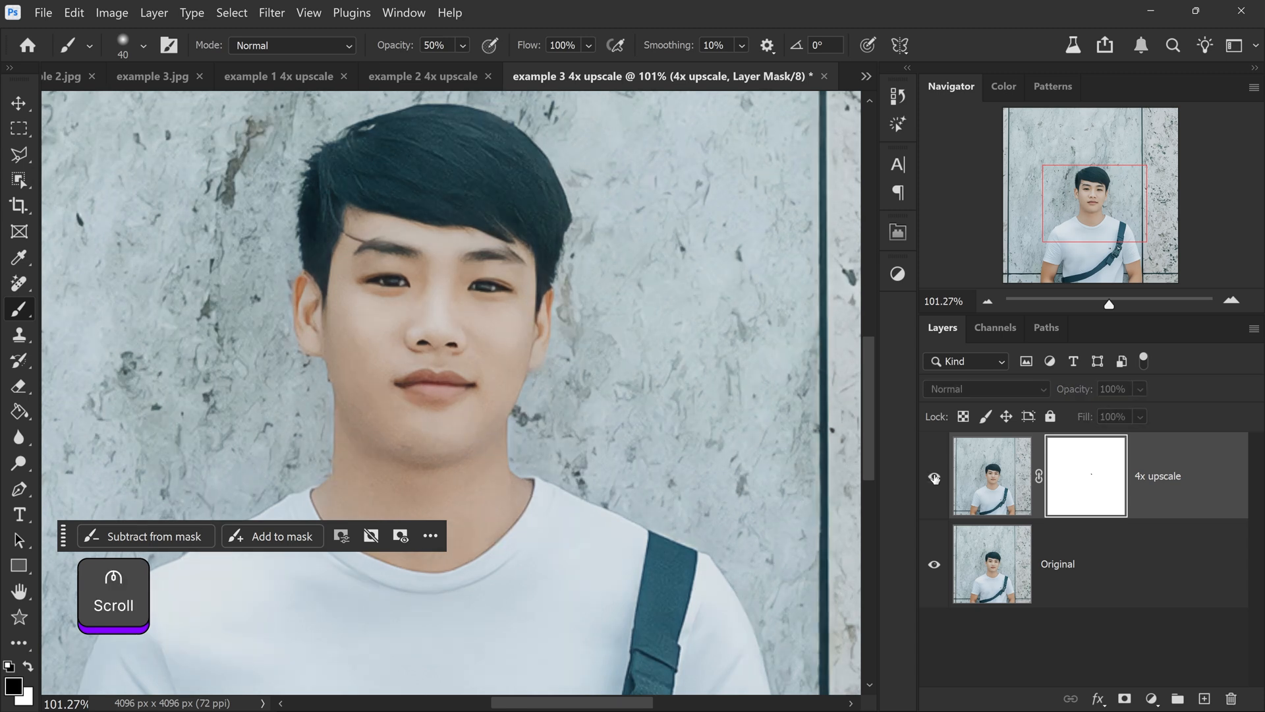
scroll("up", 3)
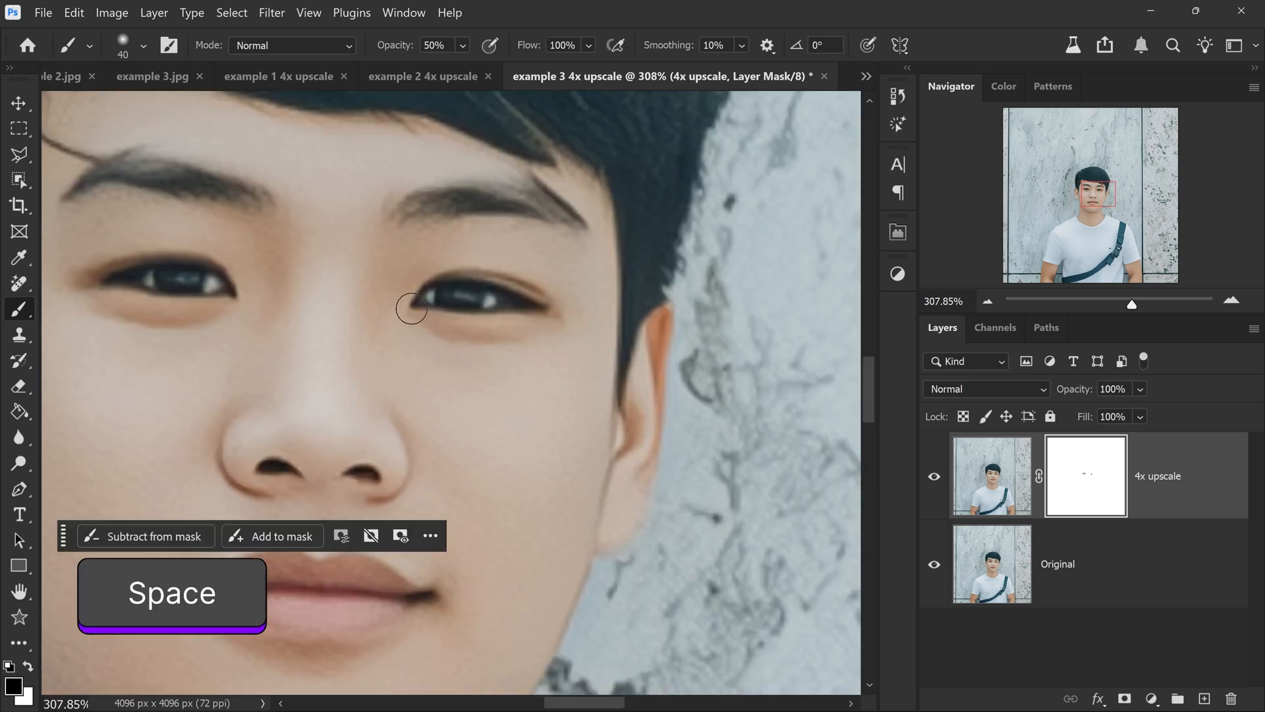
scroll("down", 3)
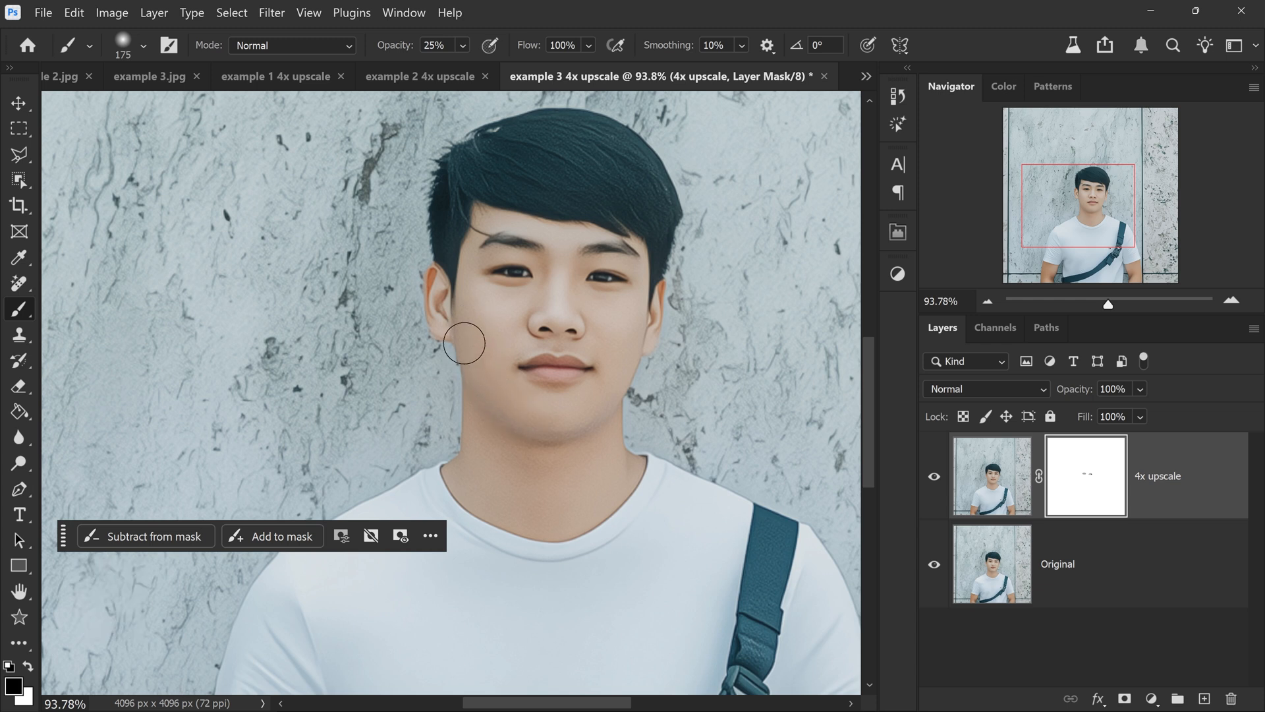
mouse_move(623, 350)
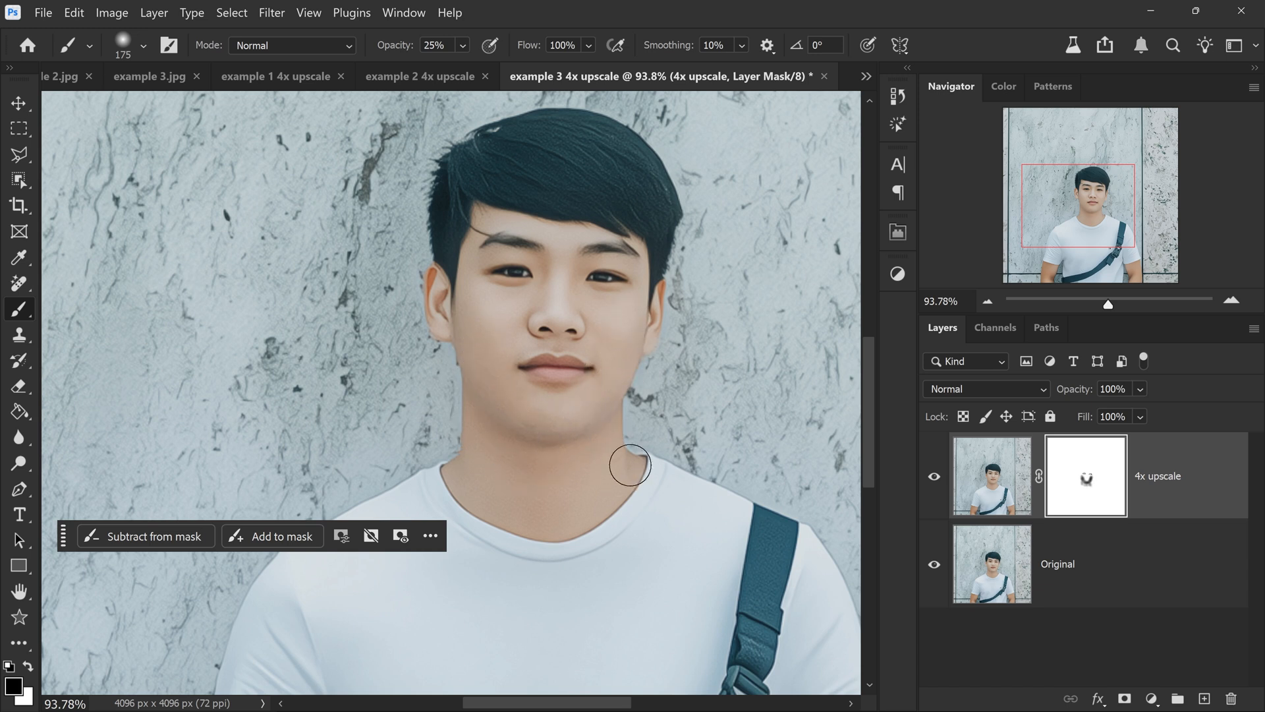
mouse_move(472, 330)
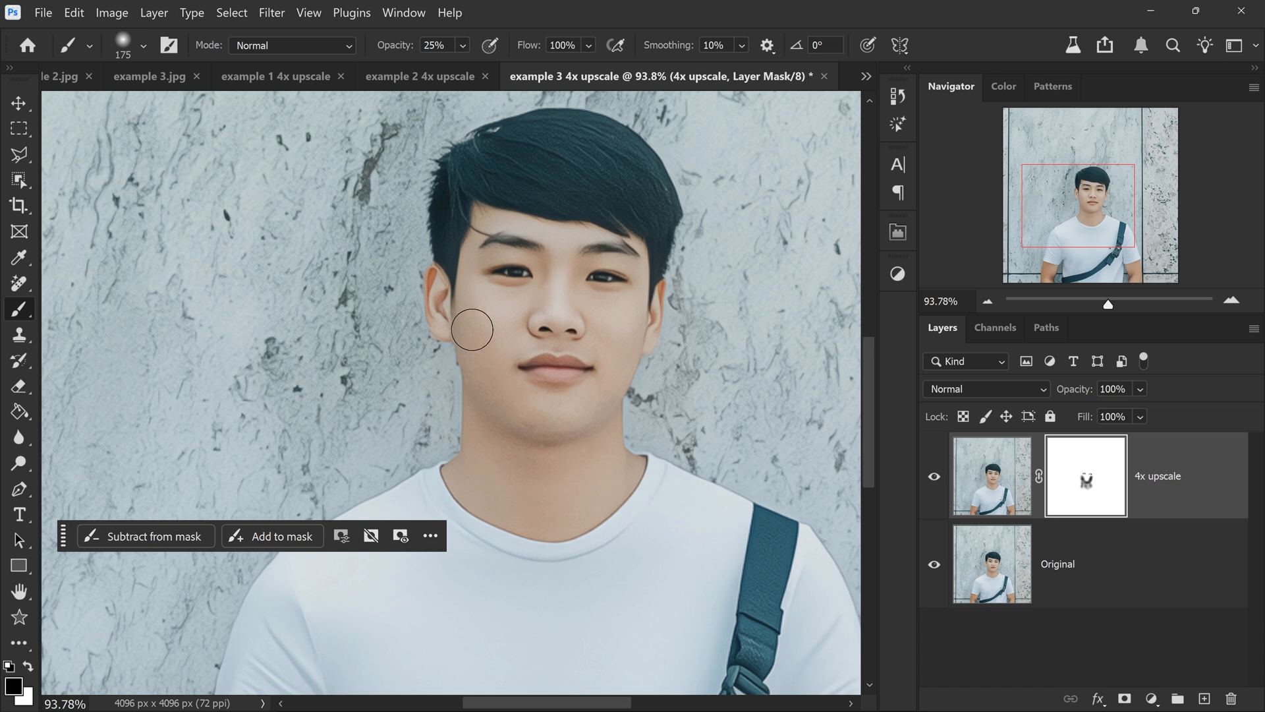
left_click(934, 476)
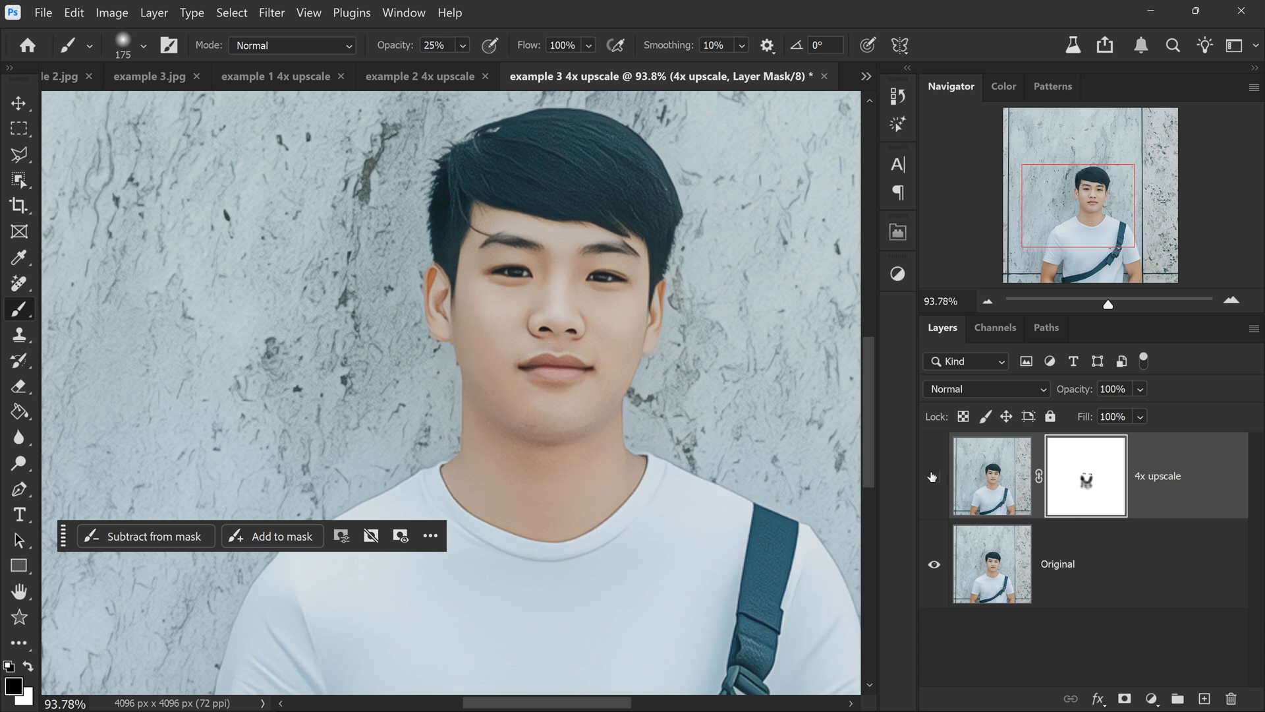